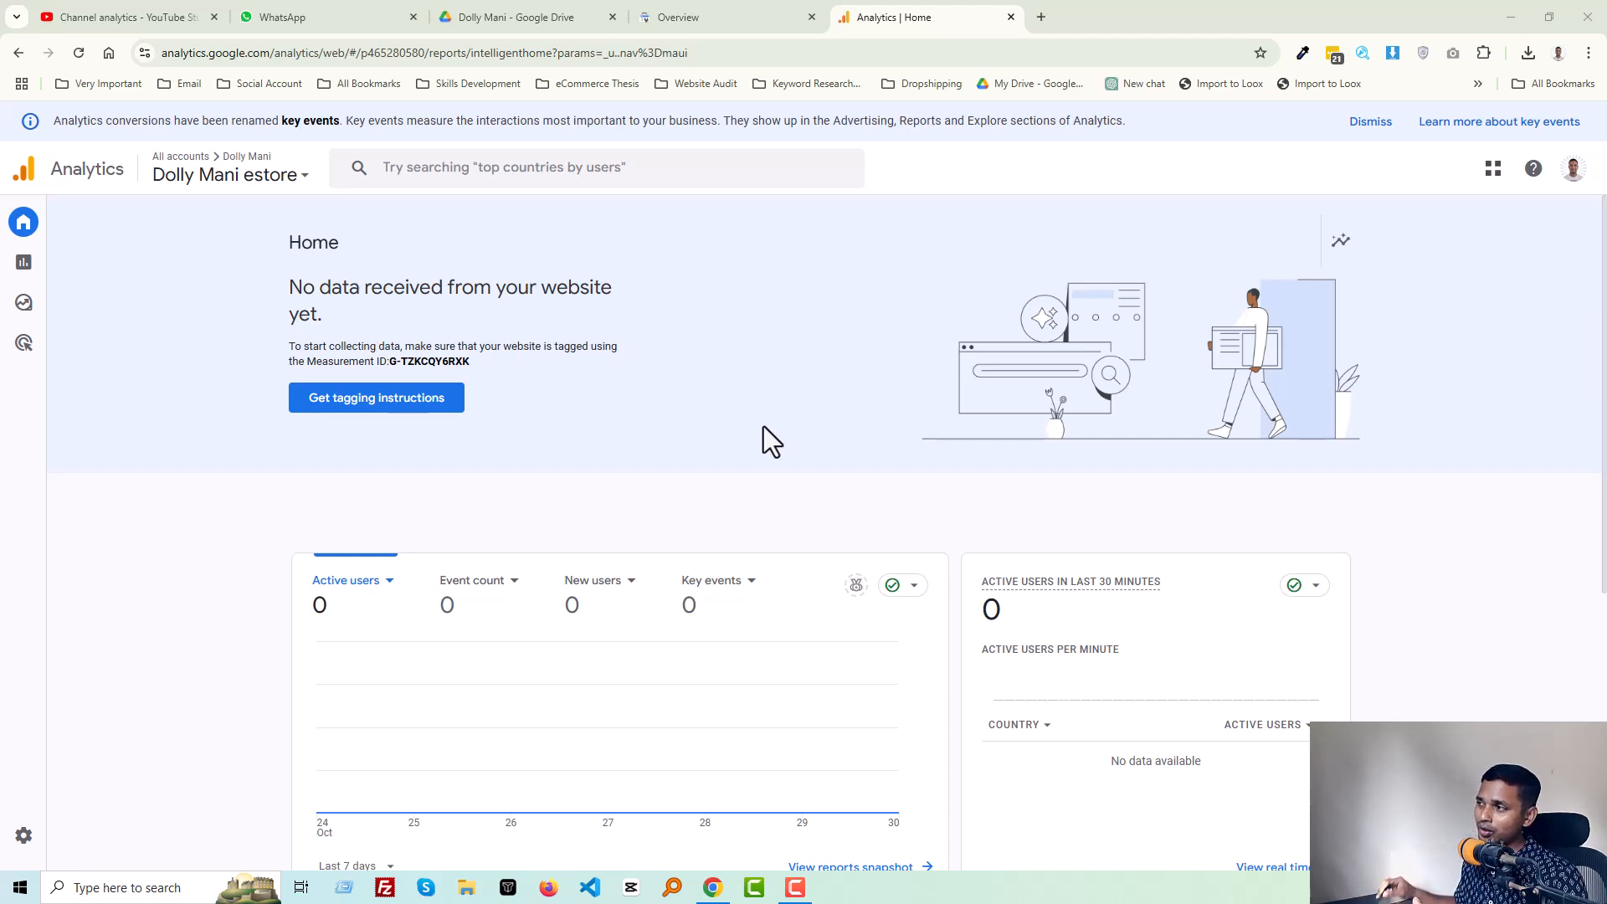
{"action": "mouse_move", "coordinate": [693, 430]}
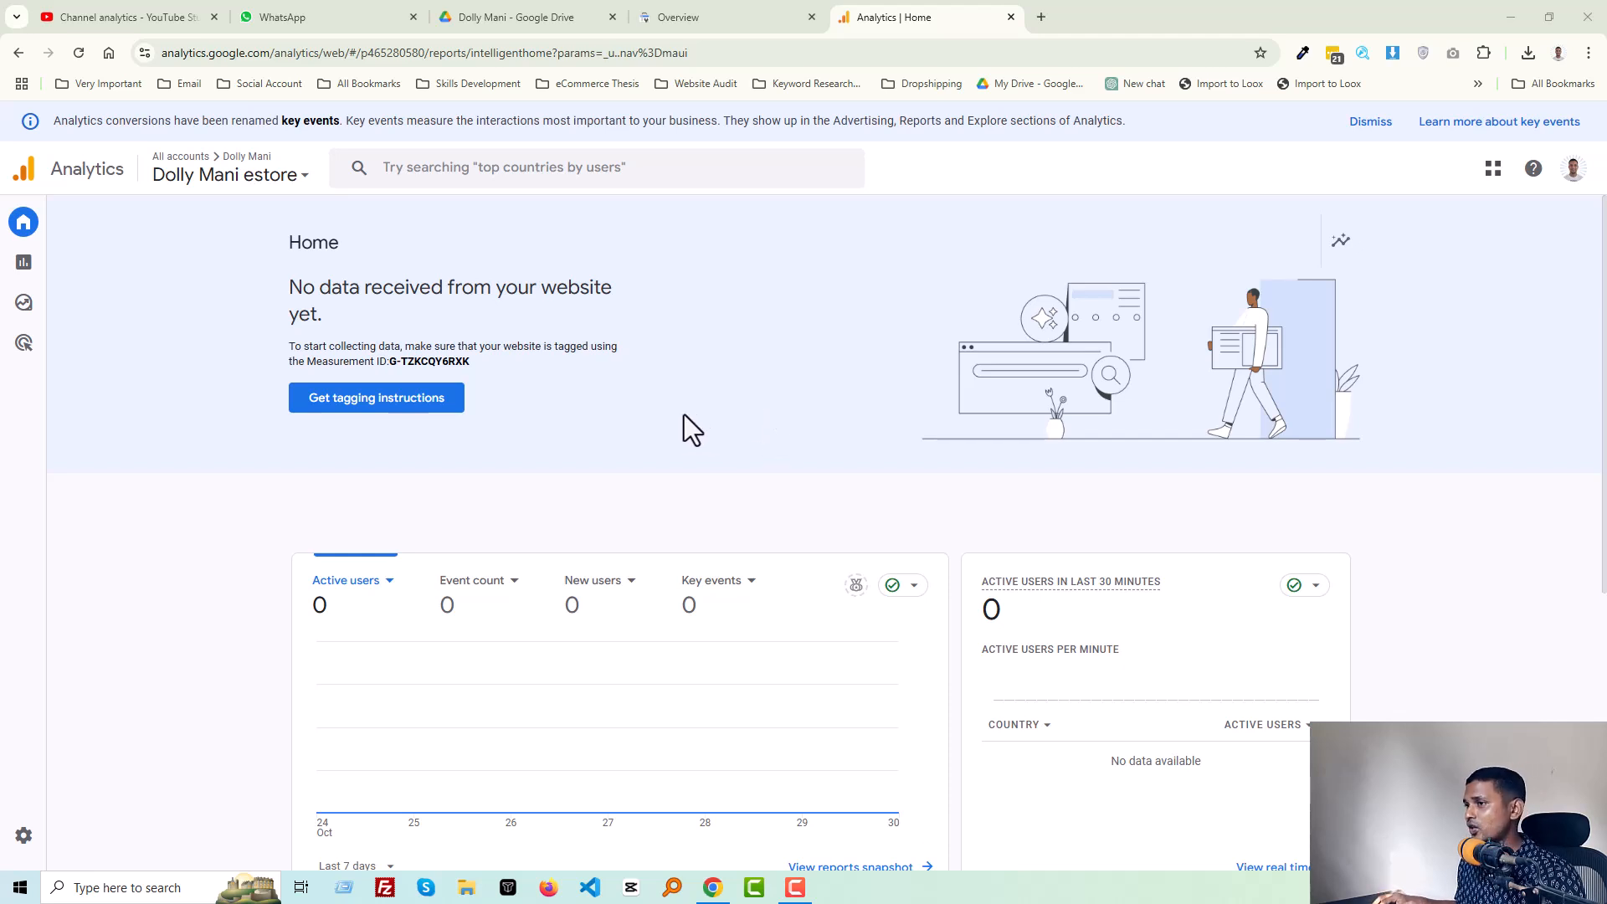
{"action": "mouse_move", "coordinate": [377, 398]}
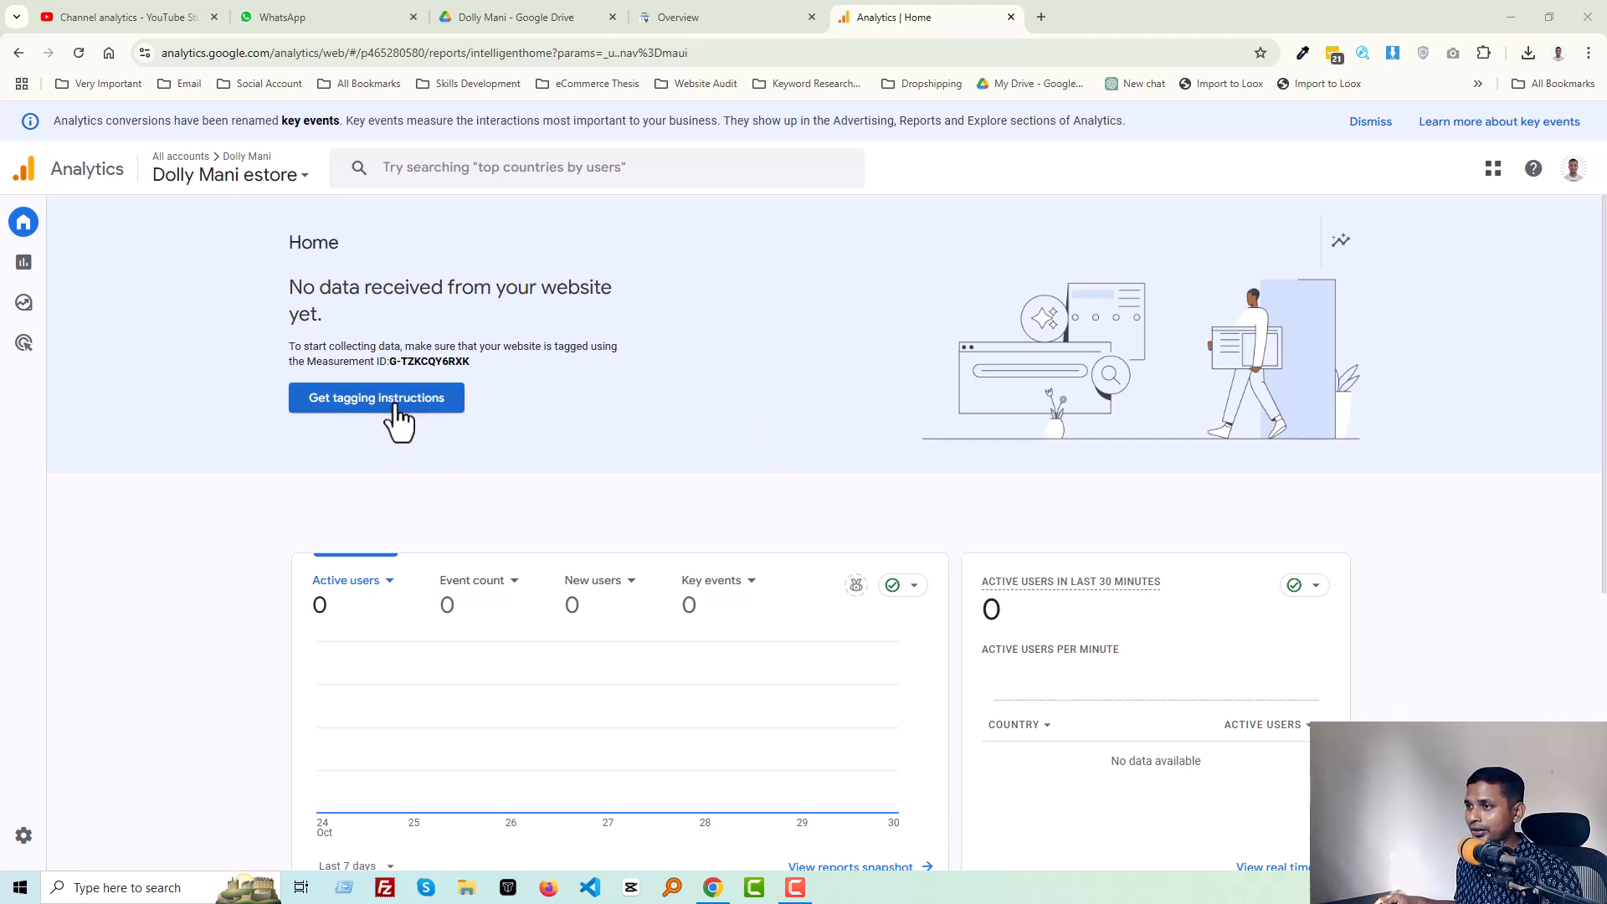
{"action": "mouse_move", "coordinate": [425, 411]}
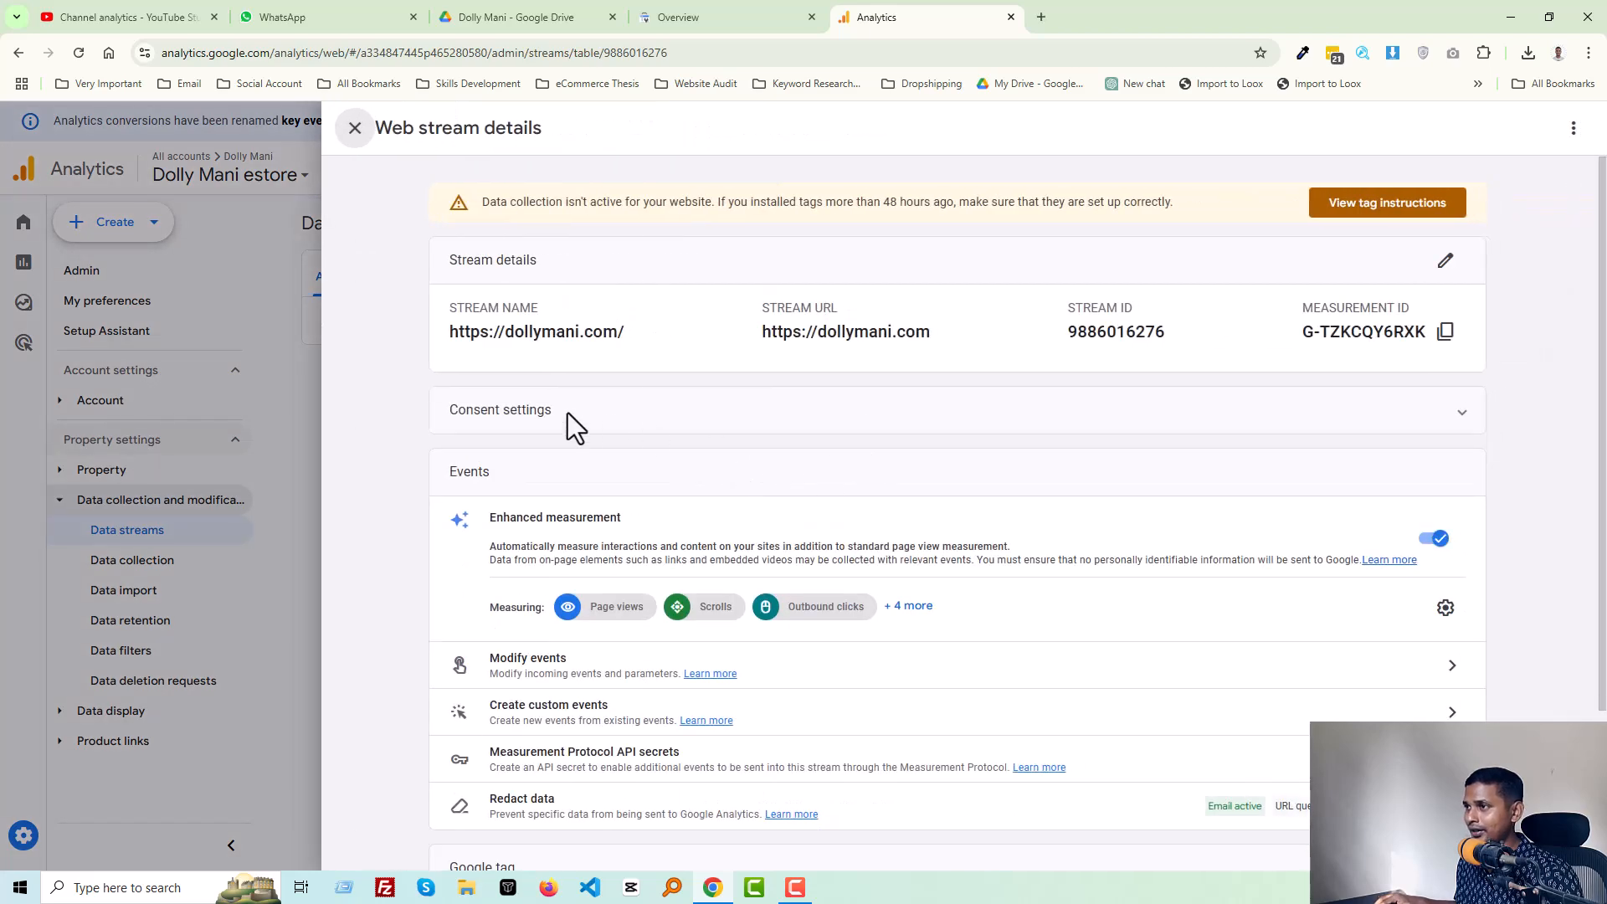
{"action": "mouse_move", "coordinate": [1271, 239]}
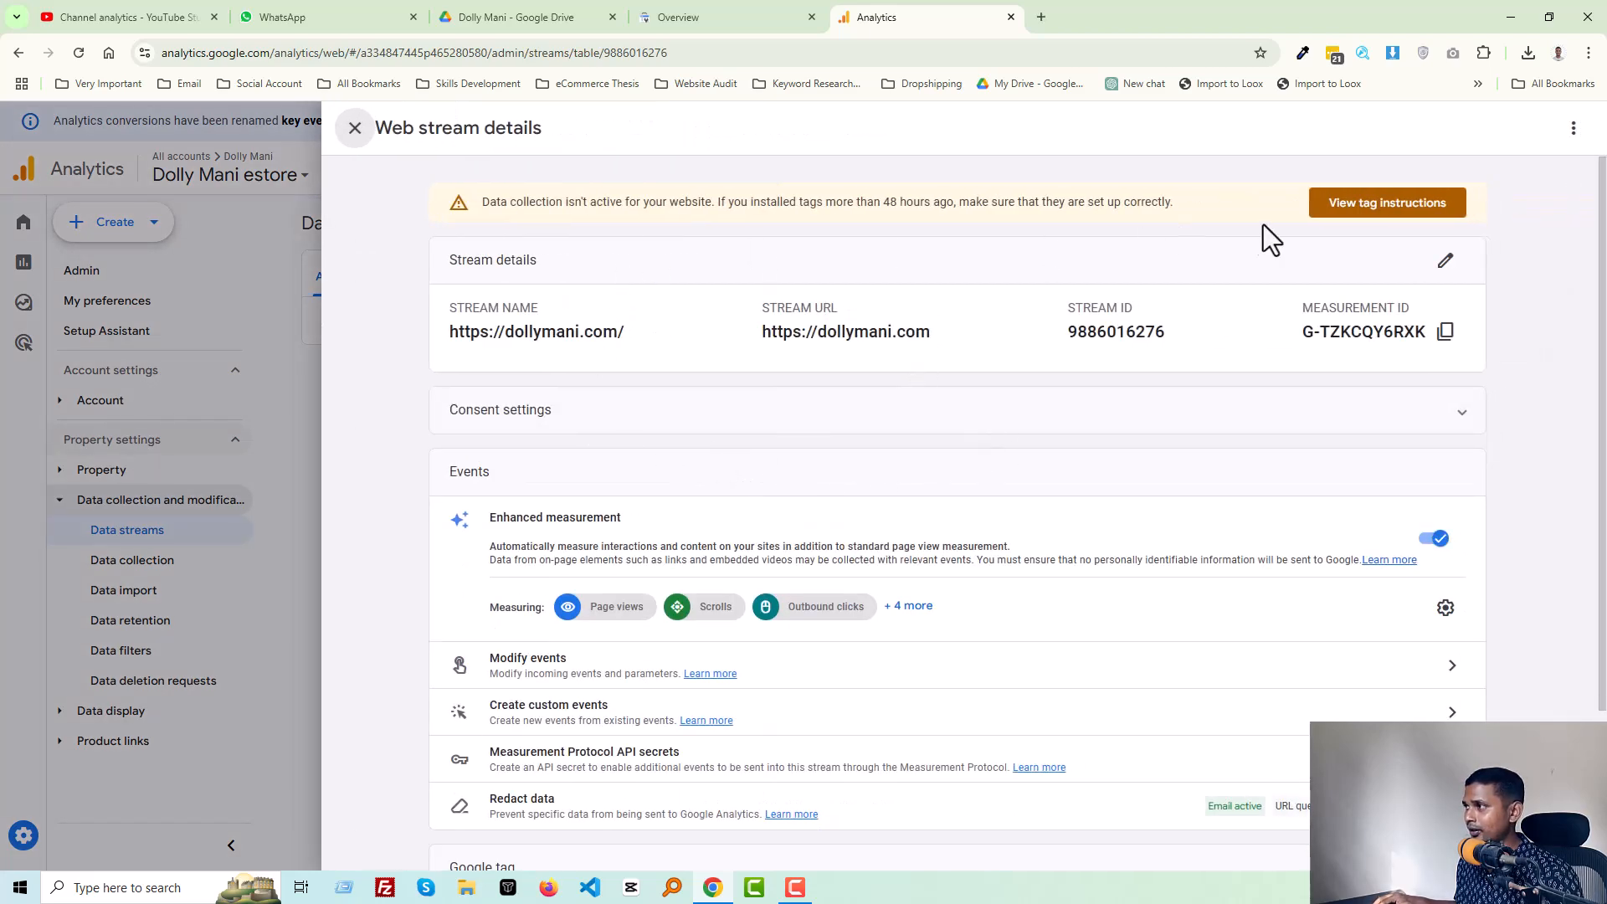
{"action": "mouse_move", "coordinate": [1386, 202]}
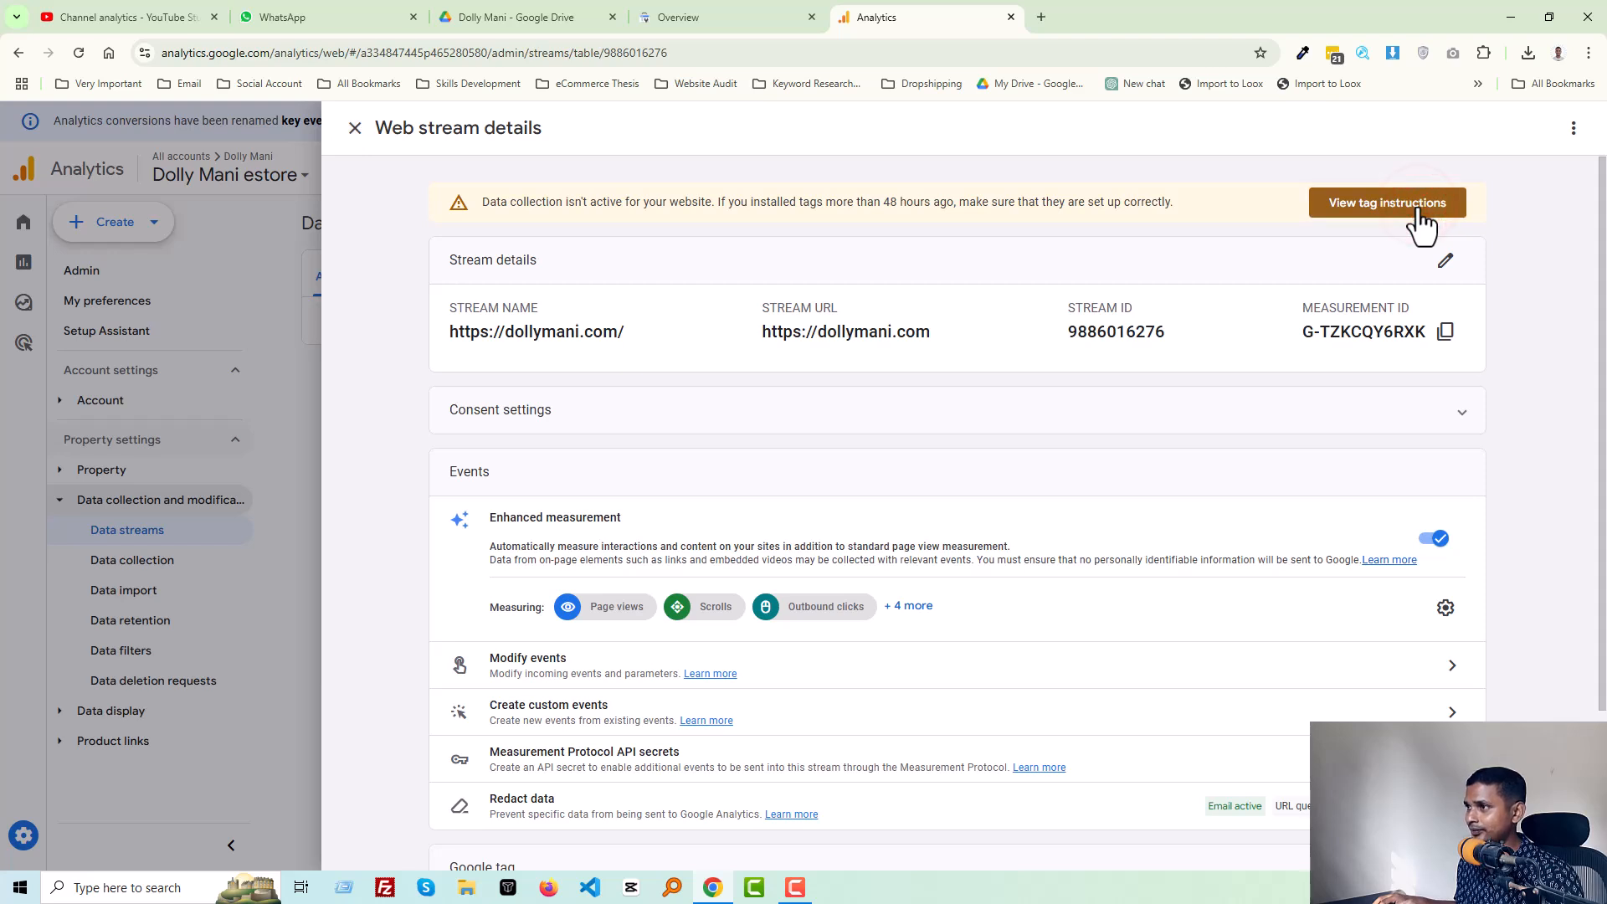
{"action": "mouse_move", "coordinate": [541, 399]}
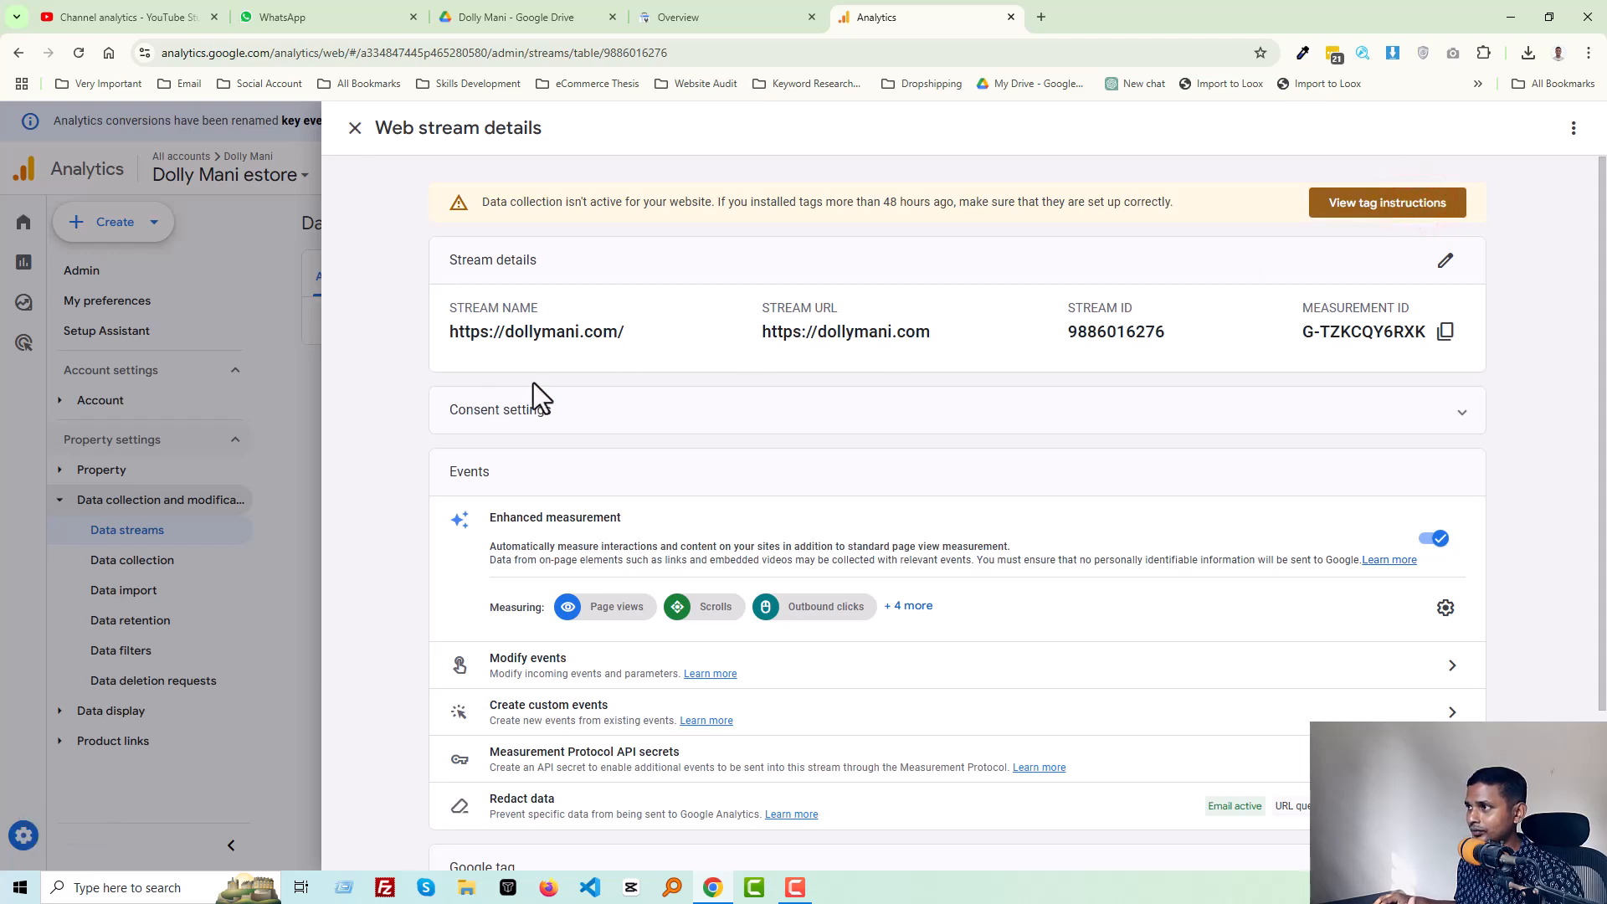
Bring up the tag installation instructions from the web stream's warning banner.
{"action": "left_click", "coordinate": [1386, 203]}
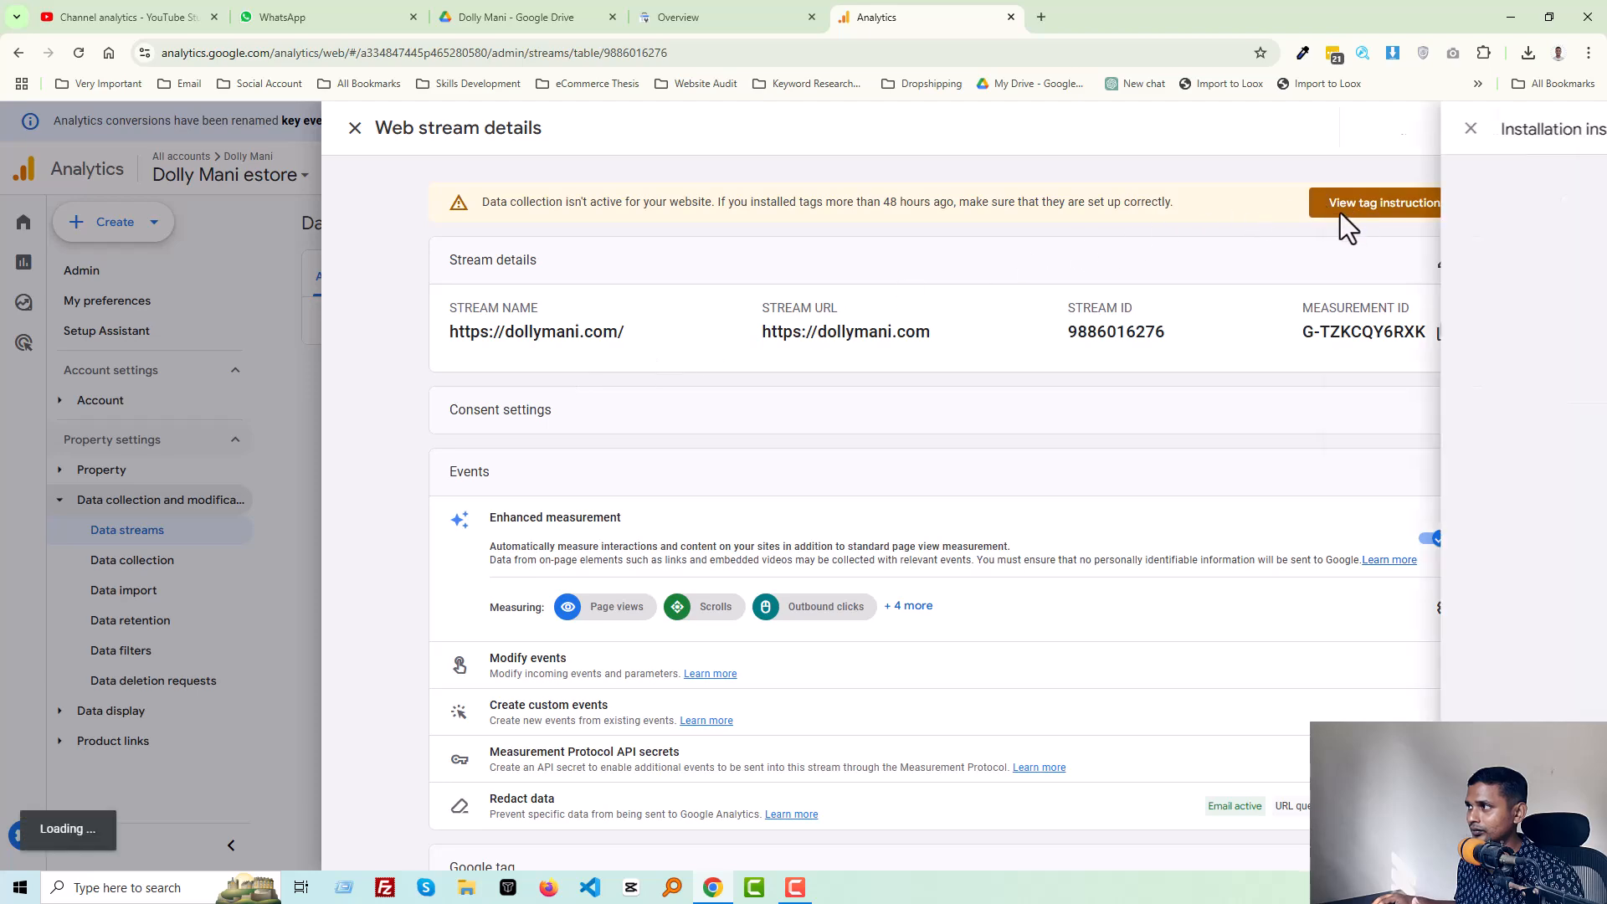
Copy the dollymani.com gtag.js snippet from the Install manually instructions.
{"action": "left_click", "coordinate": [1382, 202]}
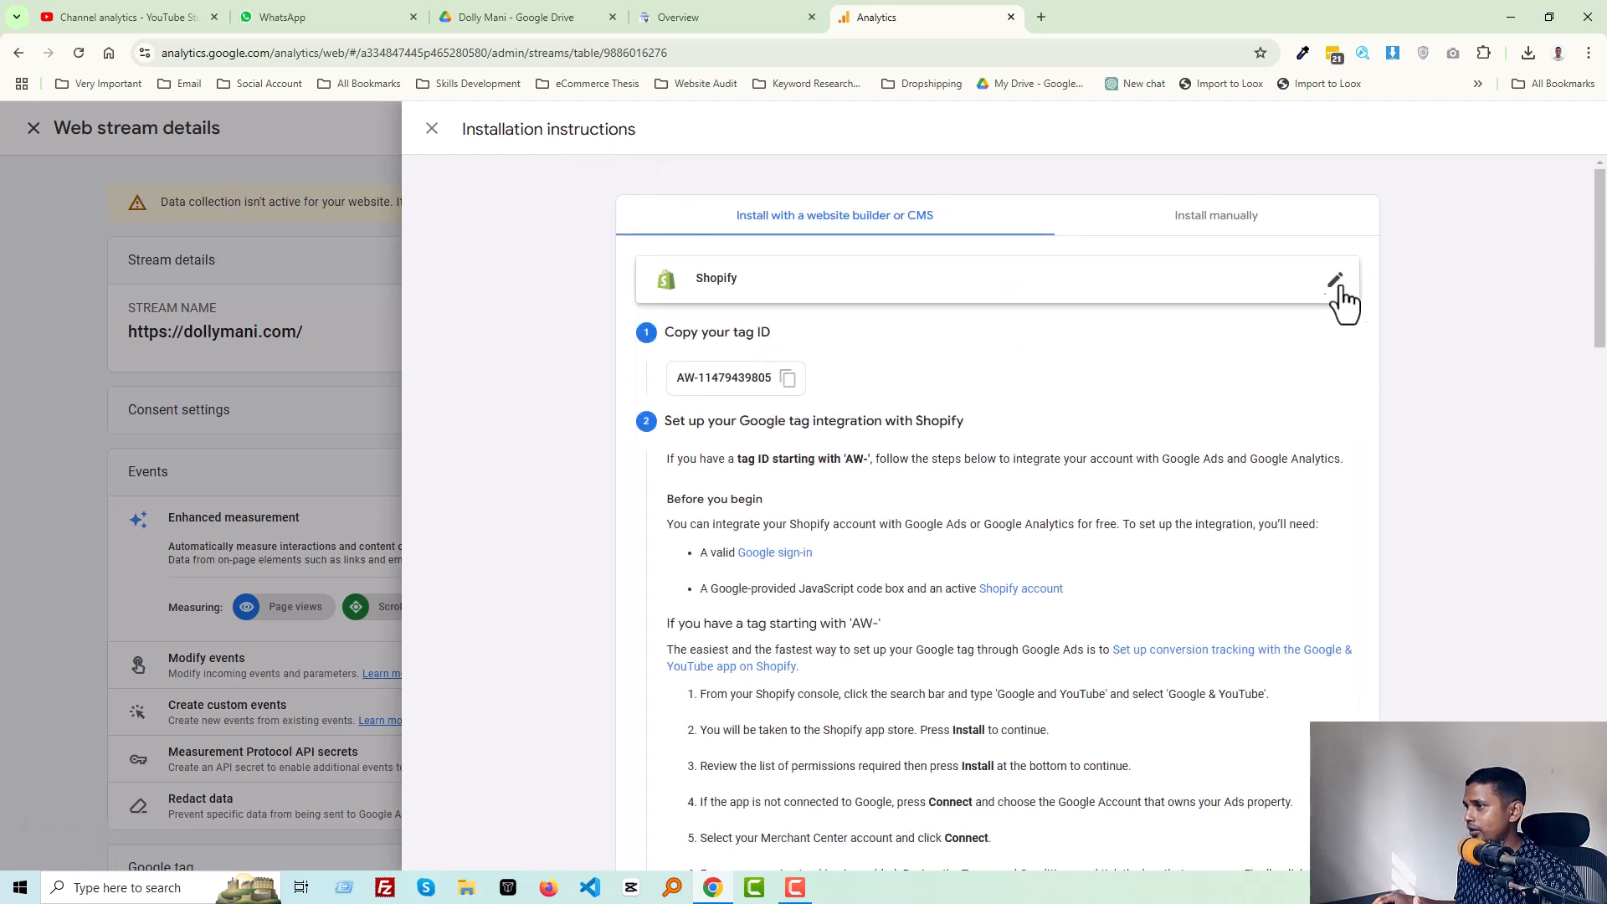
{"action": "mouse_move", "coordinate": [849, 403]}
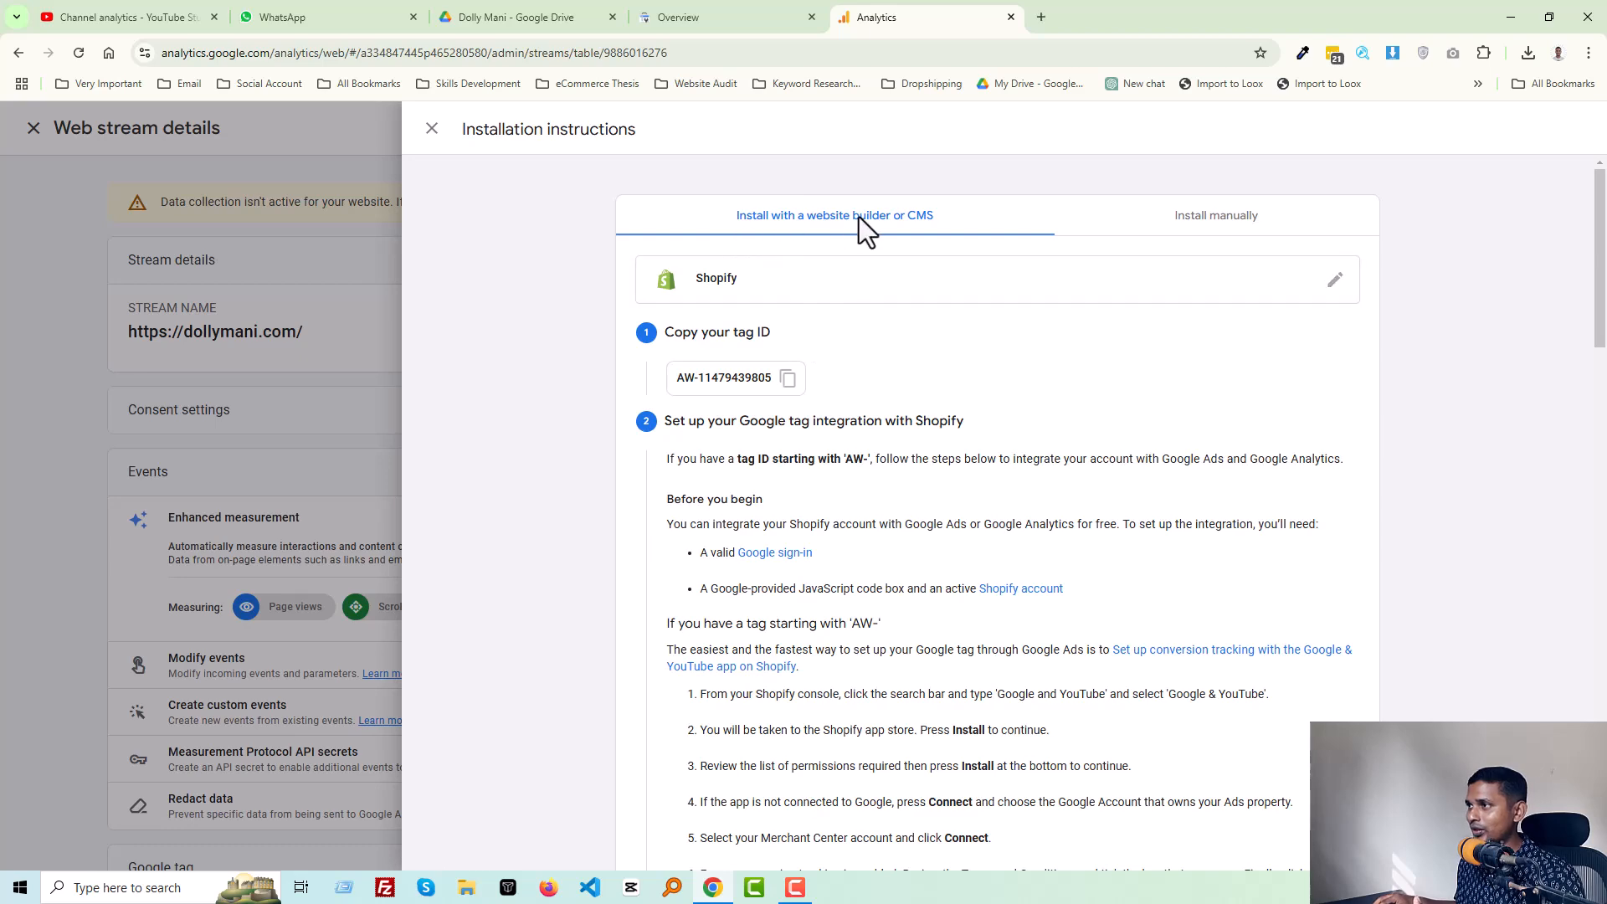
{"action": "mouse_move", "coordinate": [906, 400]}
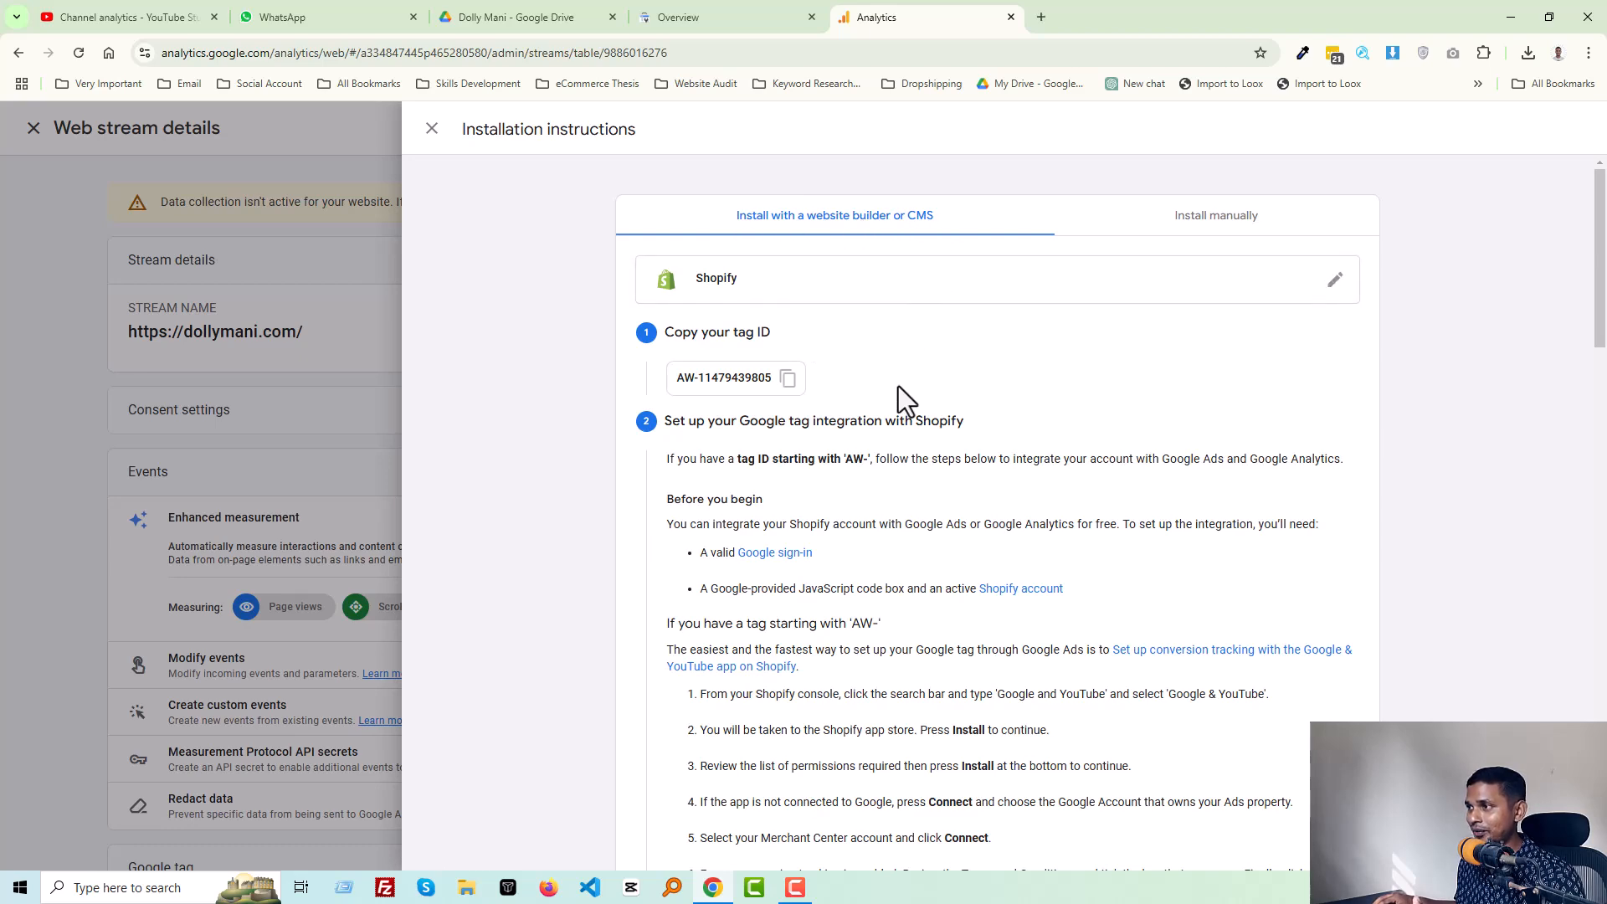
{"action": "mouse_move", "coordinate": [1215, 216]}
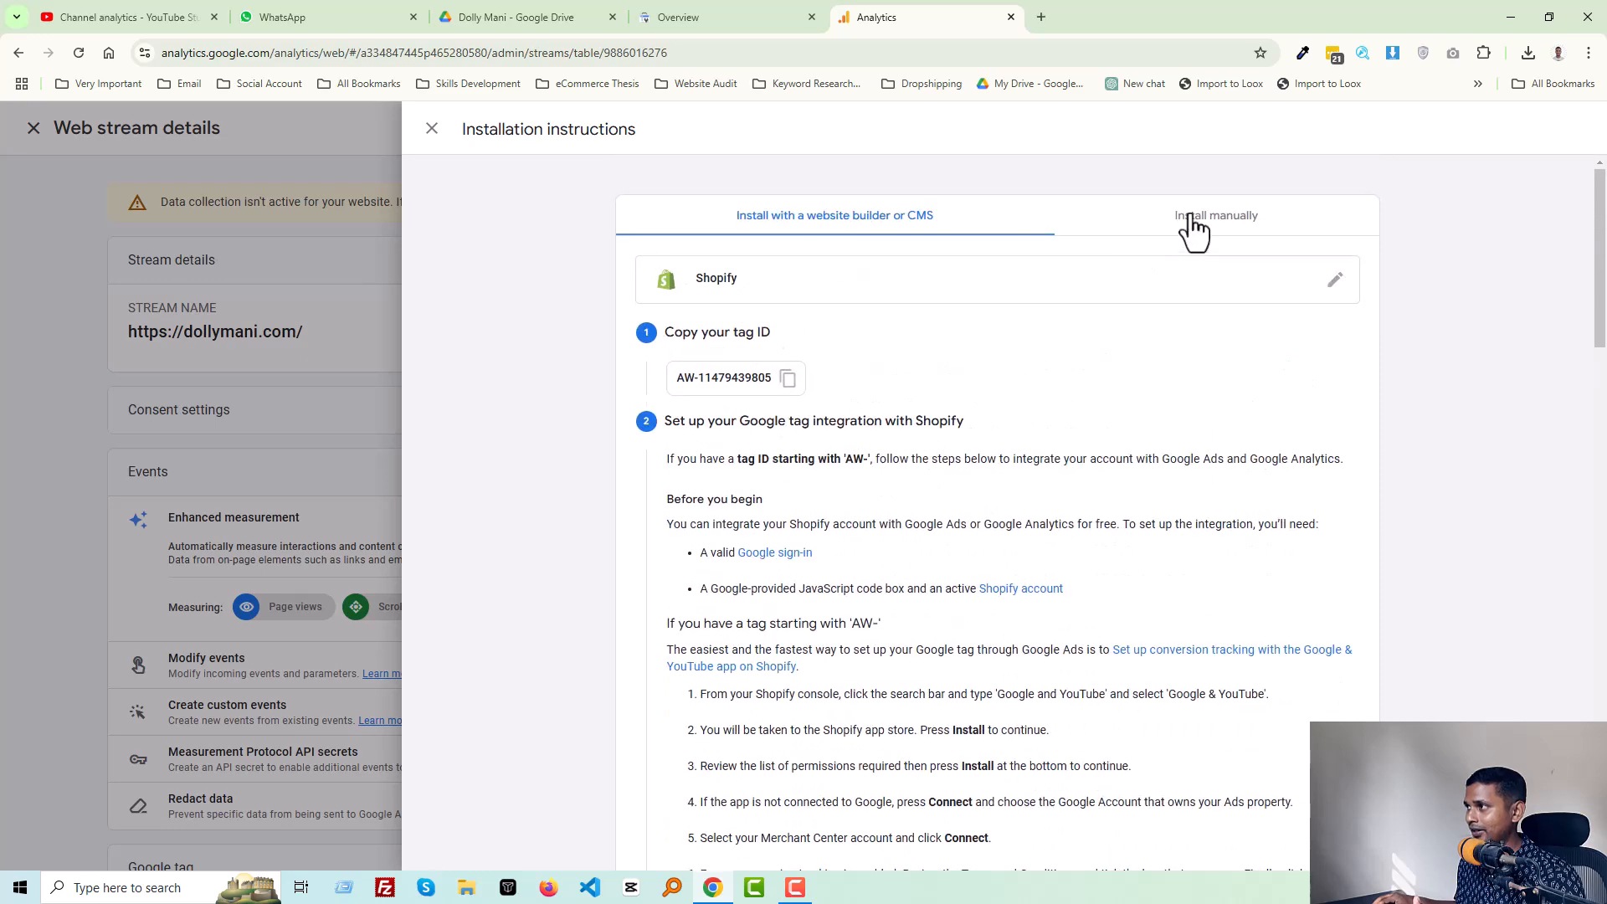
{"action": "left_click", "coordinate": [1215, 216]}
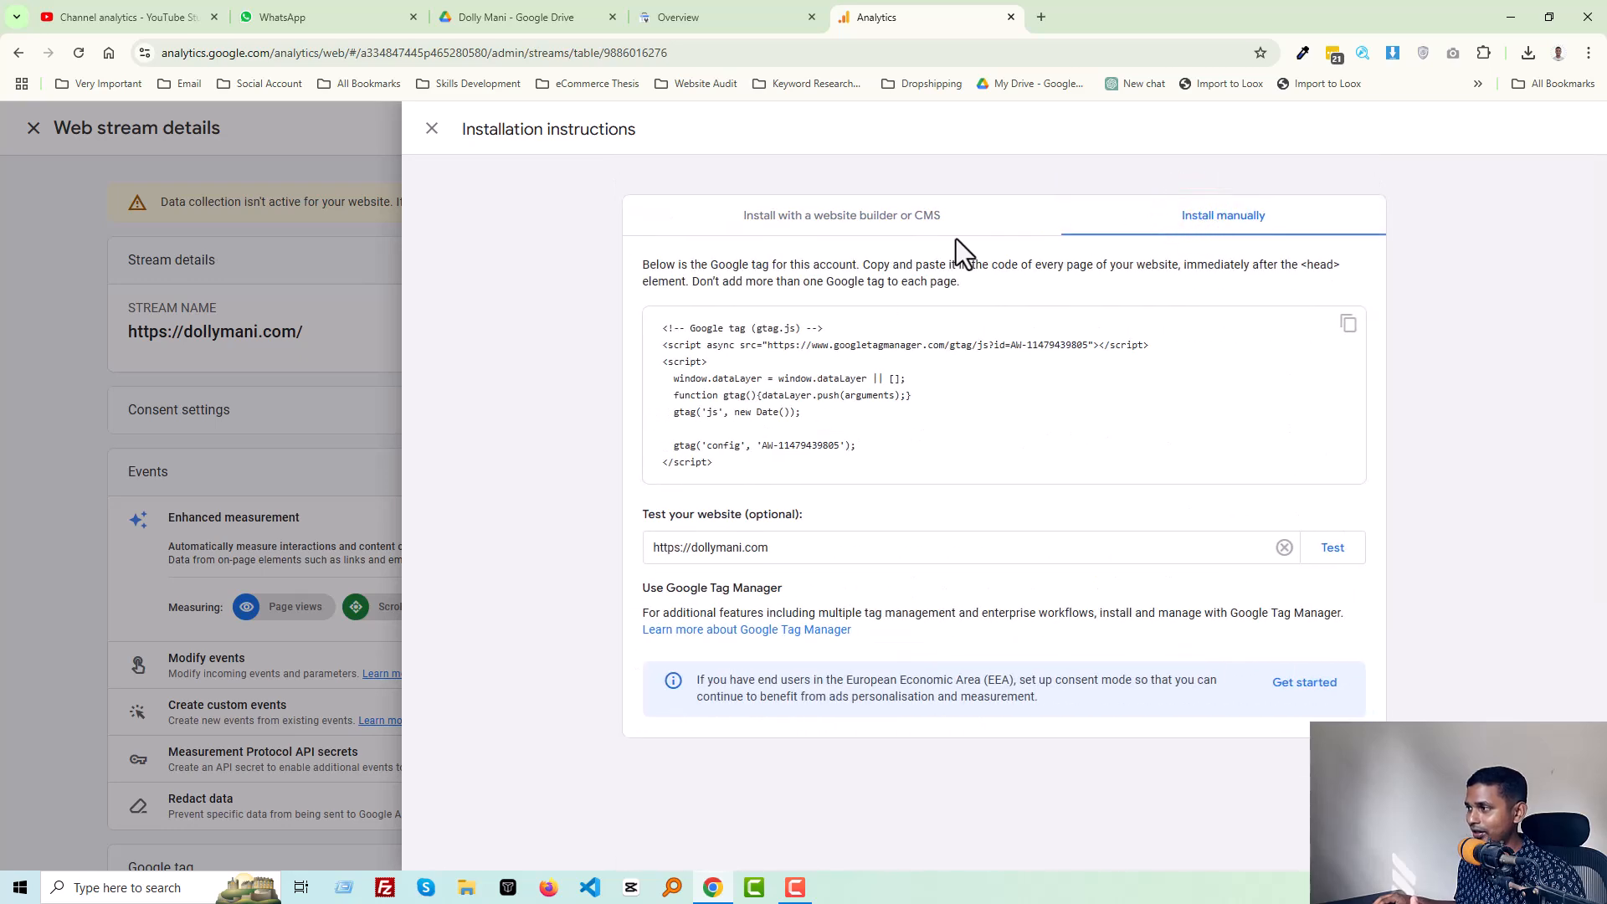
{"action": "left_click", "coordinate": [841, 216]}
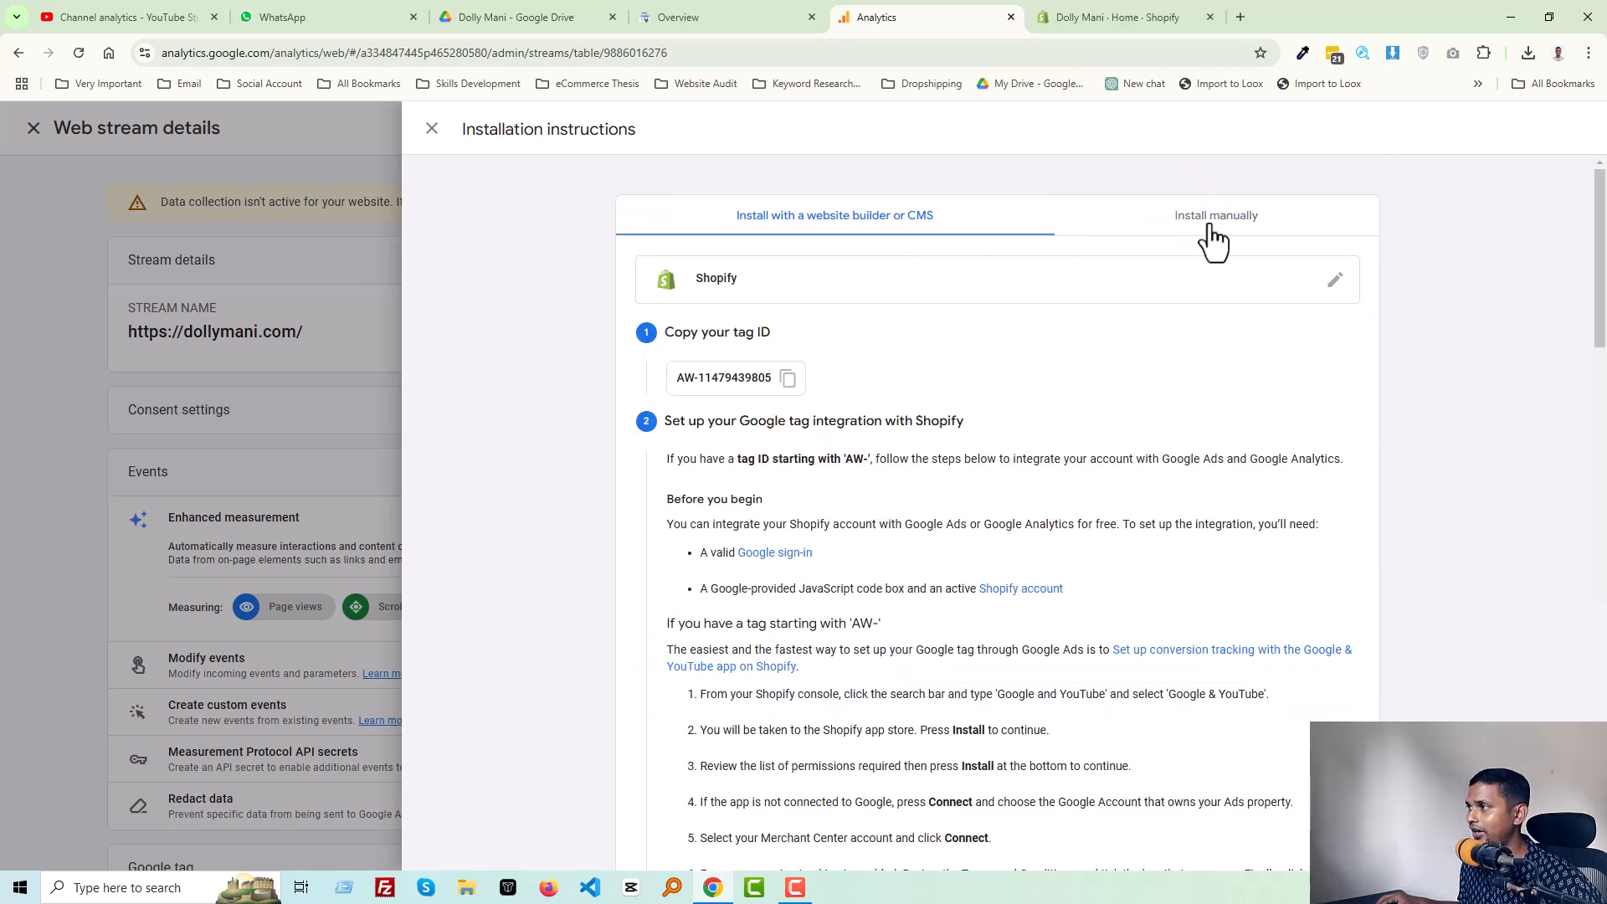
{"action": "left_click", "coordinate": [1215, 216]}
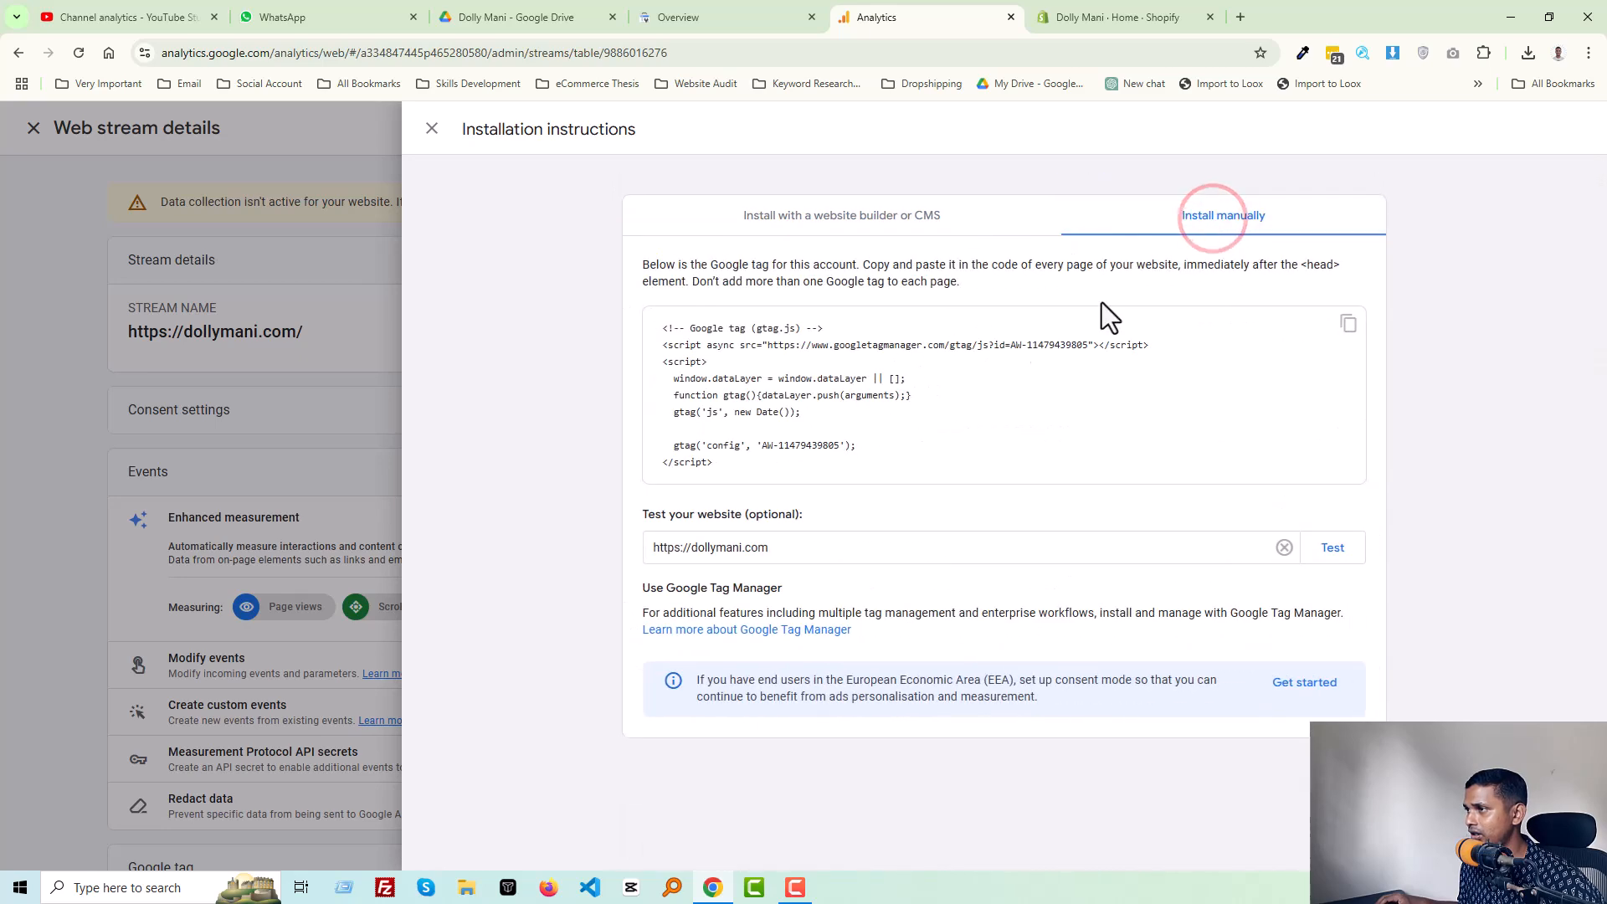
{"action": "mouse_move", "coordinate": [742, 485]}
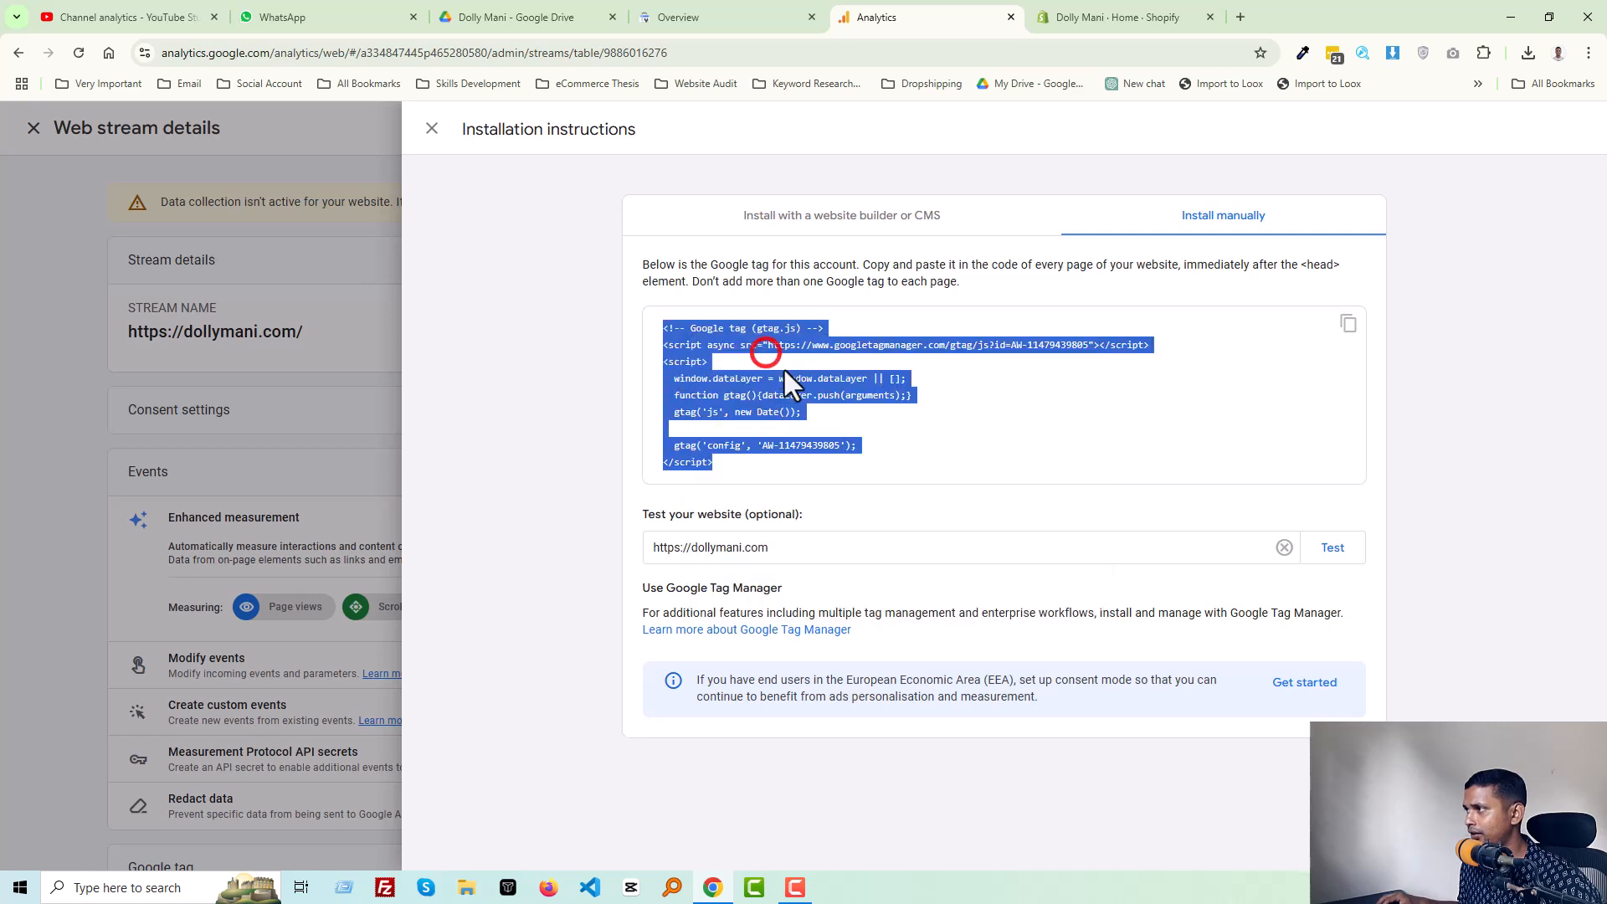
{"action": "left_click", "coordinate": [1349, 323]}
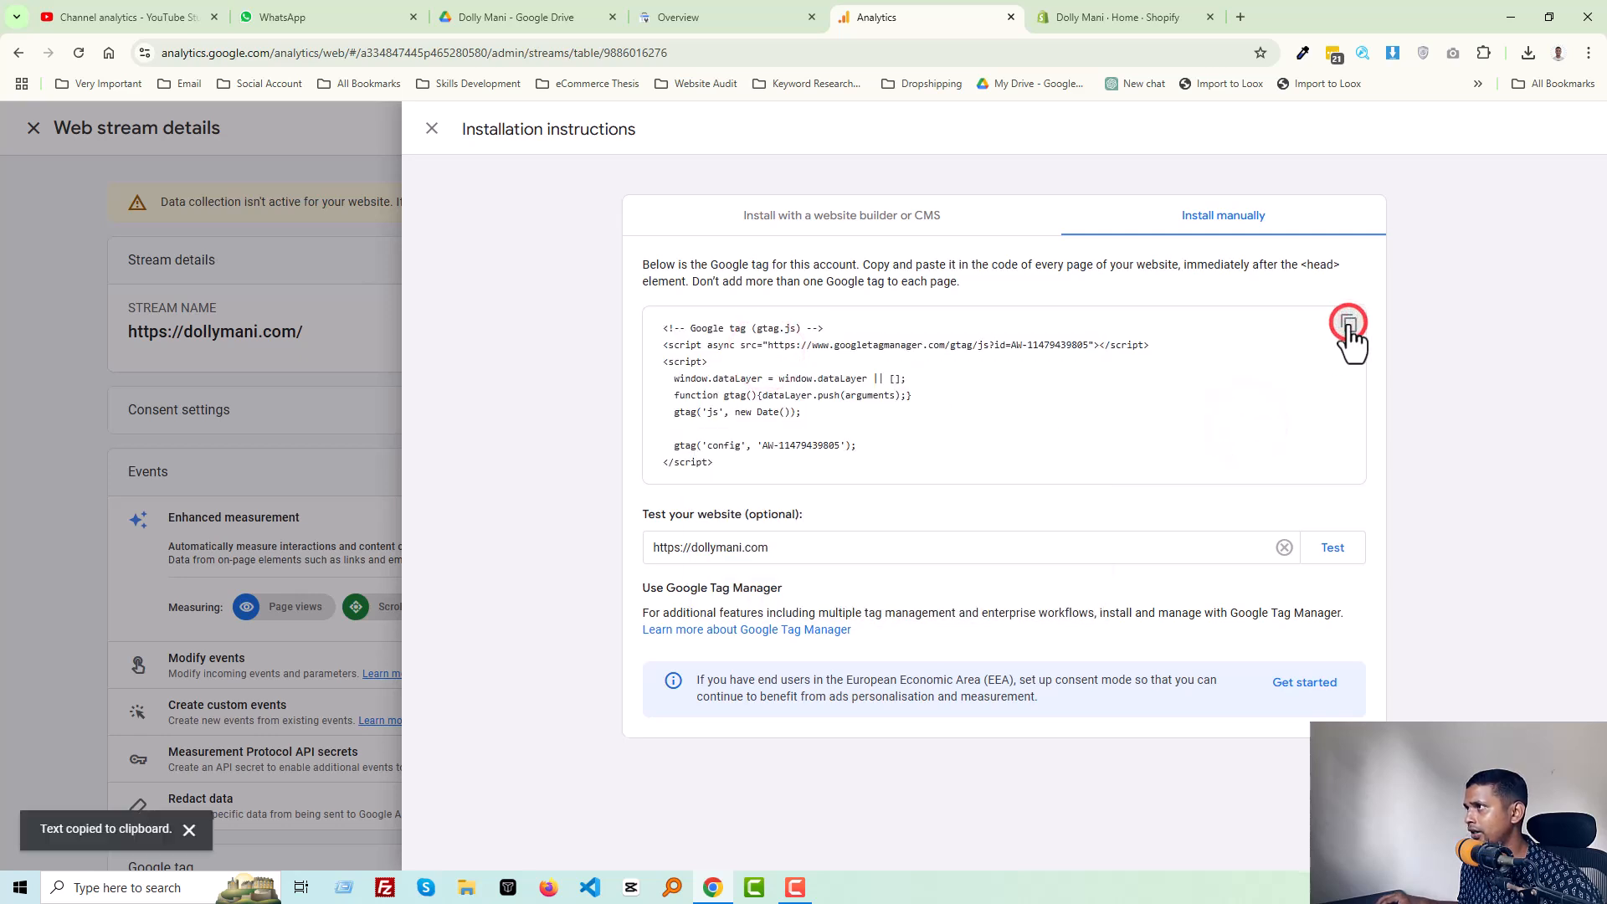
{"action": "mouse_move", "coordinate": [1090, 97]}
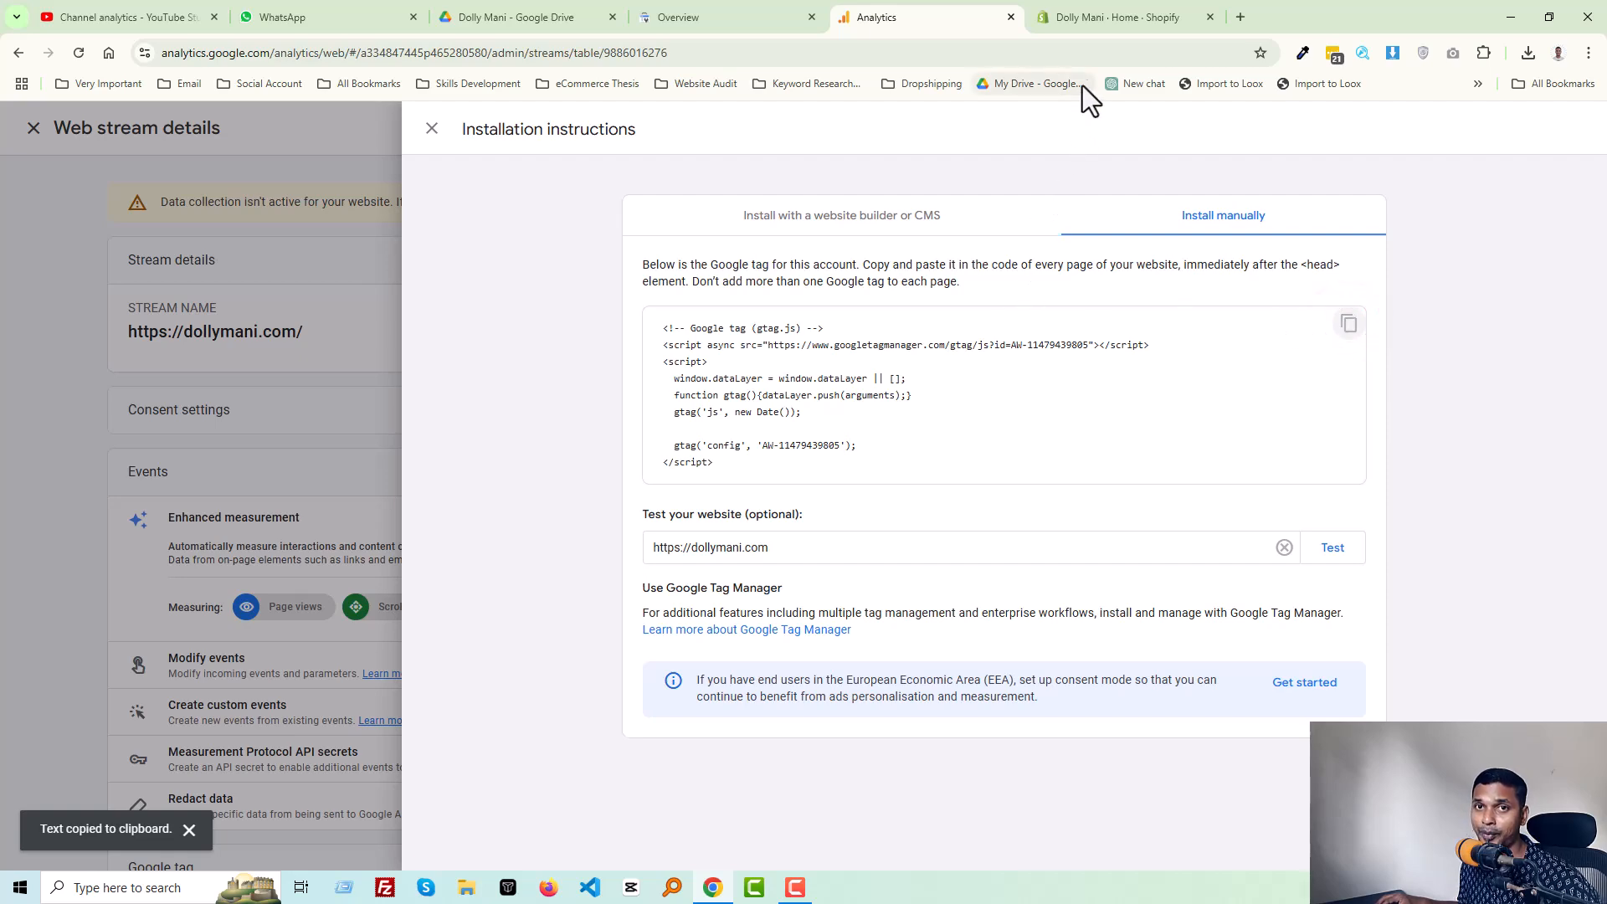
In Shopify admin, reach Online Store > Themes and show the current theme's actions menu.
{"action": "left_click", "coordinate": [1116, 17]}
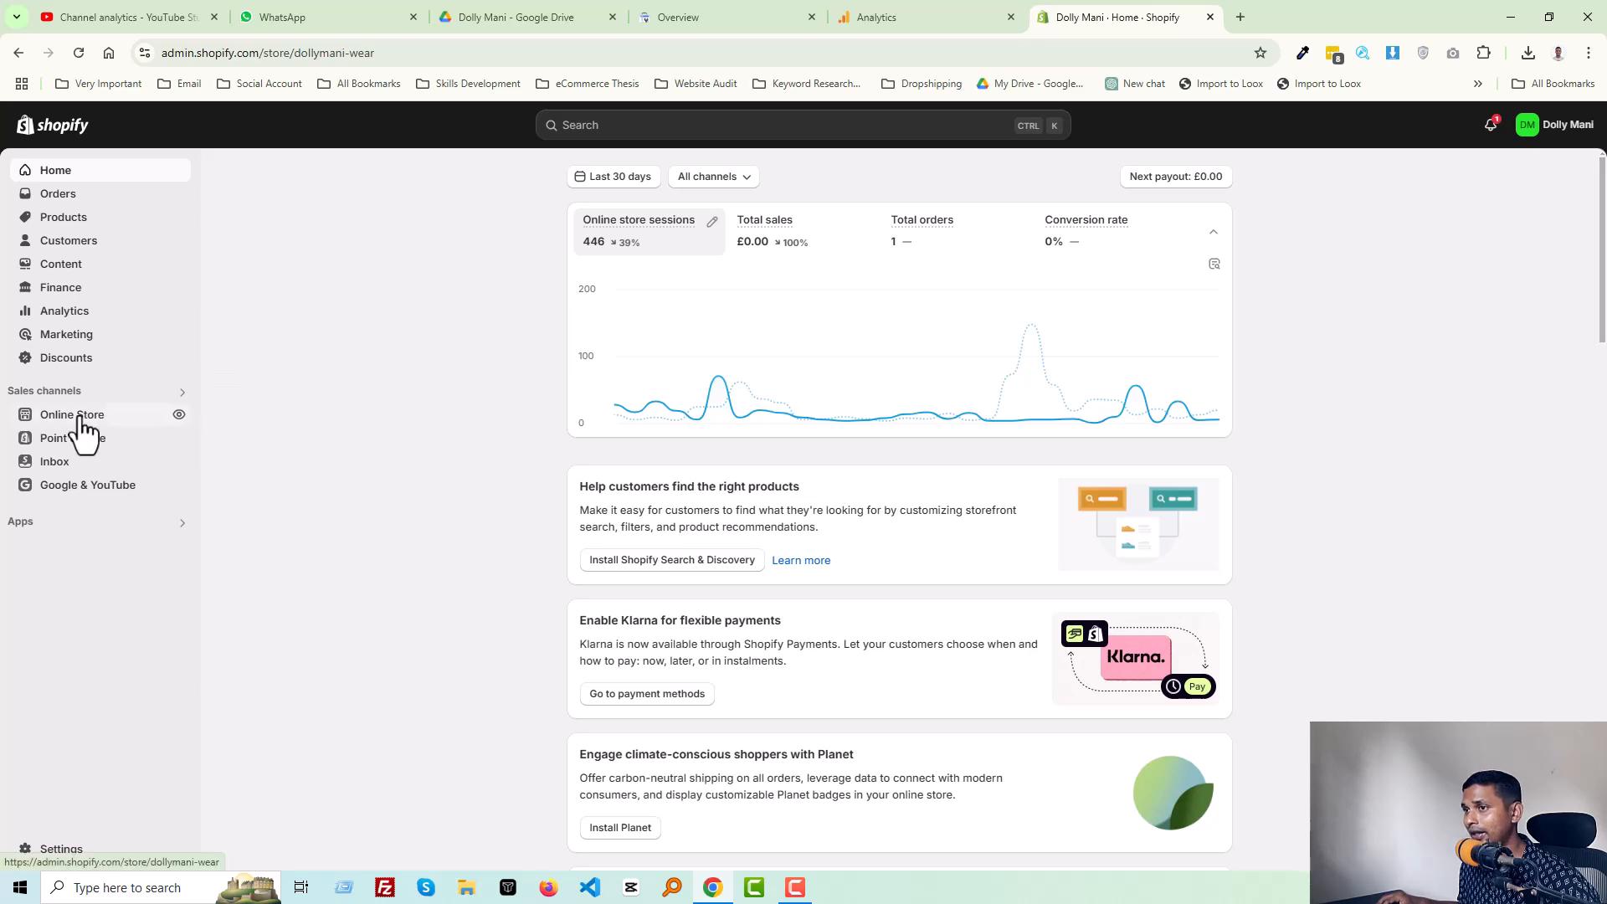
{"action": "left_click", "coordinate": [71, 413]}
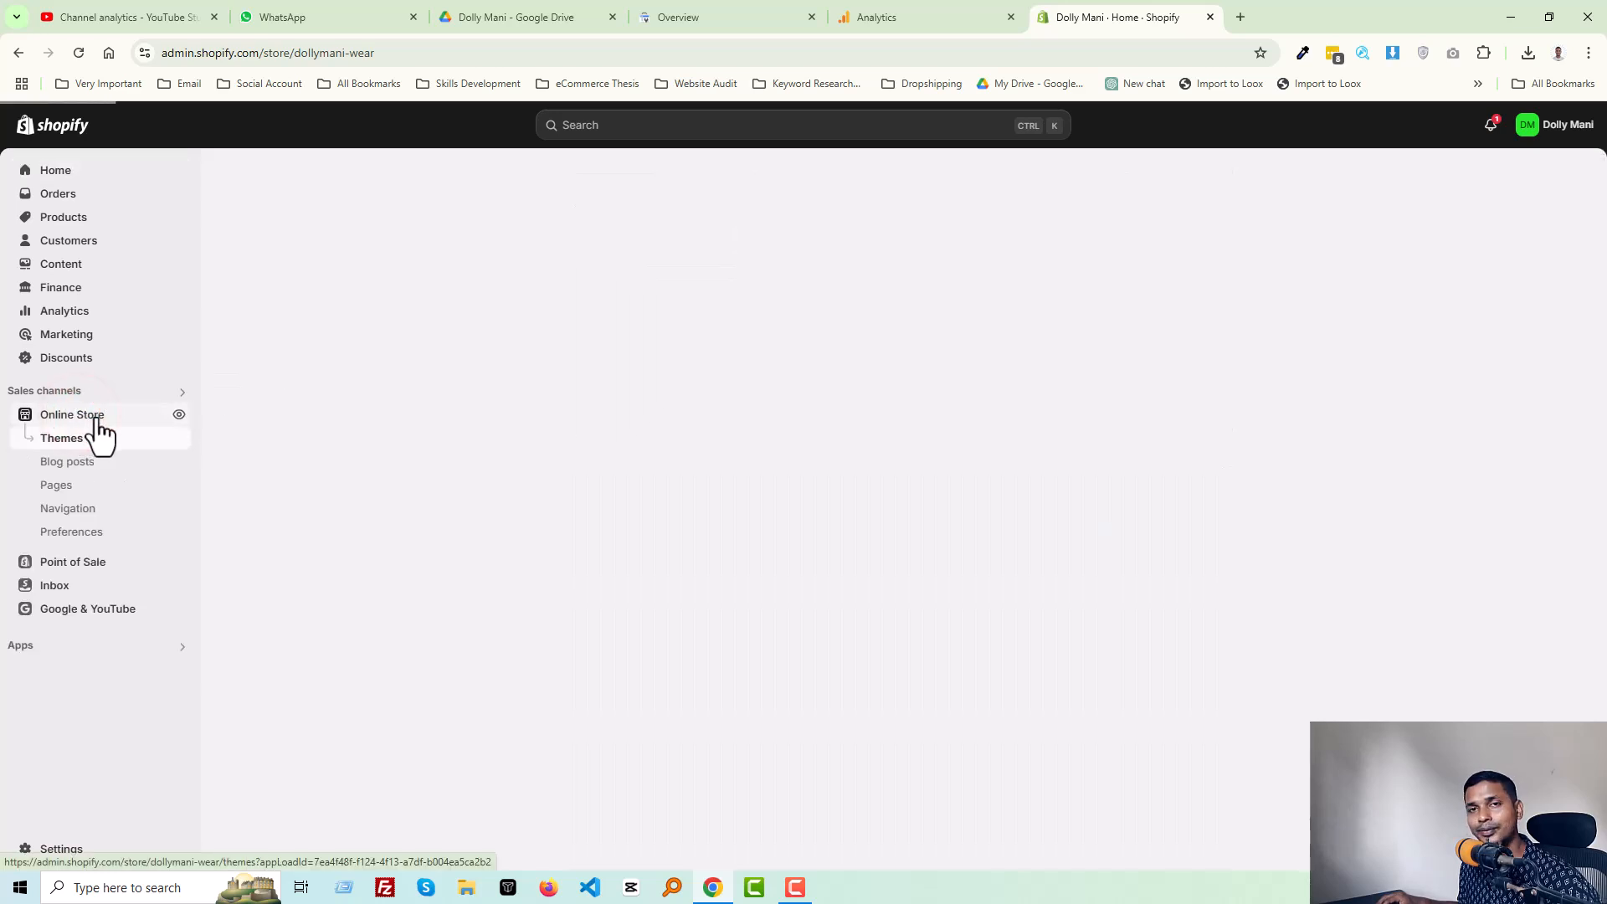
{"action": "left_click", "coordinate": [62, 437]}
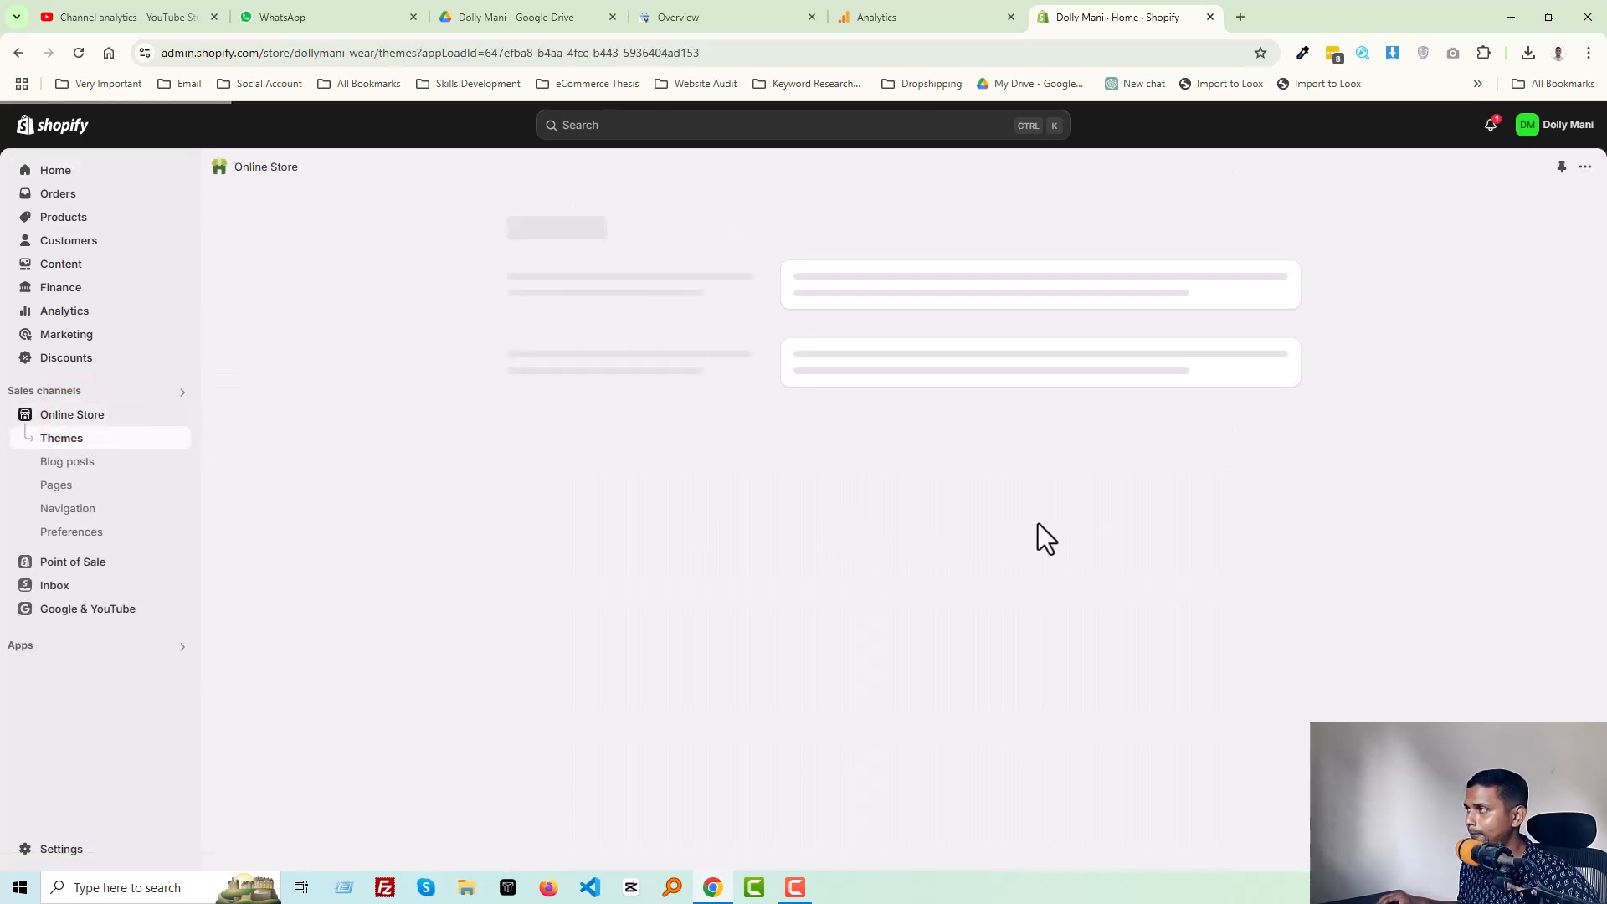
{"action": "mouse_move", "coordinate": [1033, 532]}
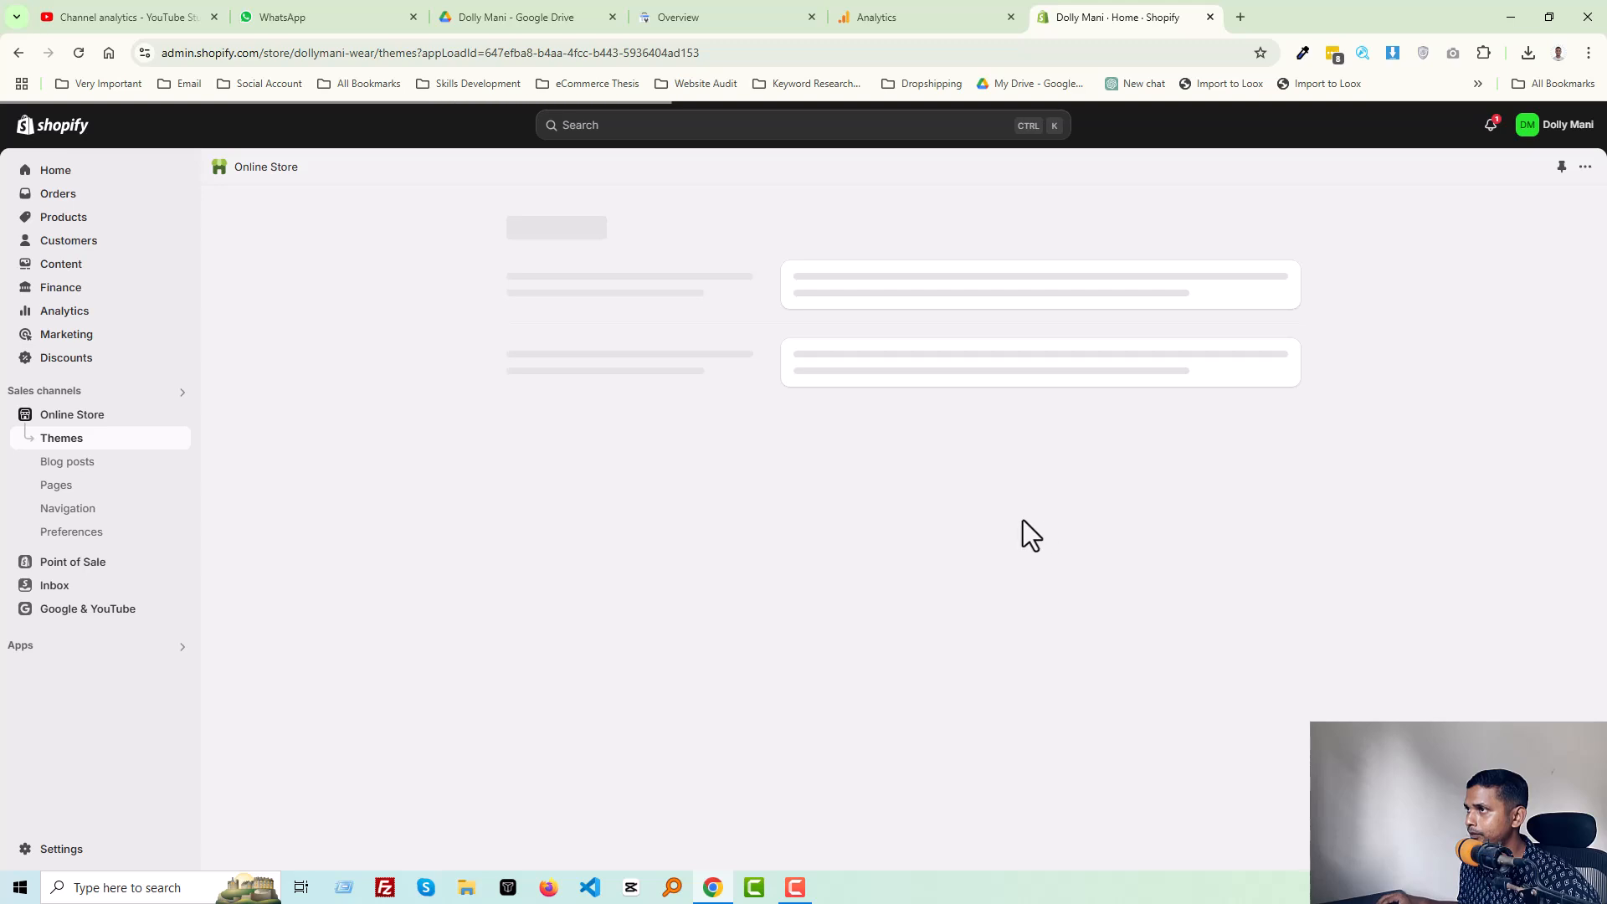
{"action": "mouse_move", "coordinate": [1044, 528]}
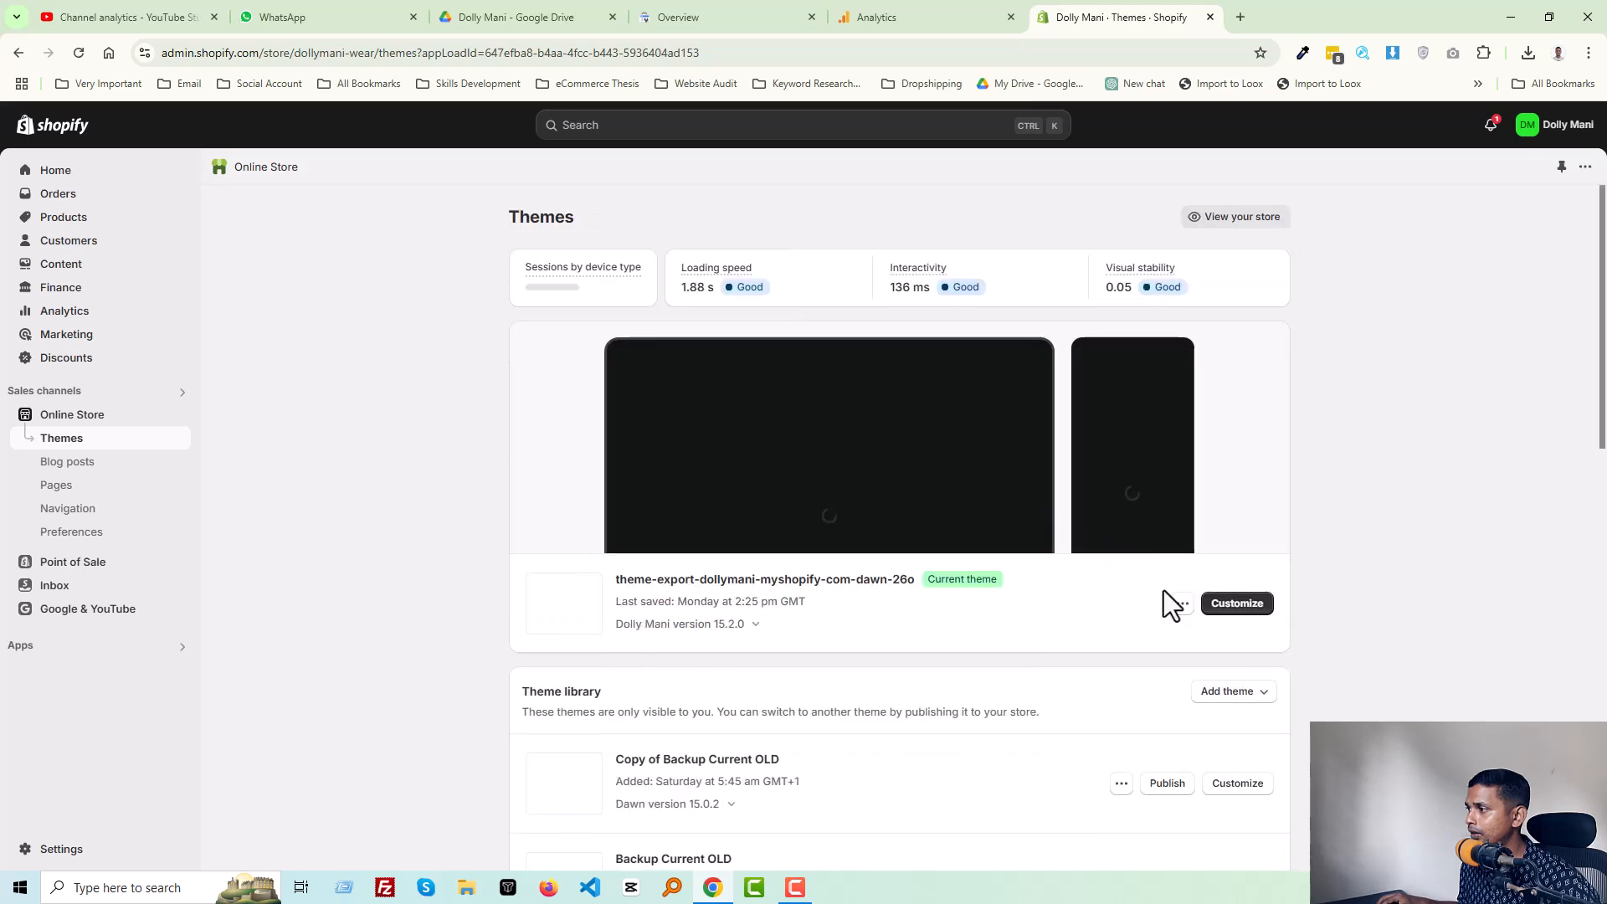
{"action": "left_click", "coordinate": [1180, 604]}
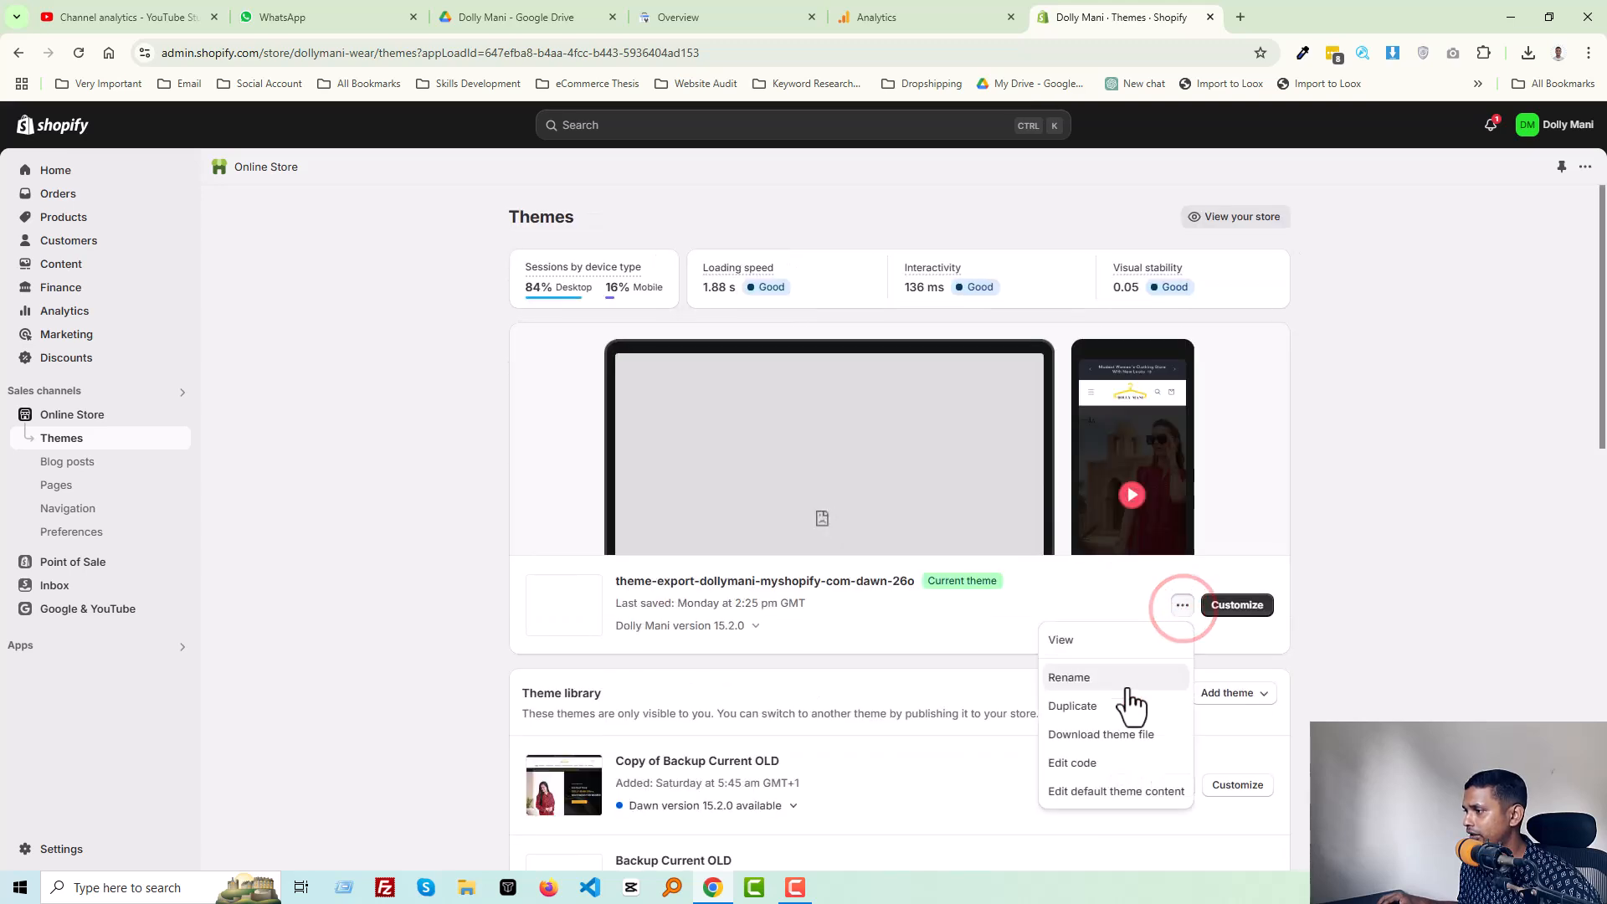
In the theme code editor, load layout/theme.liquid for editing.
{"action": "left_click", "coordinate": [1071, 764]}
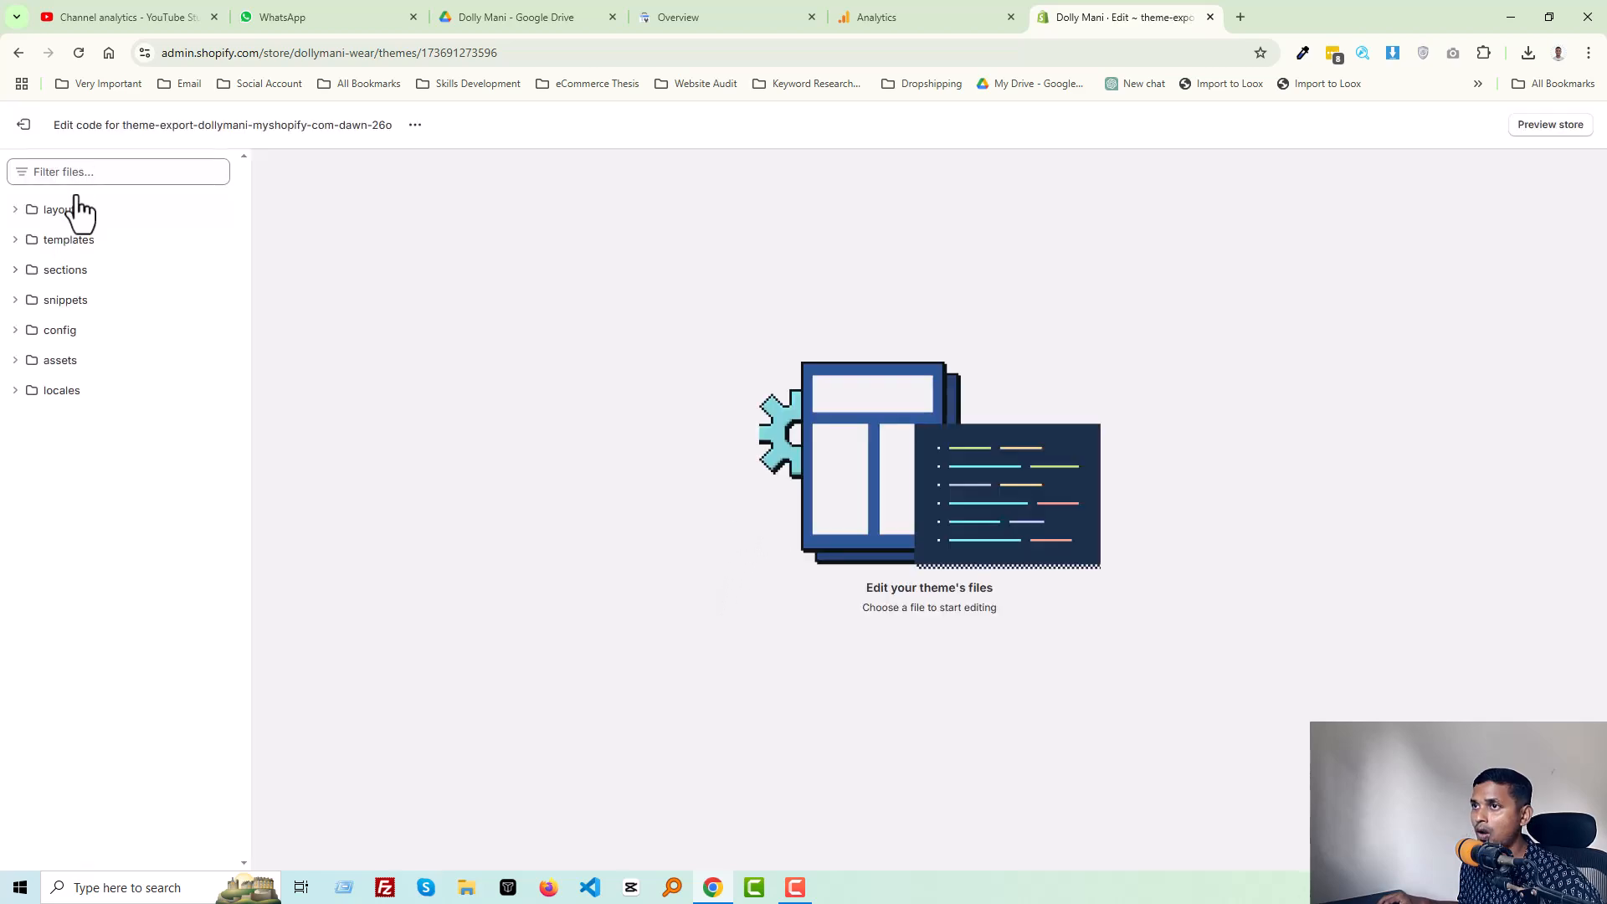
{"action": "left_click", "coordinate": [58, 210]}
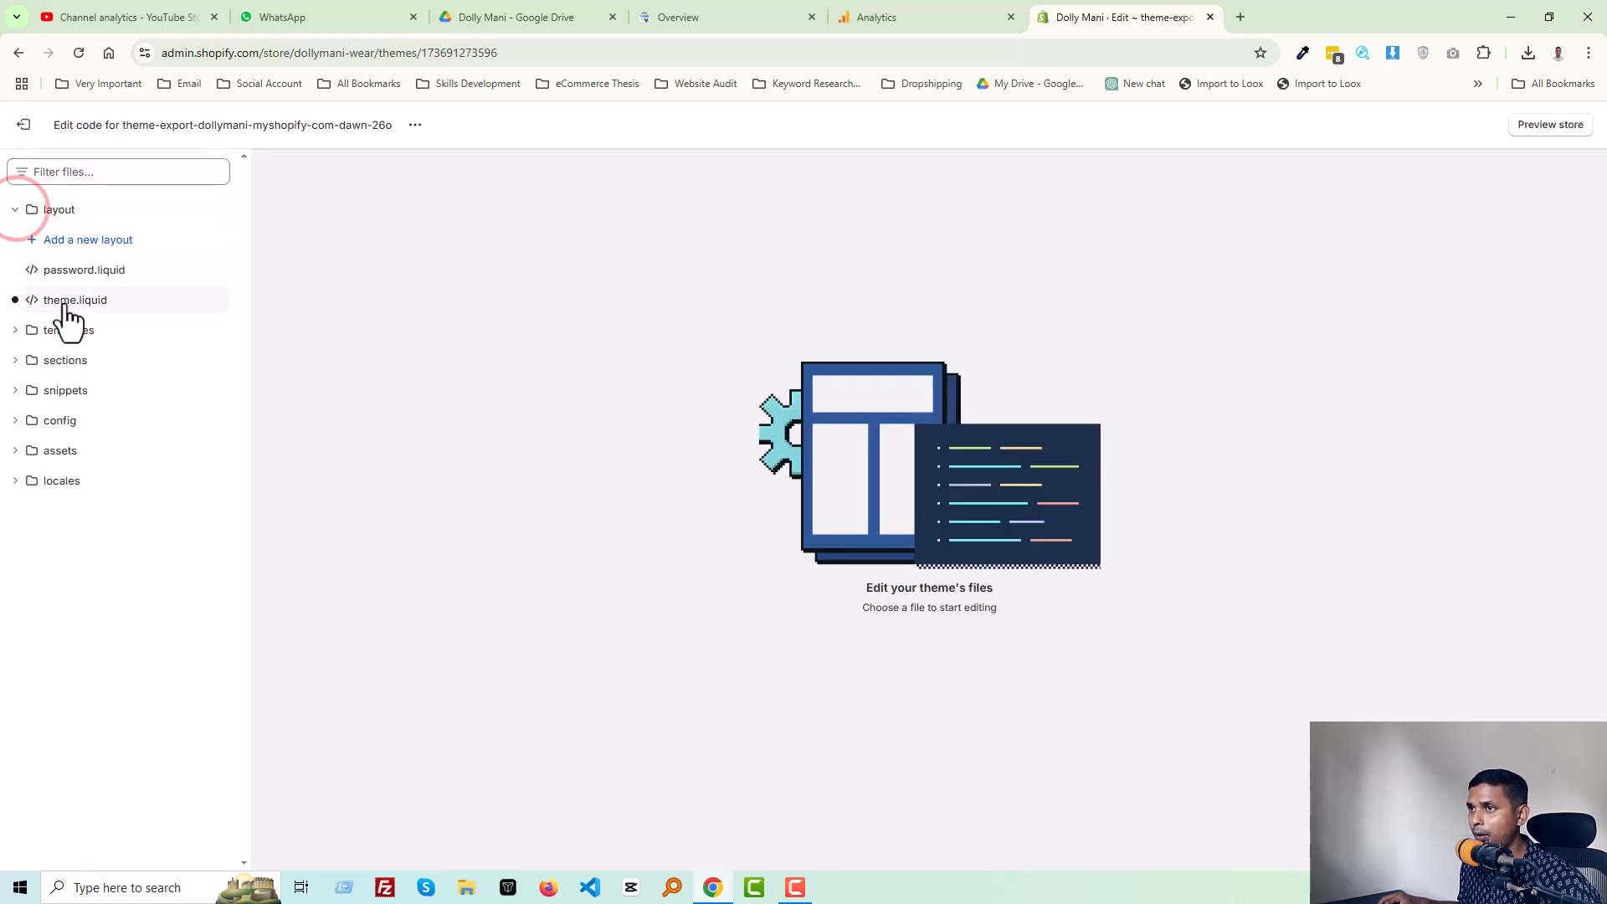
{"action": "left_click", "coordinate": [75, 300]}
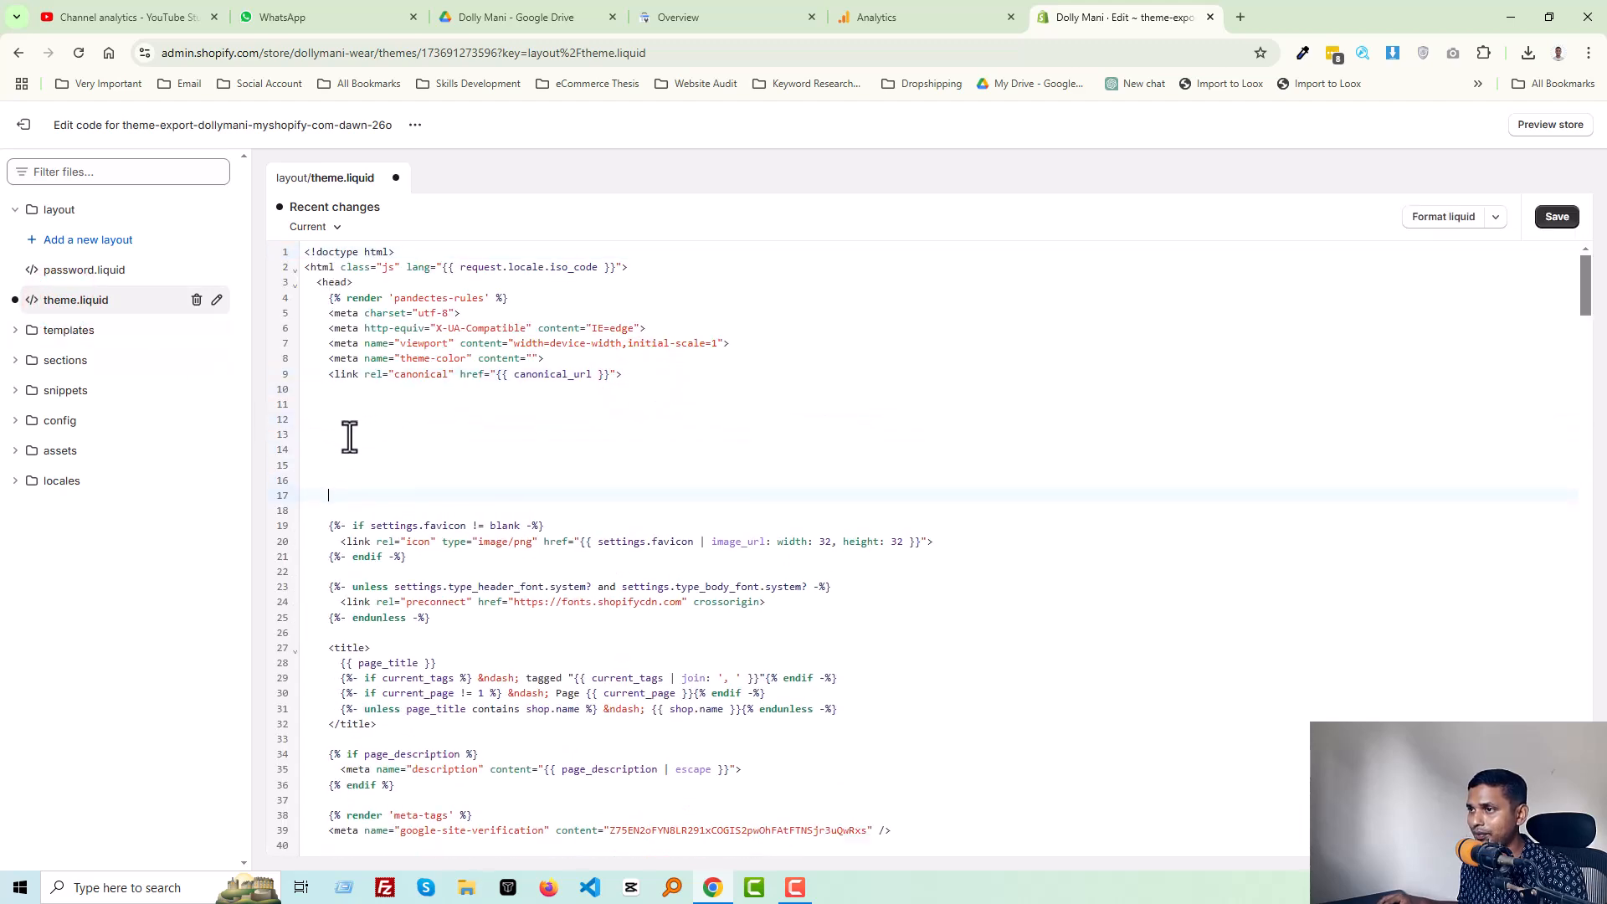
Paste the Google tag into the head section and save theme.liquid.
{"action": "right_click", "coordinate": [349, 434]}
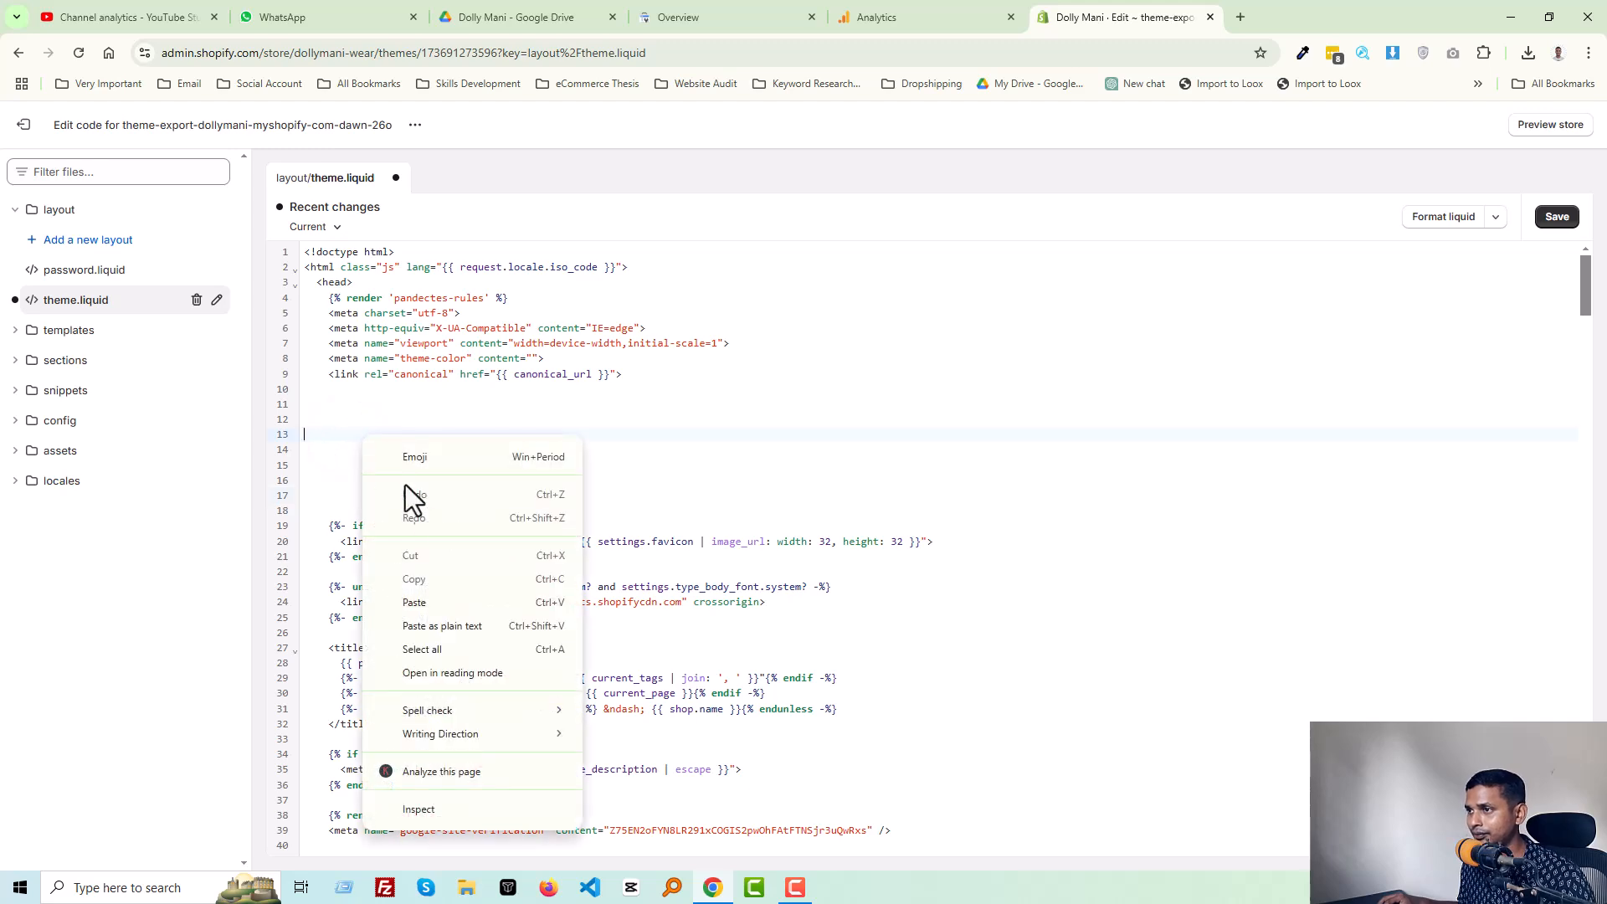
{"action": "left_click", "coordinate": [414, 601]}
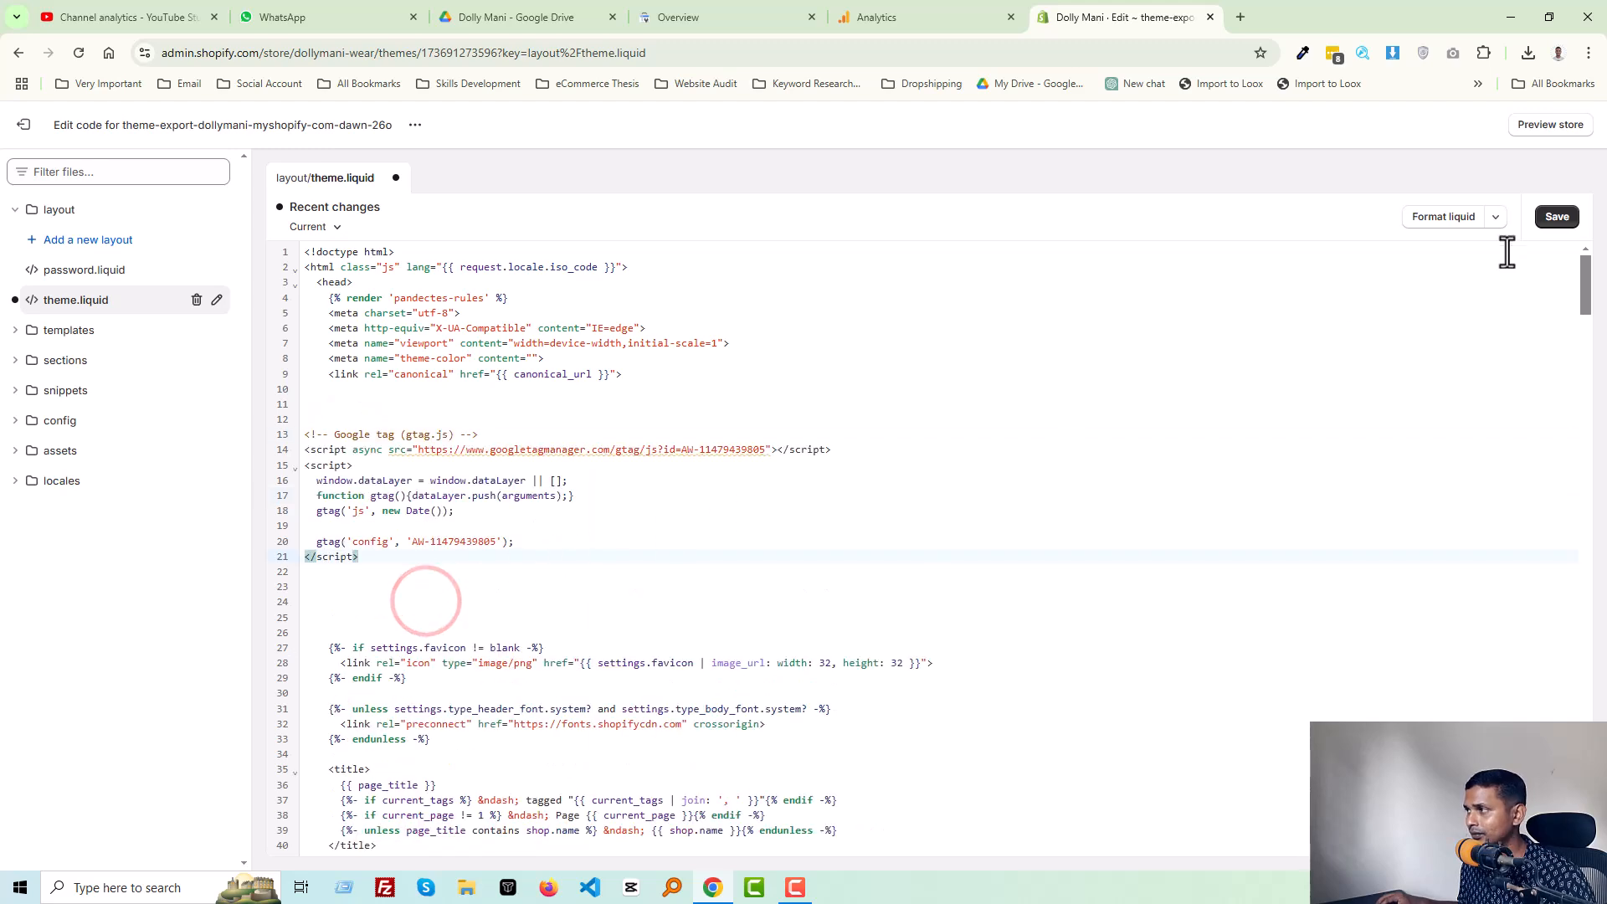
{"action": "left_click", "coordinate": [1557, 216]}
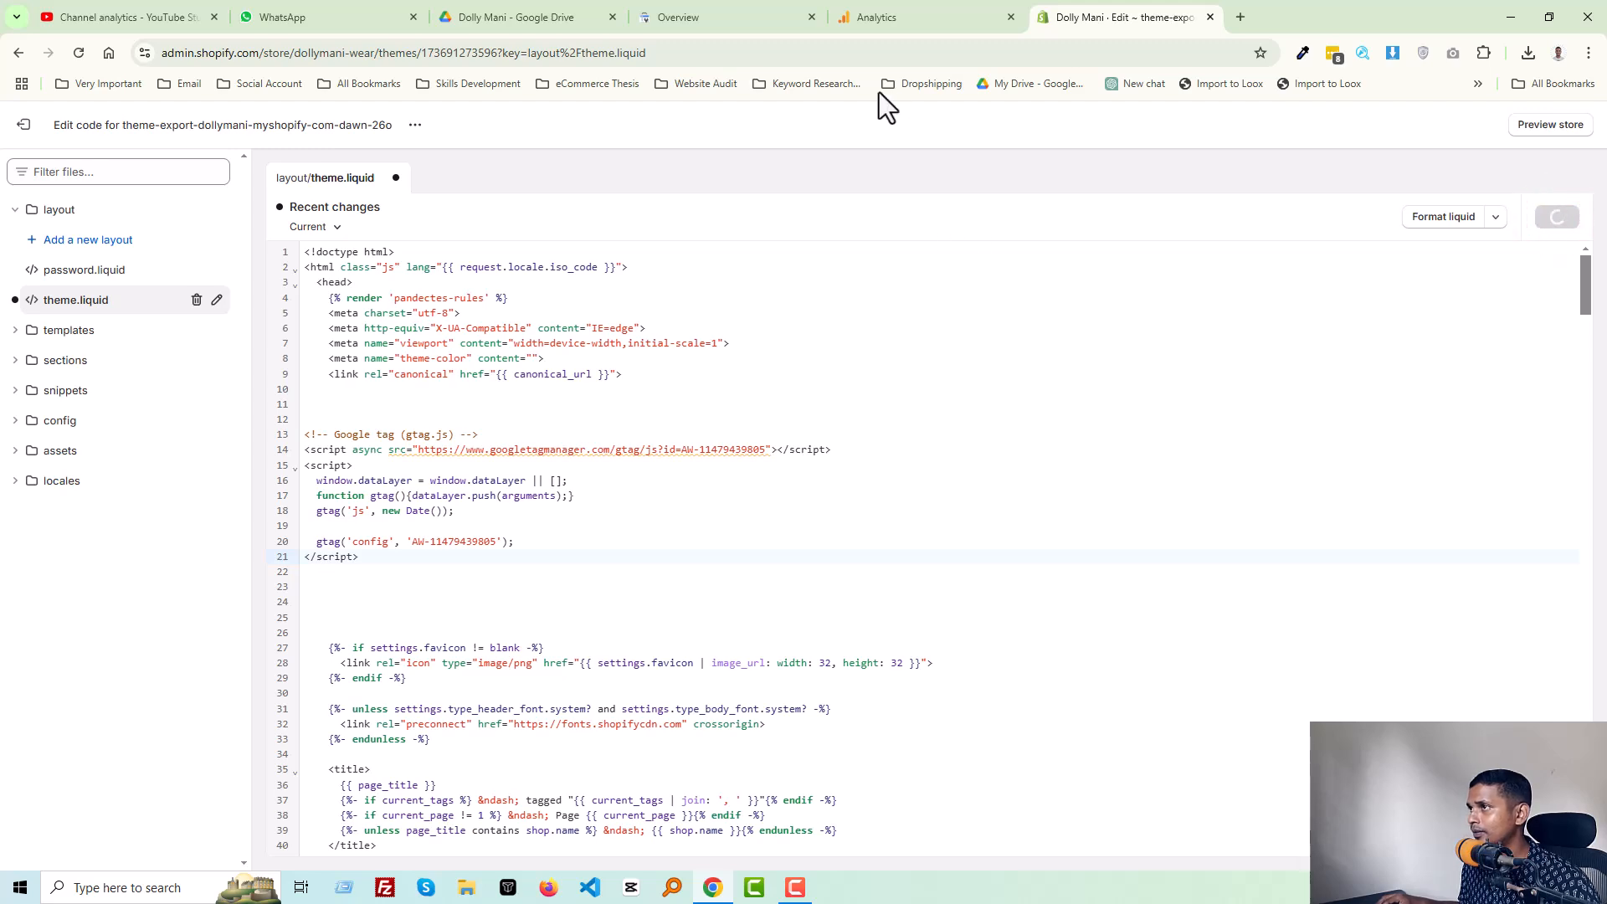
{"action": "key", "text": "ctrl+s"}
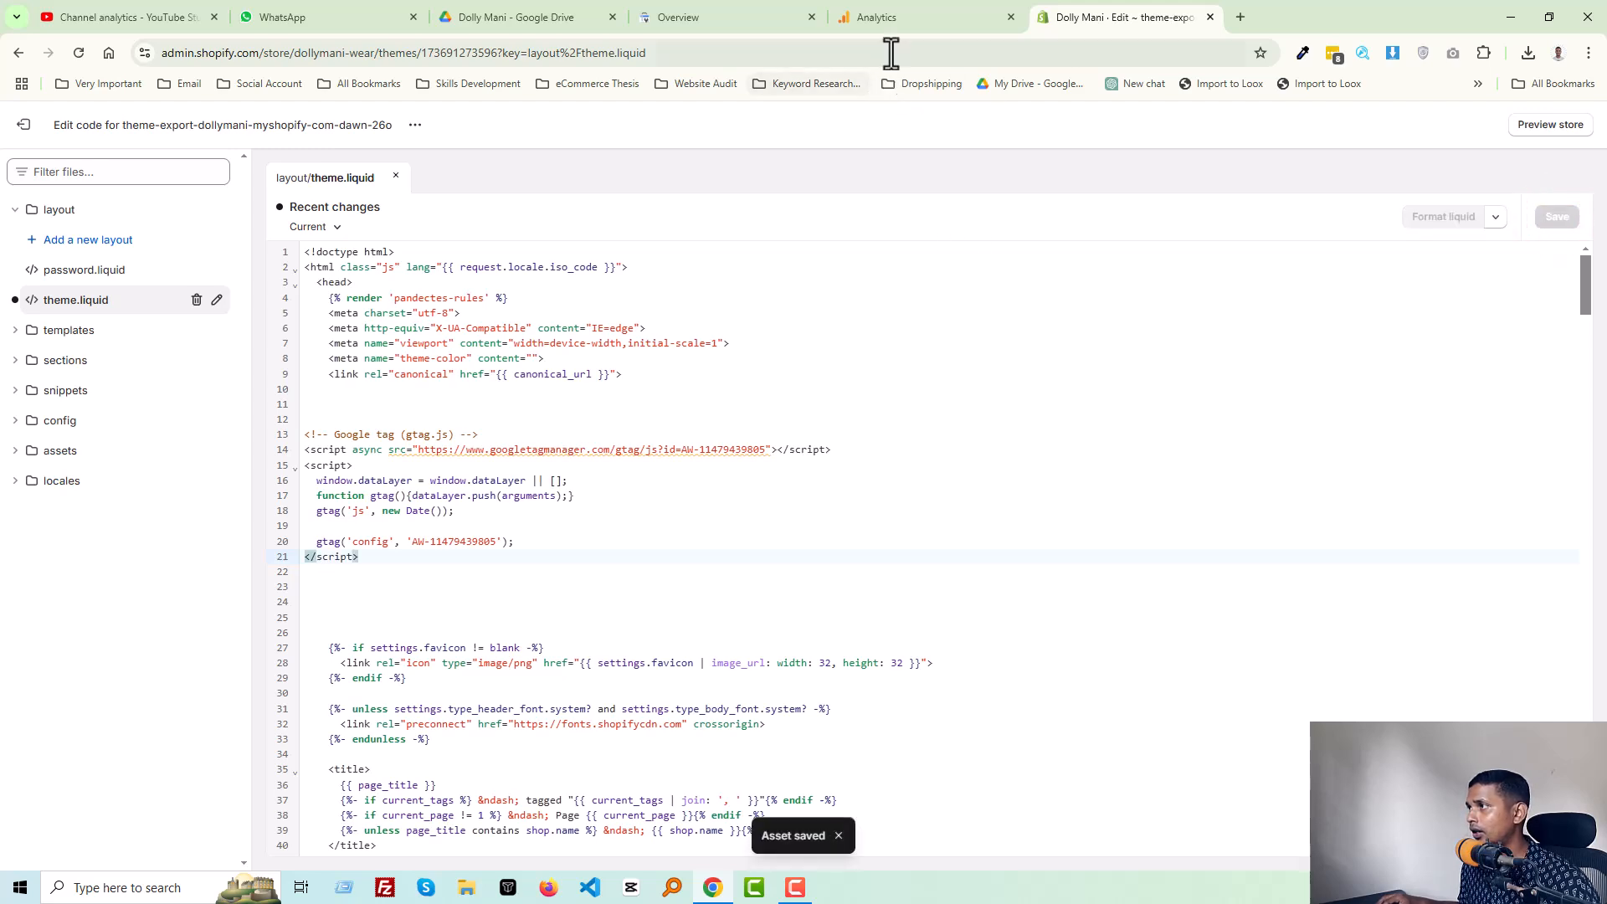
{"action": "left_click", "coordinate": [876, 17]}
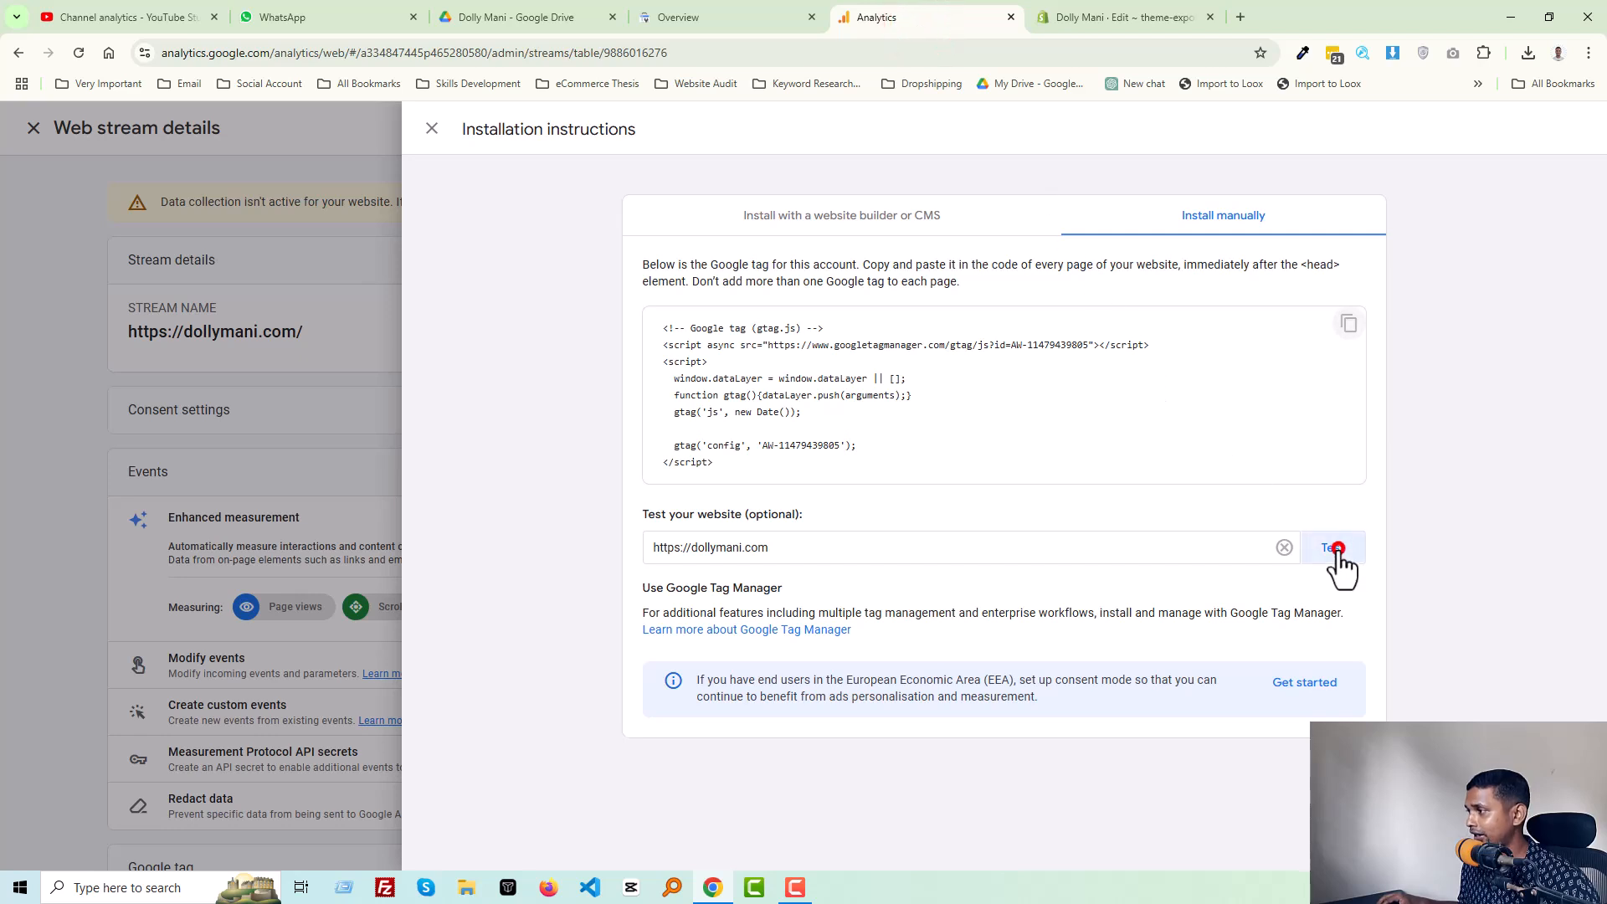
{"action": "left_click", "coordinate": [1336, 549]}
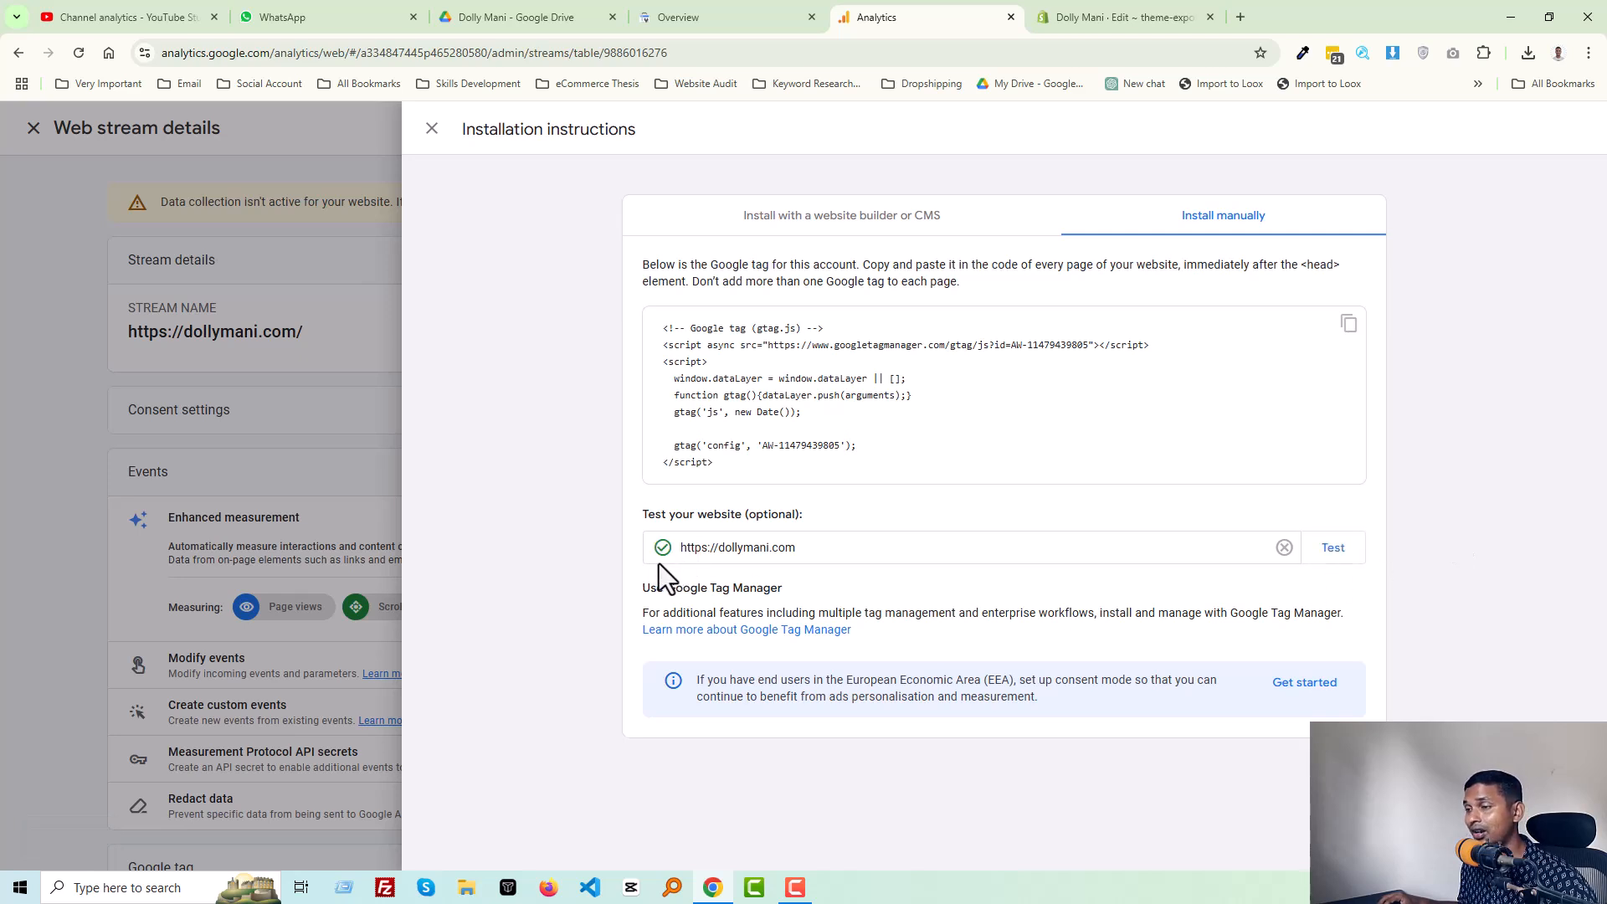
{"action": "mouse_move", "coordinate": [706, 591]}
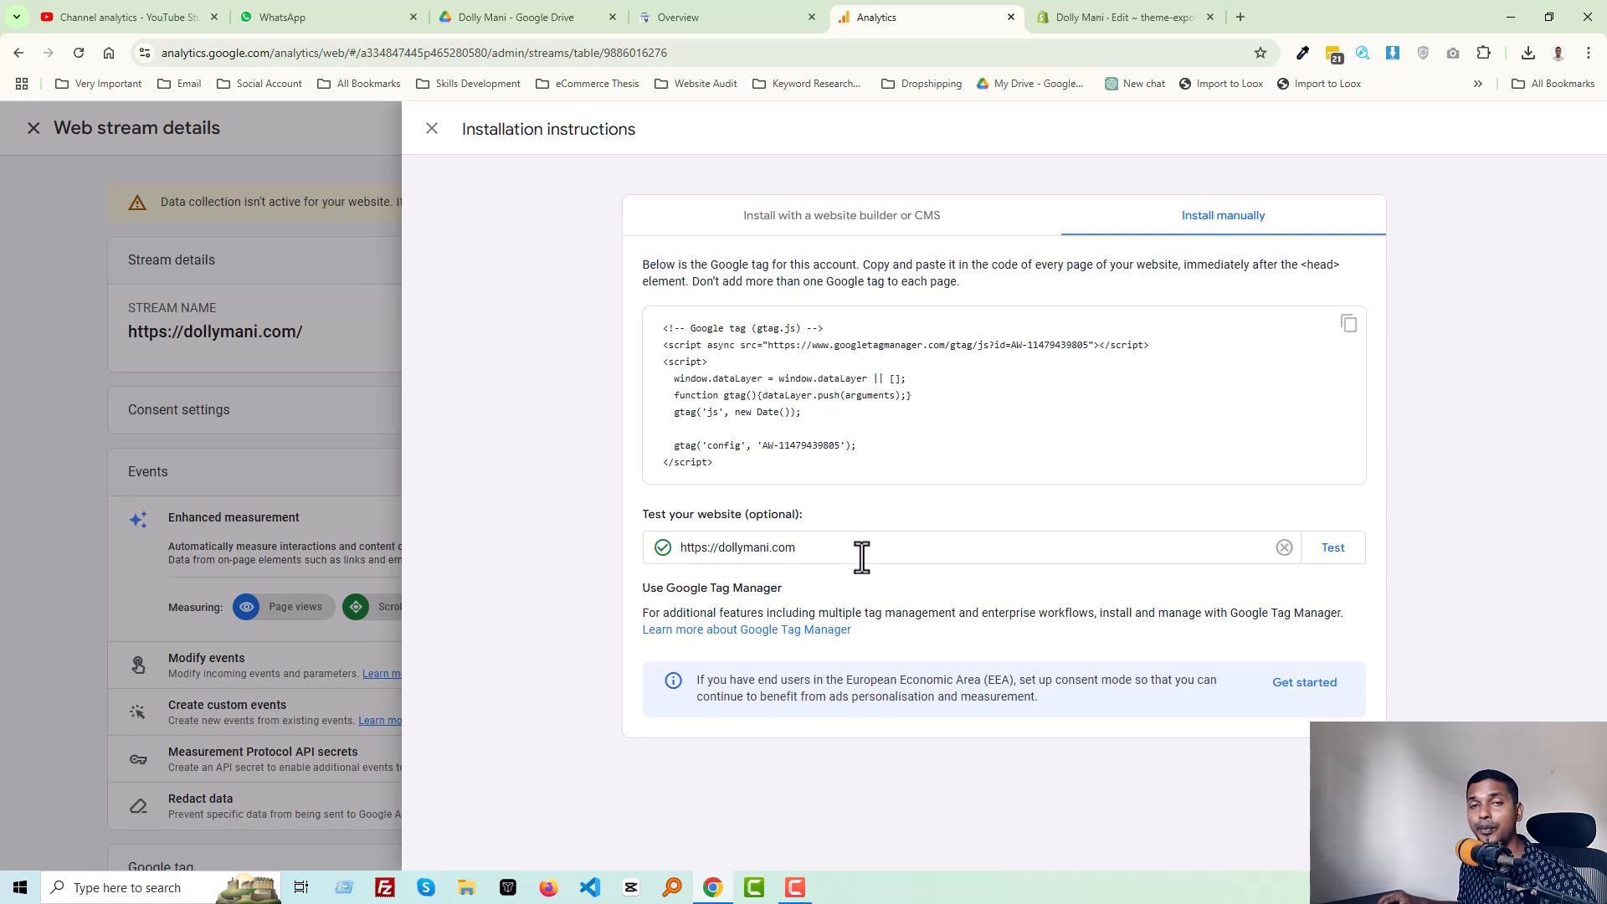
{"action": "mouse_move", "coordinate": [656, 490]}
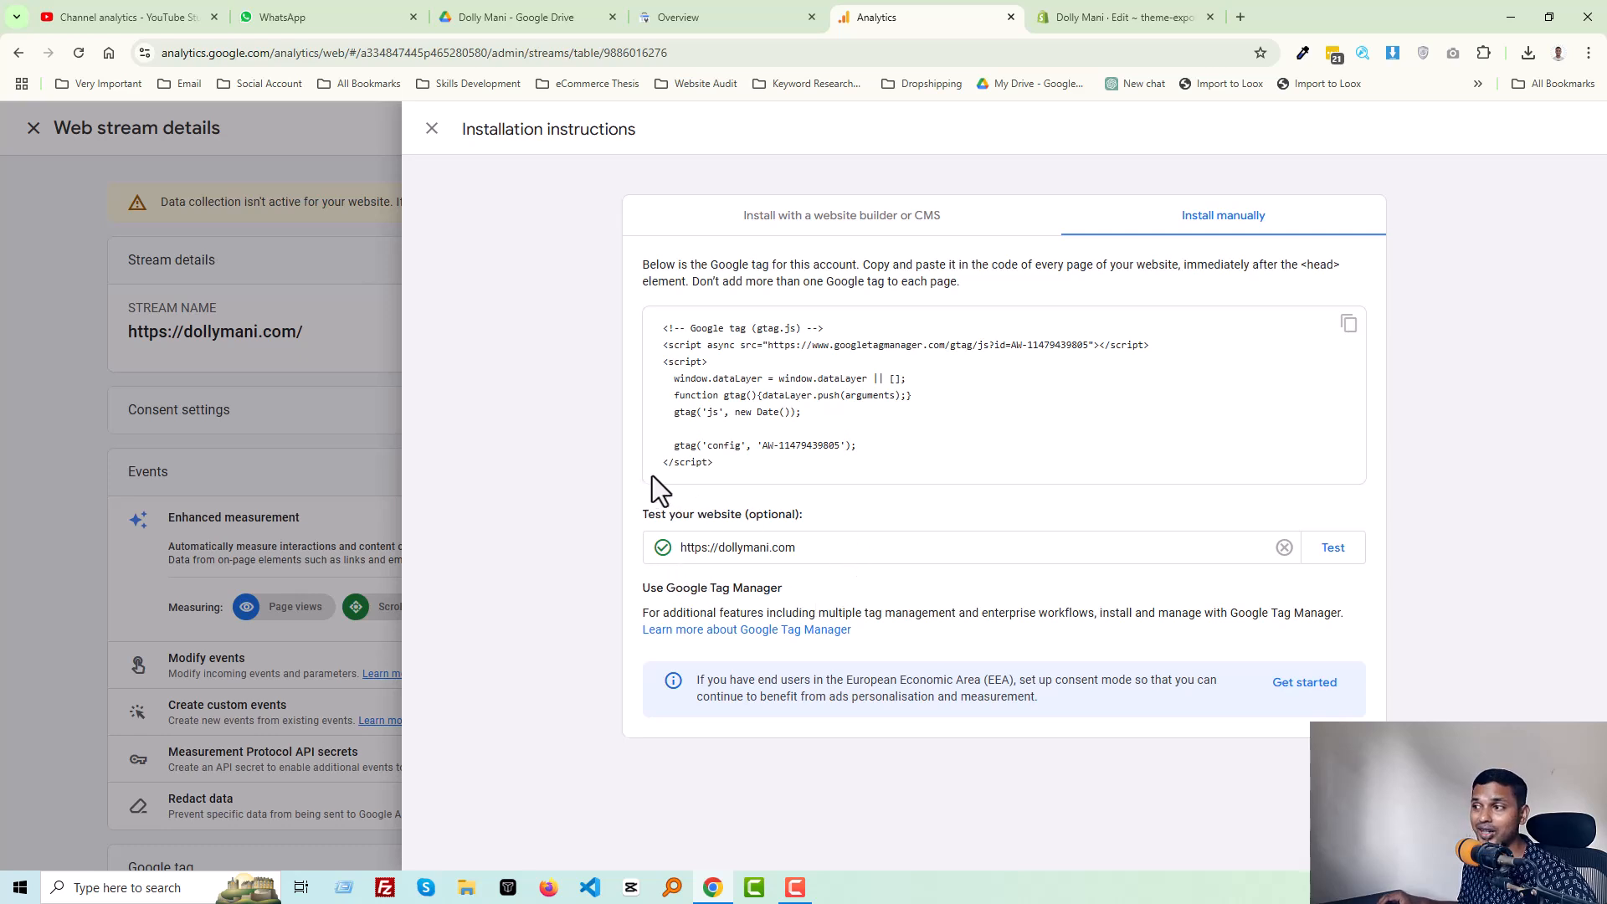
{"action": "mouse_move", "coordinate": [1020, 401]}
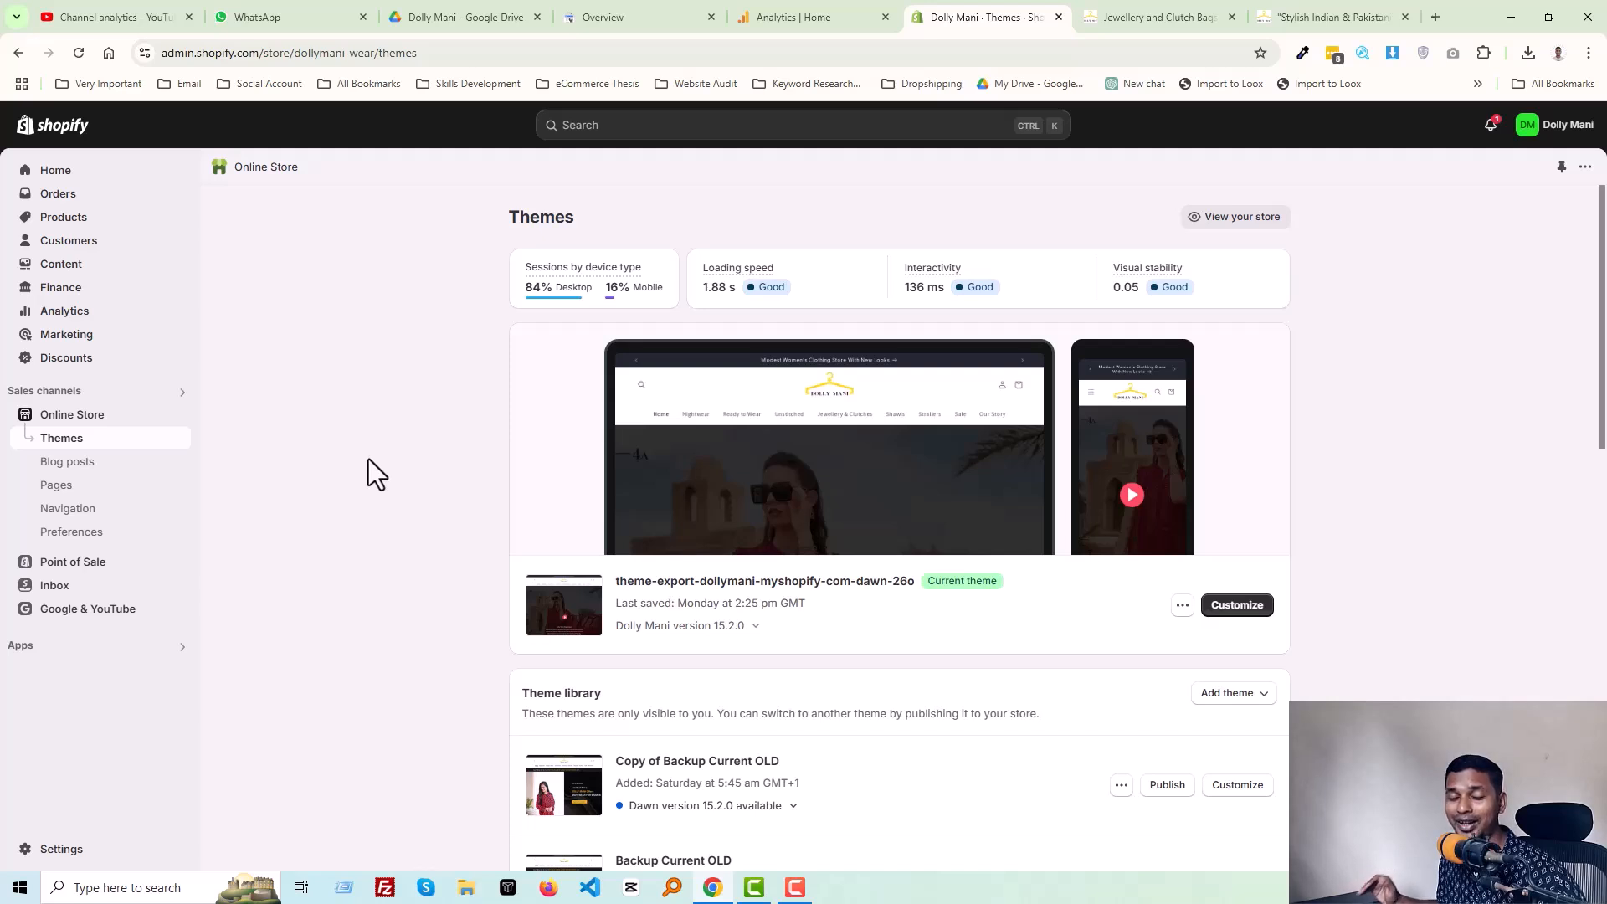
{"action": "mouse_move", "coordinate": [937, 125]}
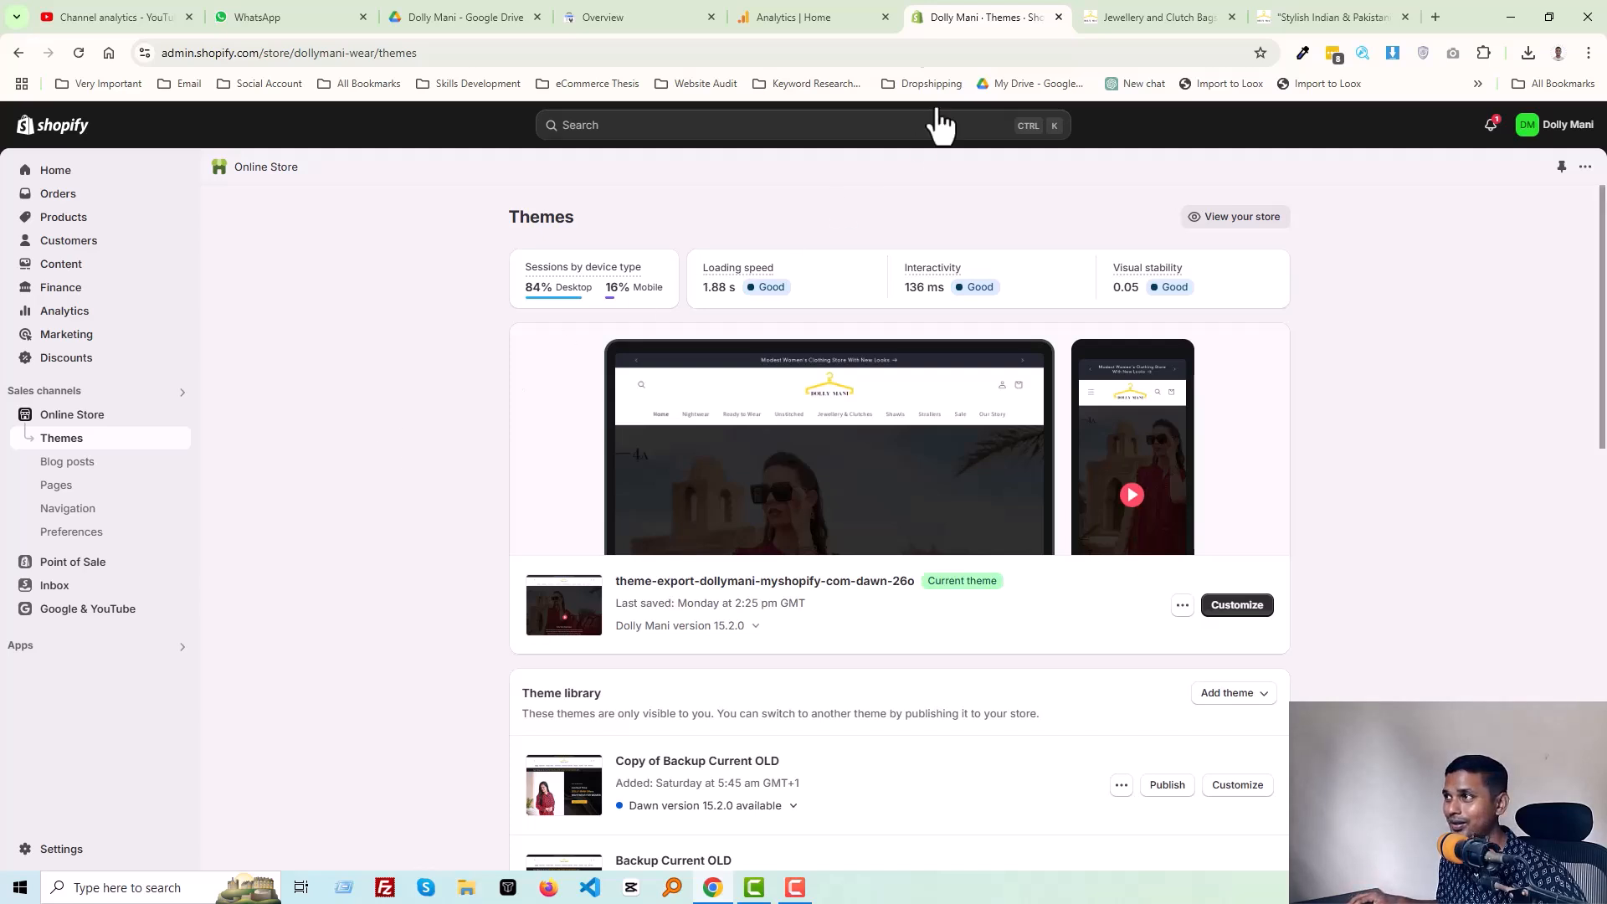
From Analytics Home, go to the Realtime overview showing one active user.
{"action": "left_click", "coordinate": [813, 16]}
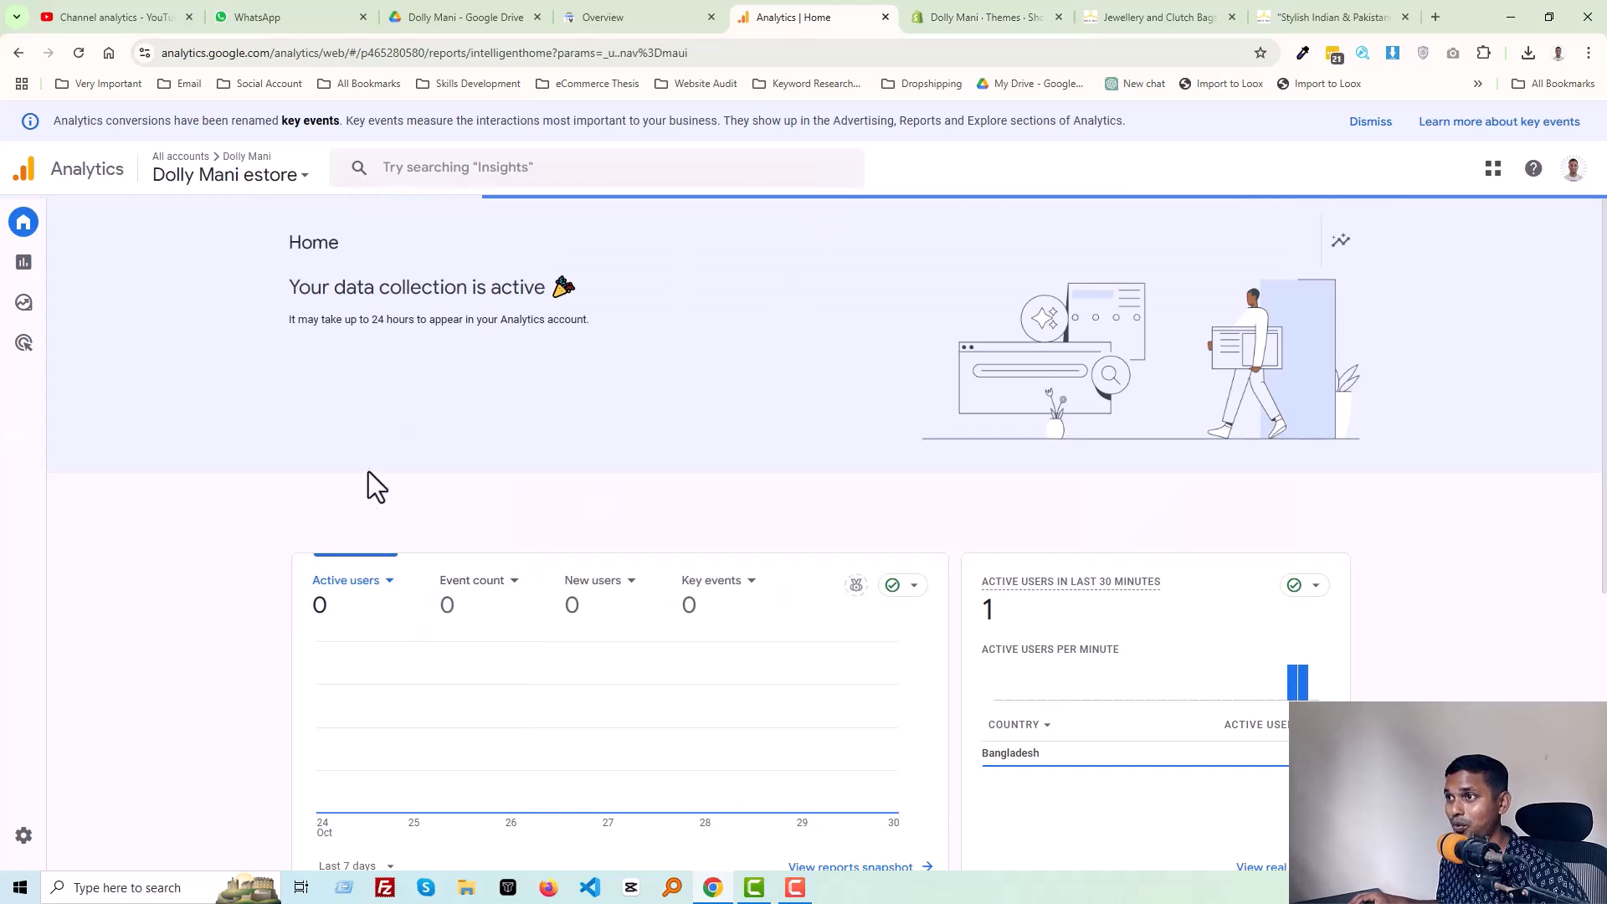
{"action": "mouse_move", "coordinate": [522, 292]}
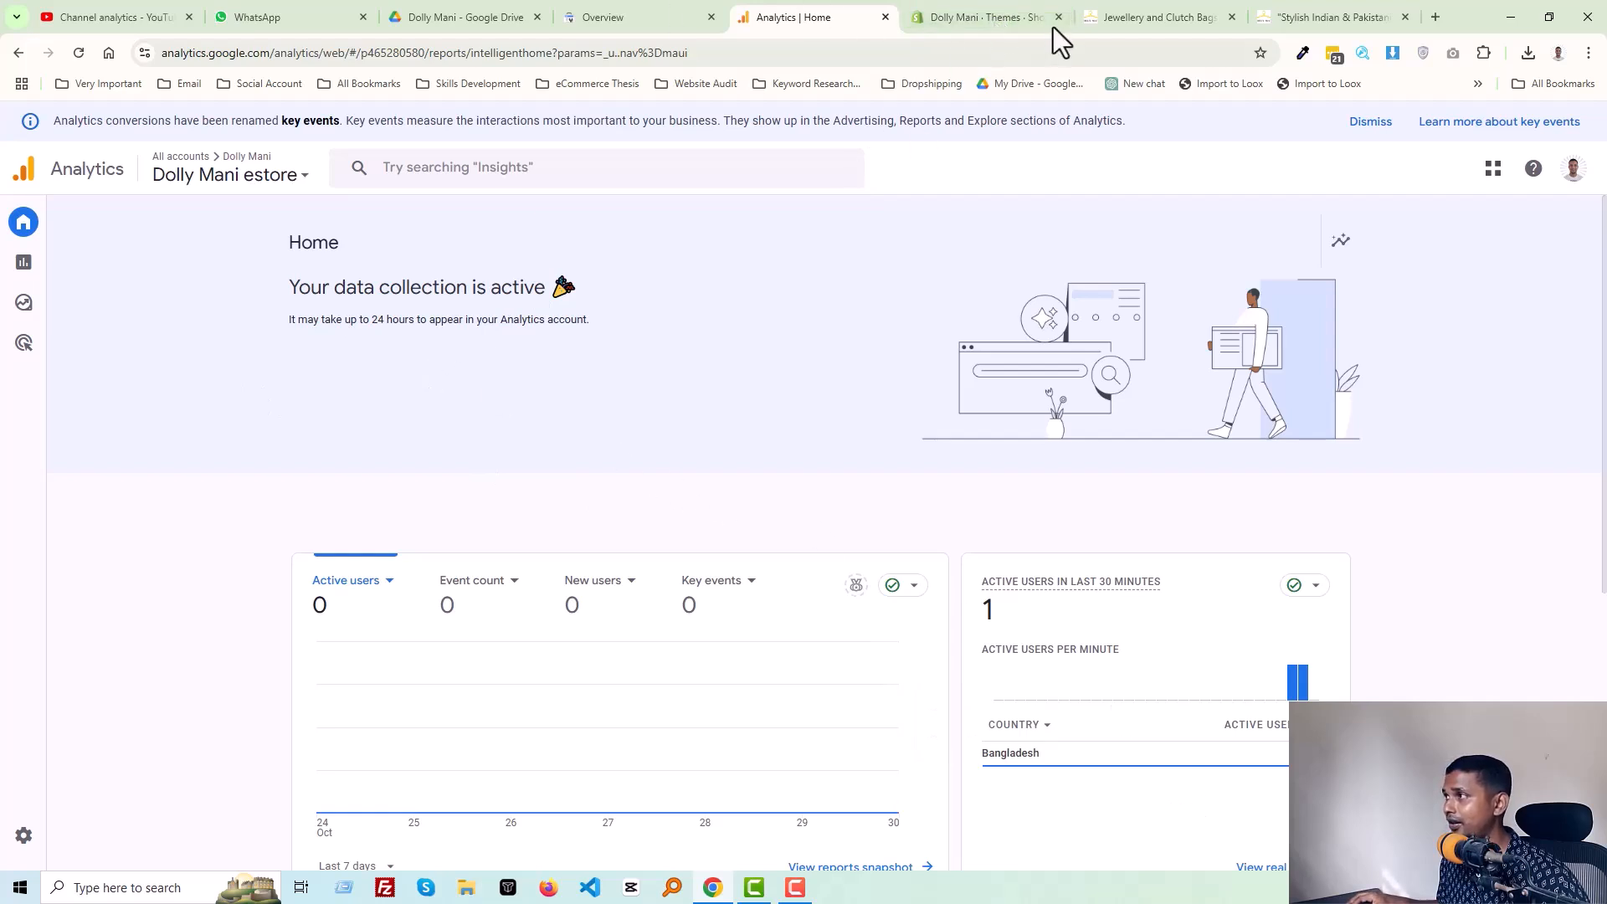
{"action": "scroll", "scroll_direction": "down", "scroll_amount": 3}
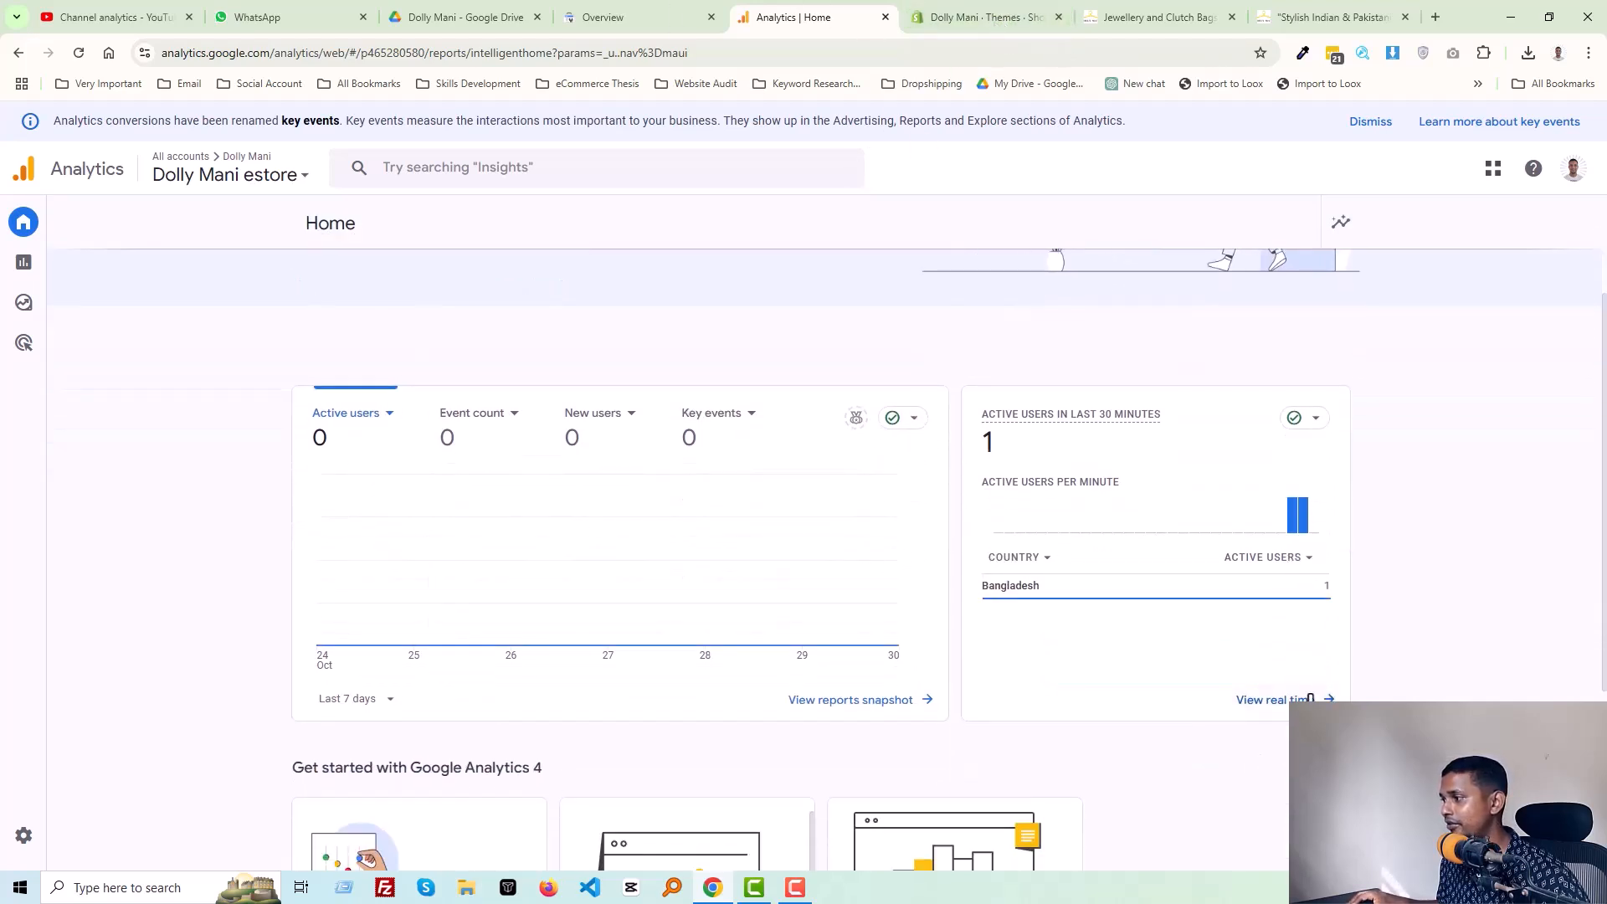
{"action": "left_click", "coordinate": [1272, 699]}
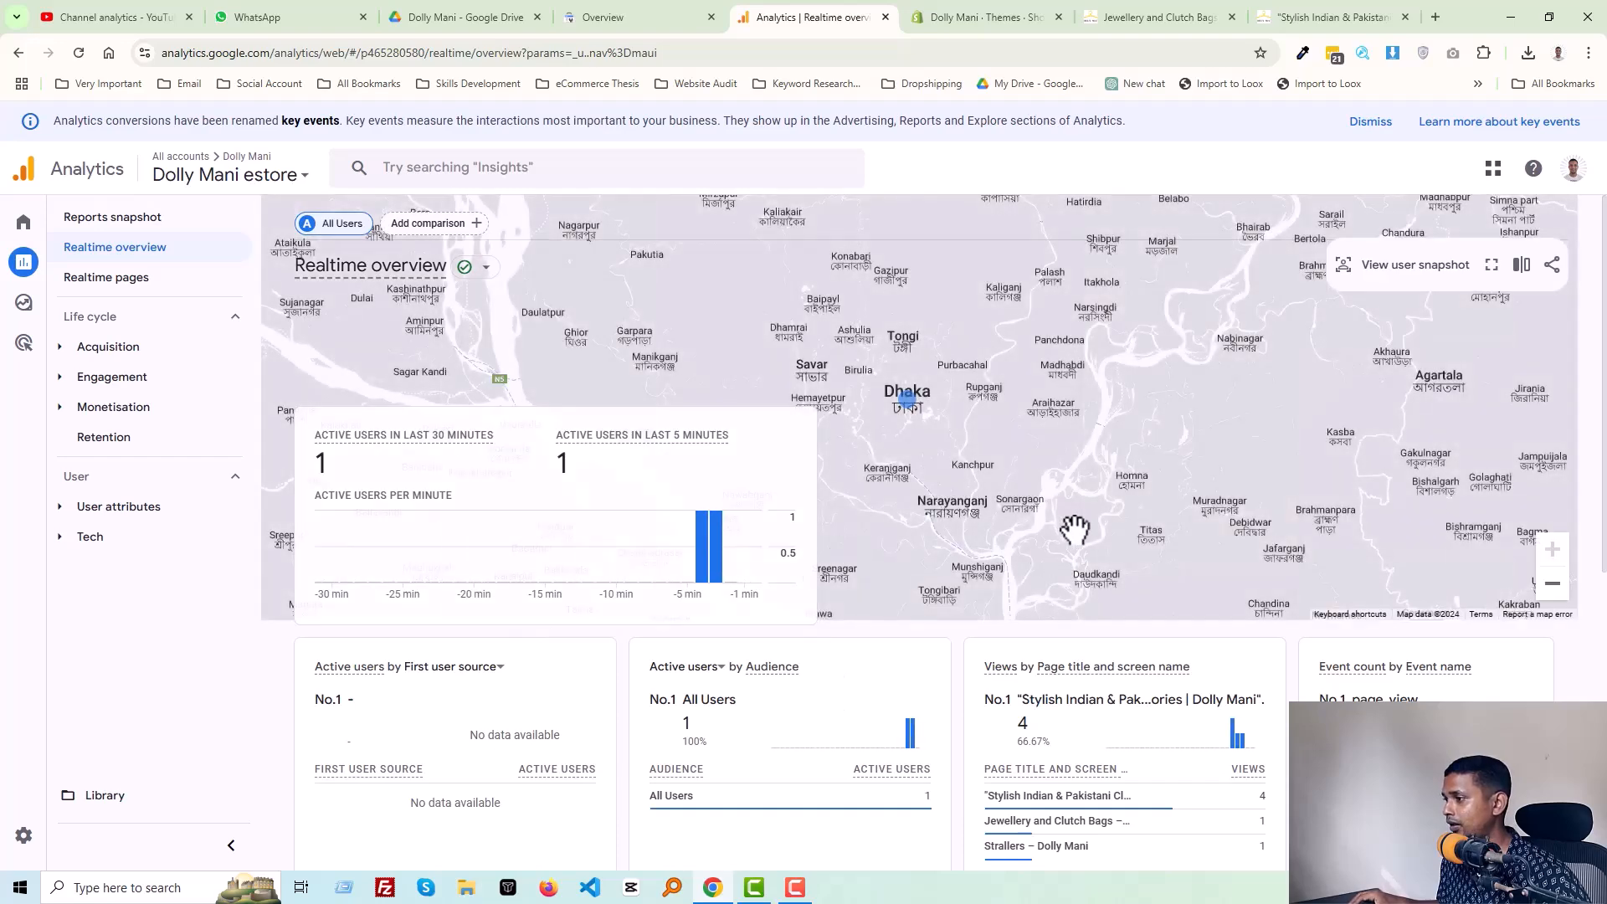
On the store site, visit the Our Story (Who We Are) page.
{"action": "left_click", "coordinate": [1158, 17]}
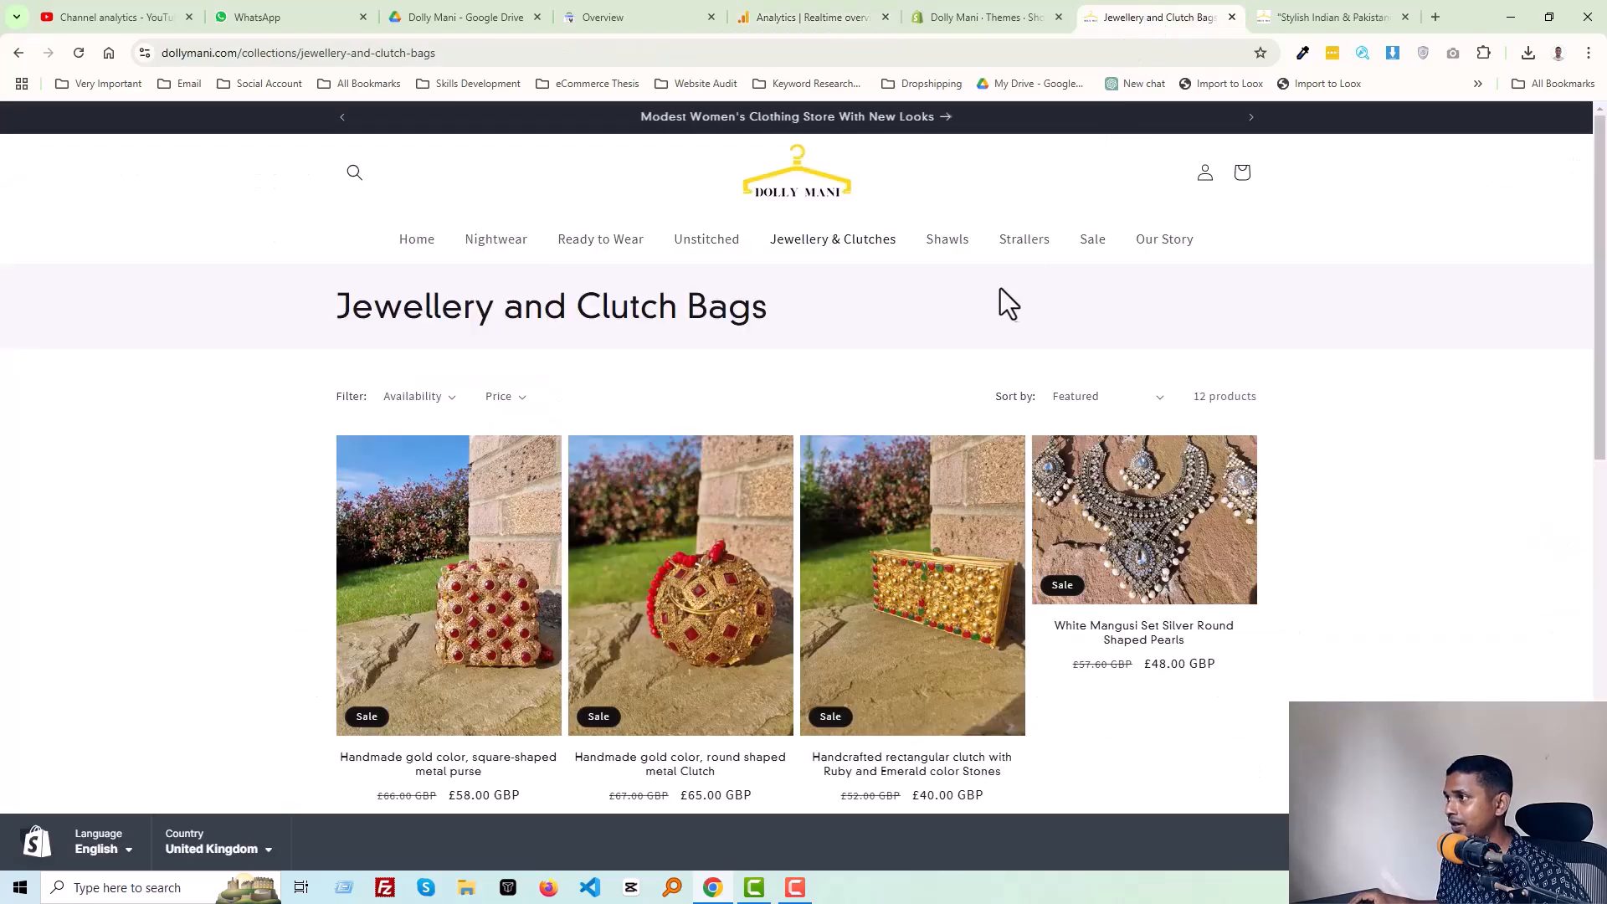
{"action": "mouse_move", "coordinate": [1165, 239]}
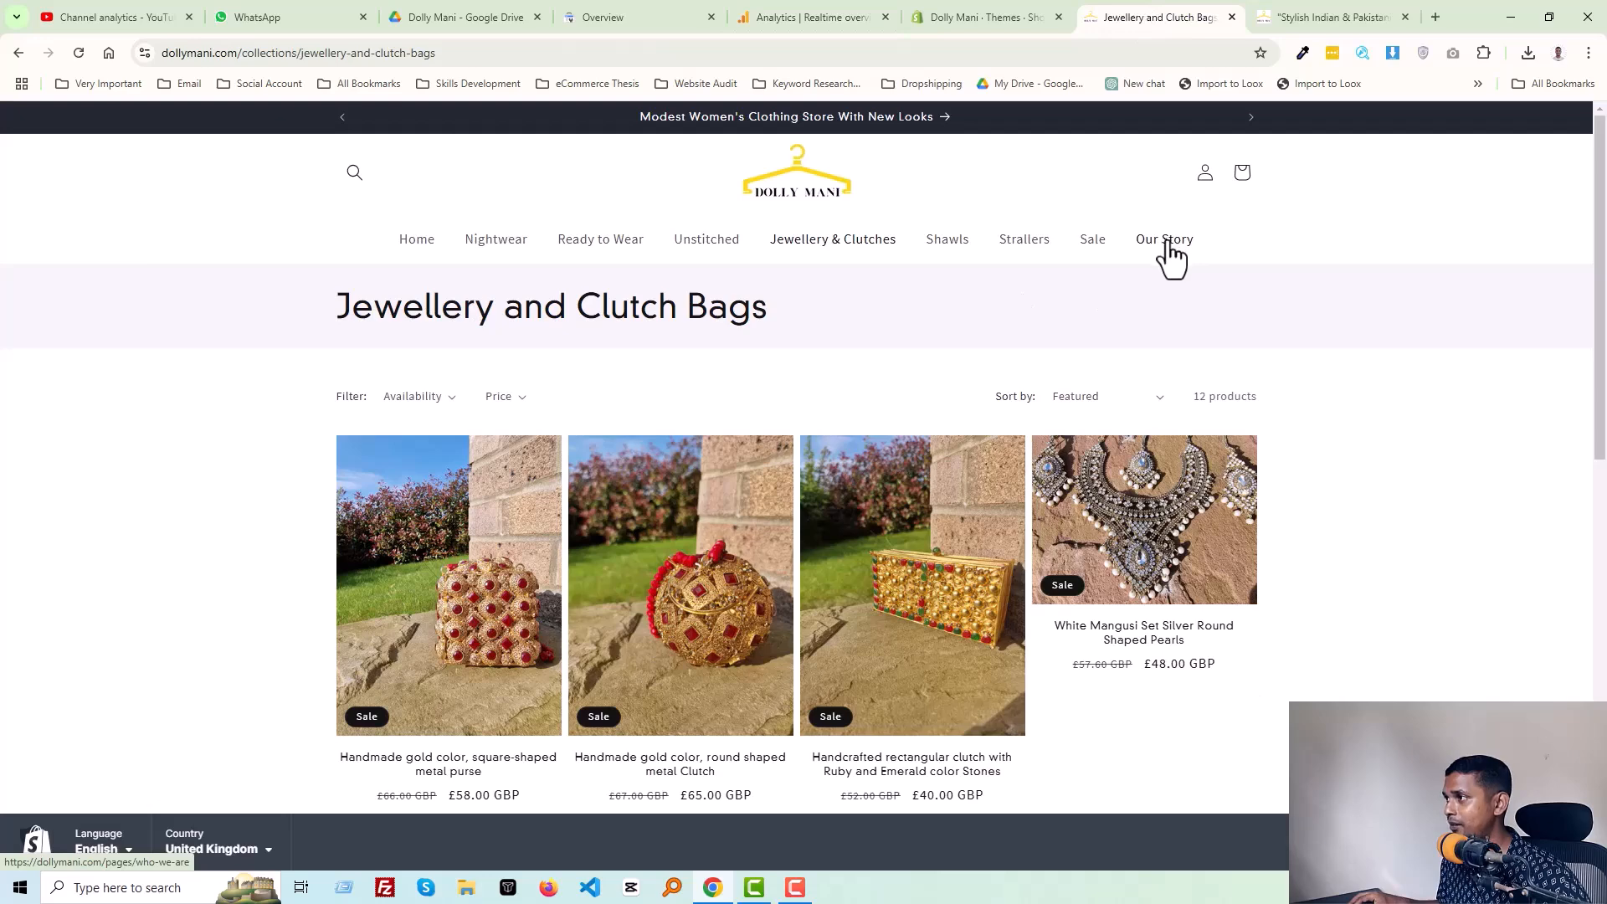
{"action": "left_click", "coordinate": [1165, 239]}
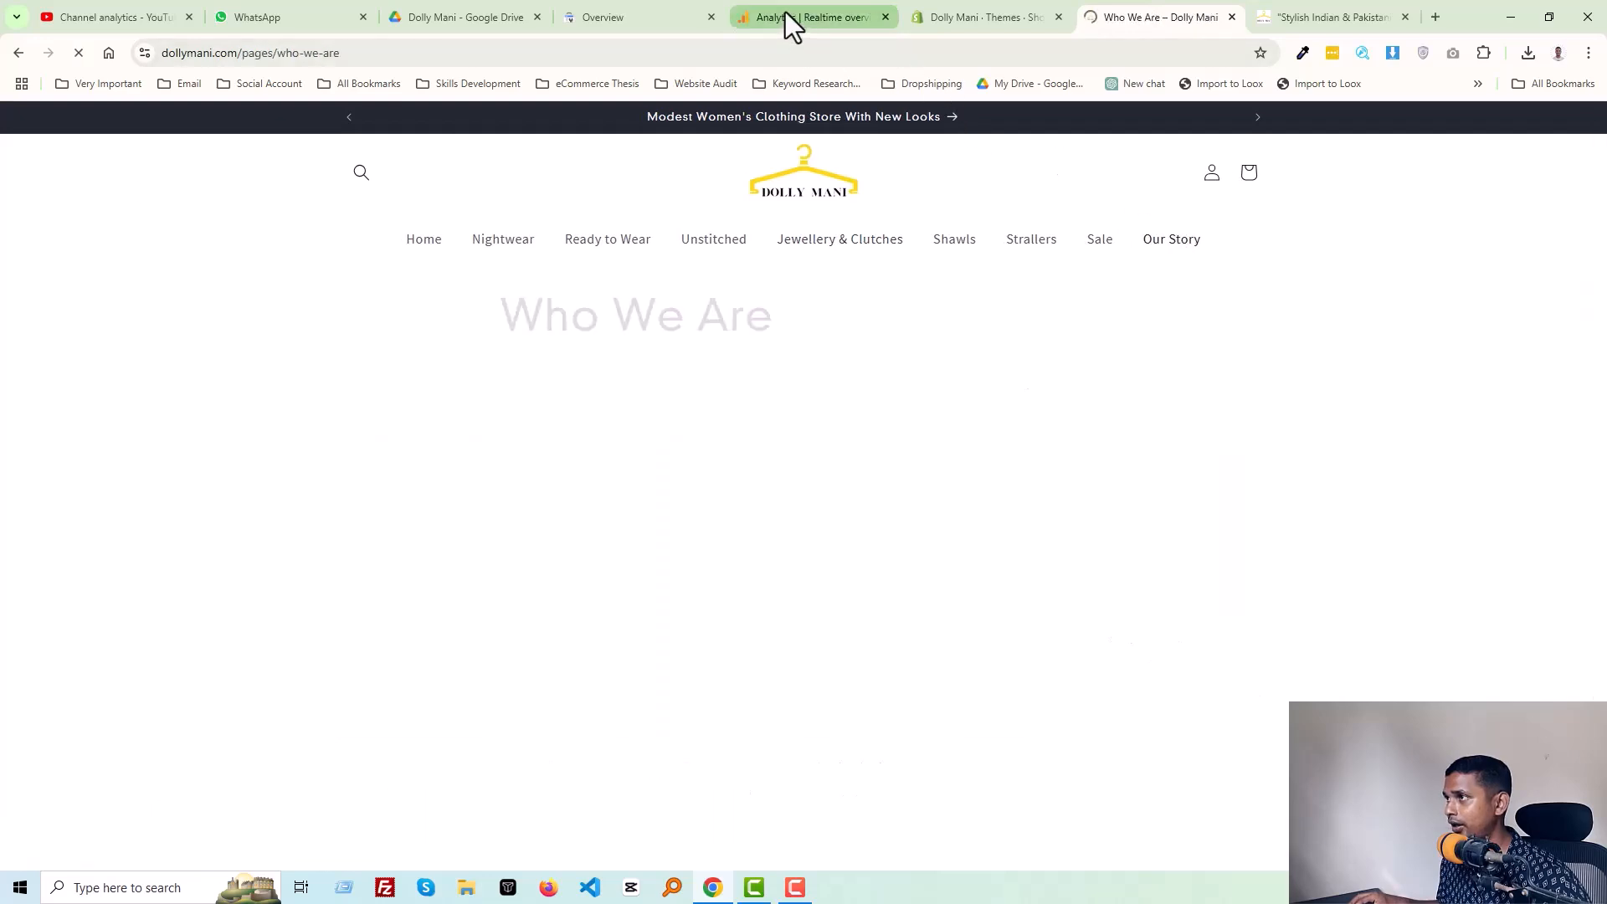
Check Realtime's Views by Page title for Who We Are – Dolly Mani, then view the store page.
{"action": "left_click", "coordinate": [810, 17]}
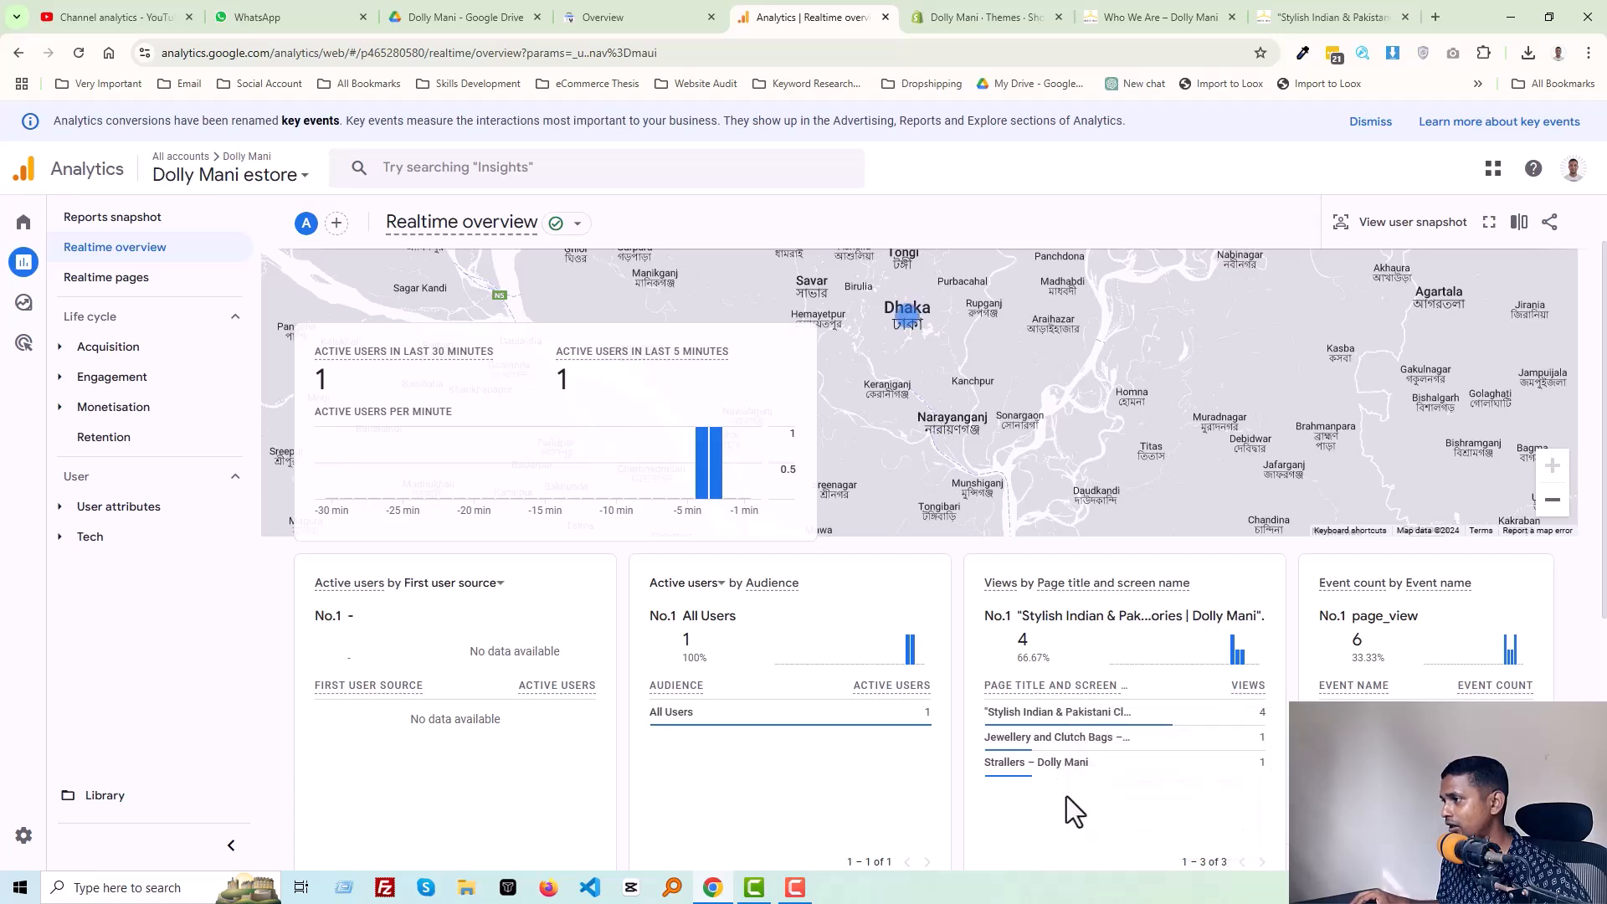
{"action": "mouse_move", "coordinate": [1027, 246]}
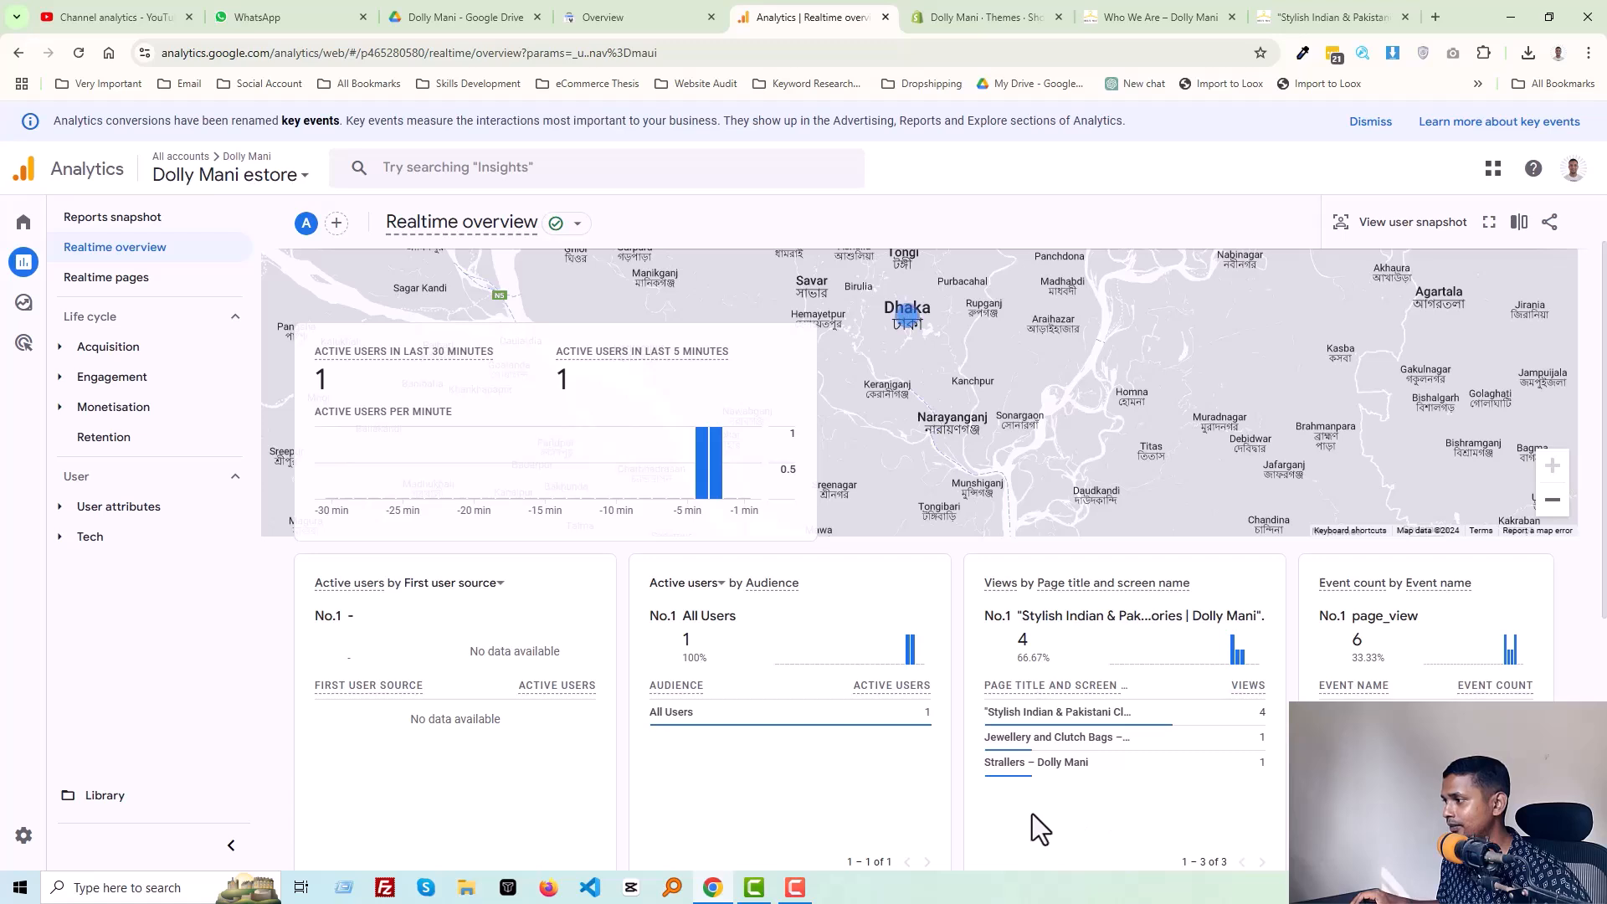
{"action": "mouse_move", "coordinate": [1188, 811]}
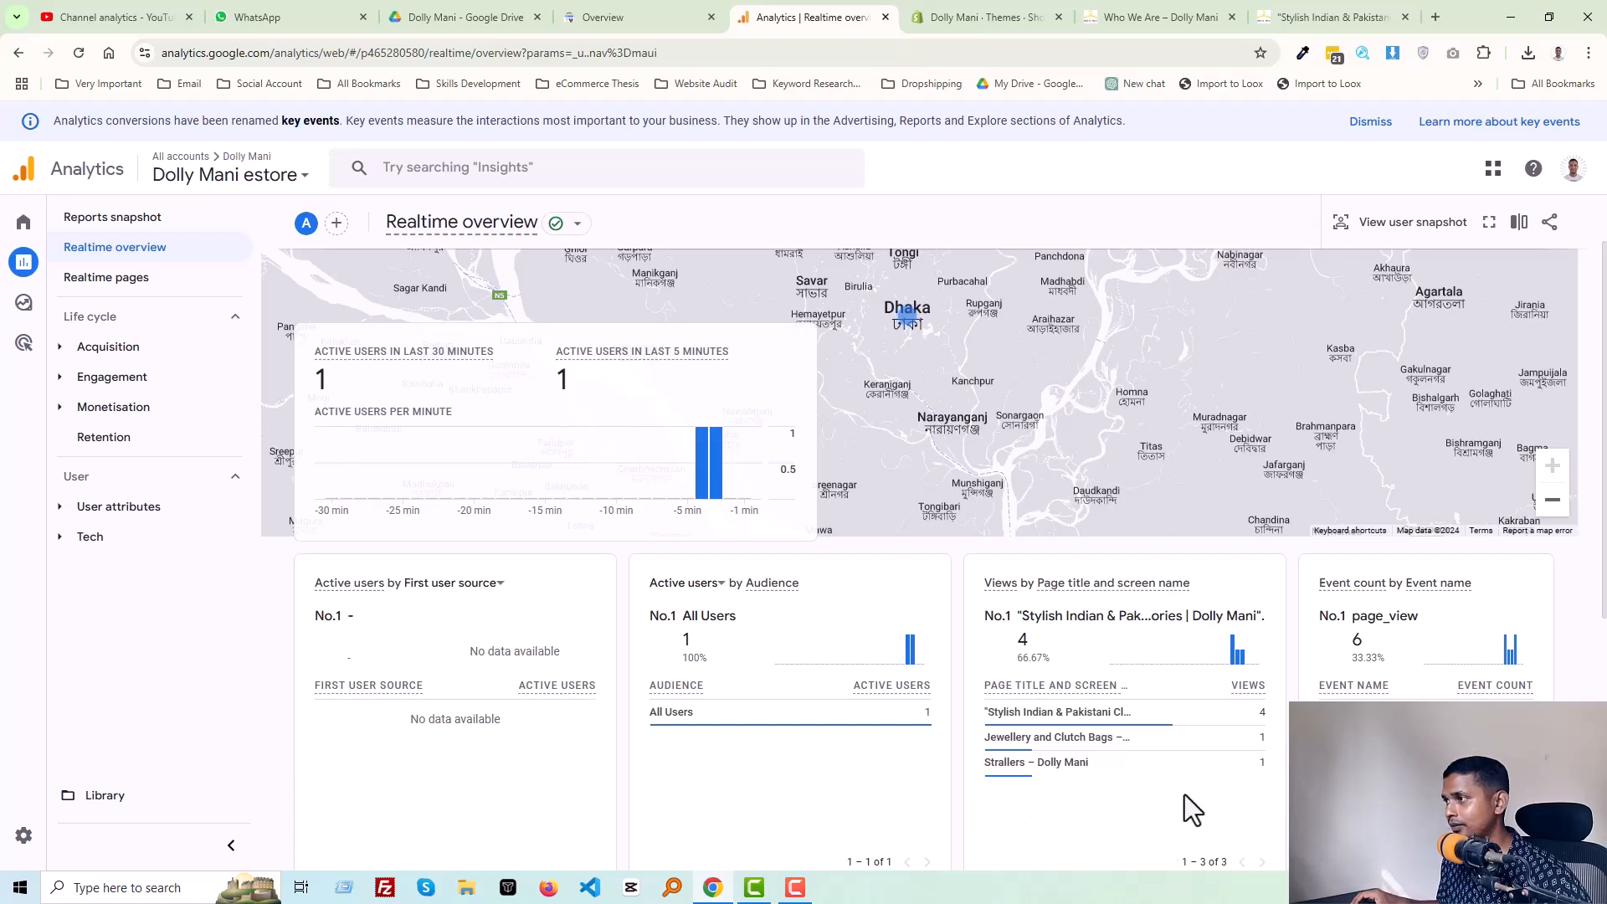
{"action": "mouse_move", "coordinate": [1153, 800]}
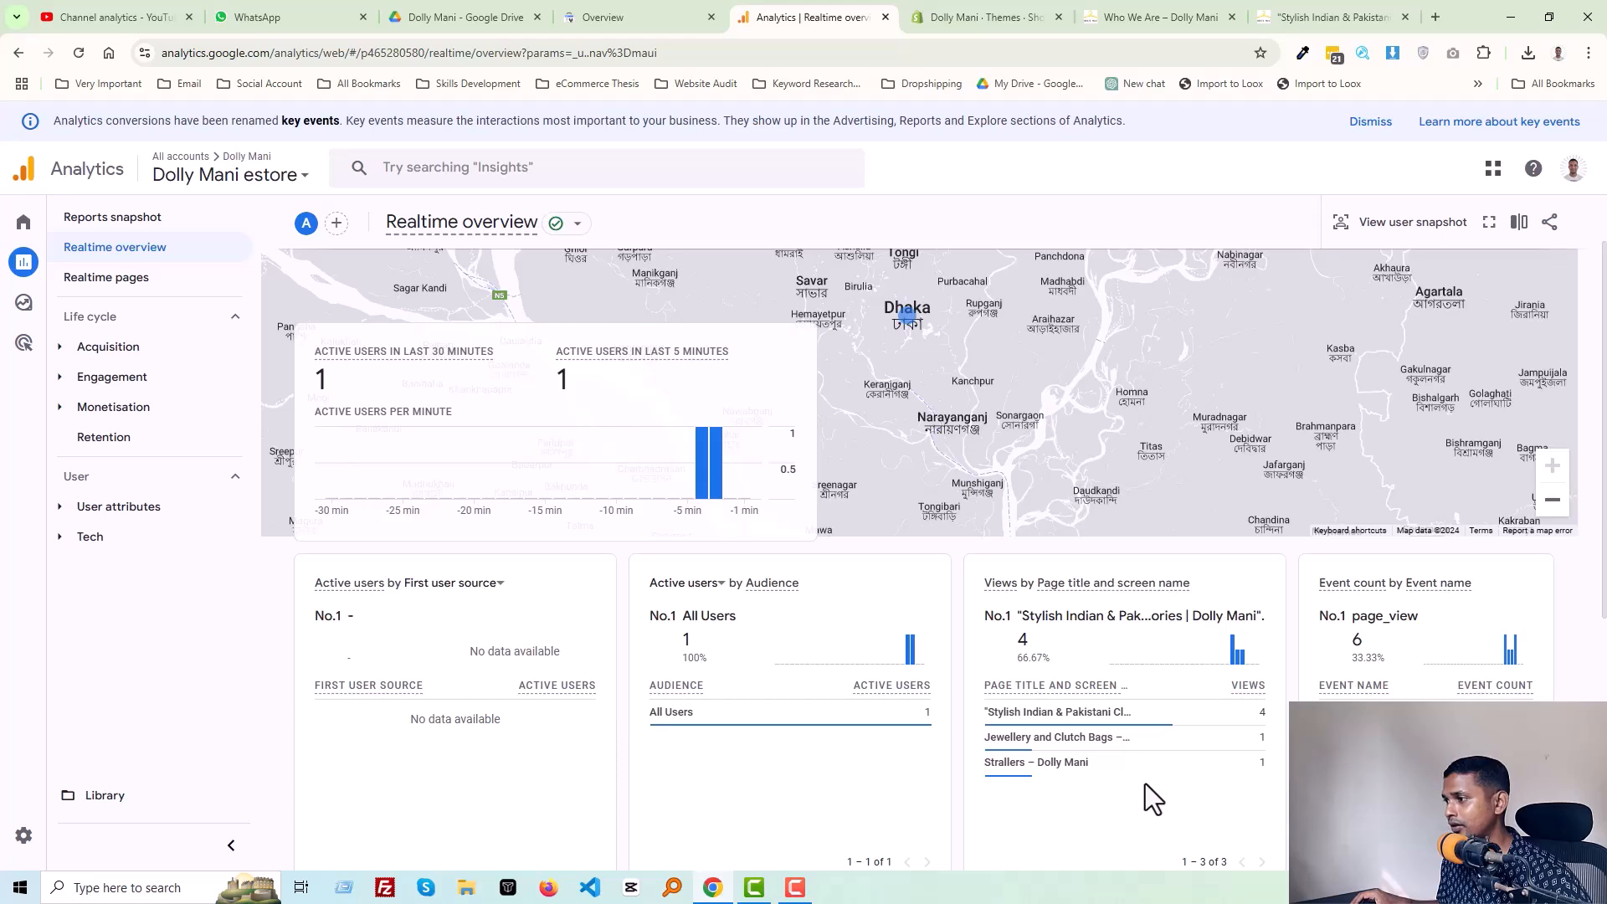
{"action": "left_click", "coordinate": [1149, 17]}
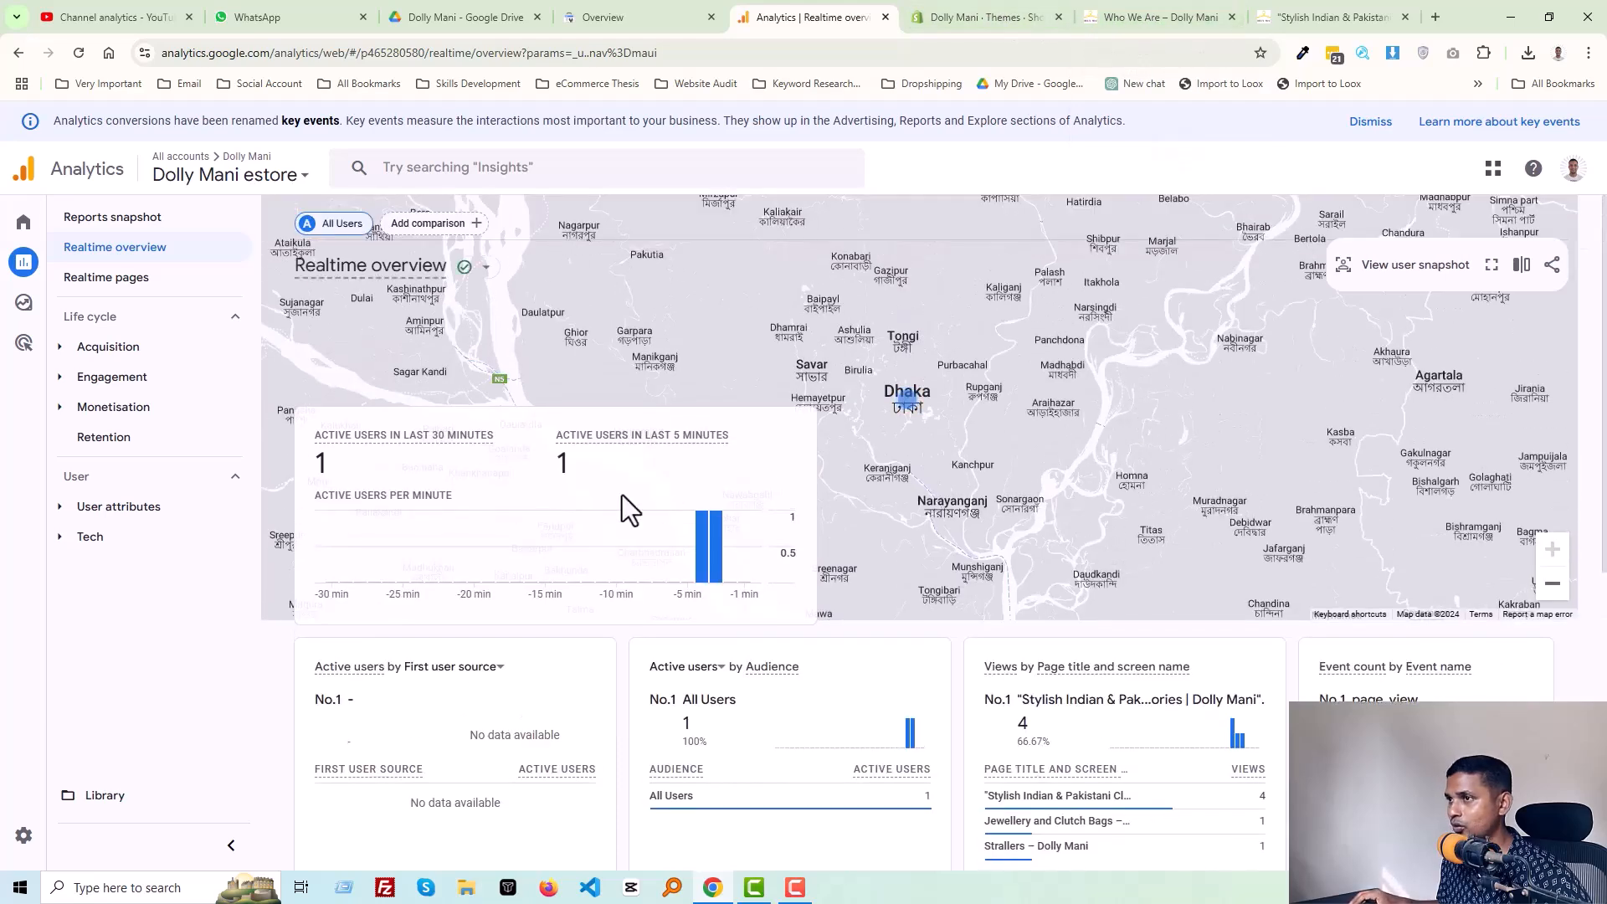
{"action": "scroll", "scroll_direction": "down", "scroll_amount": 3}
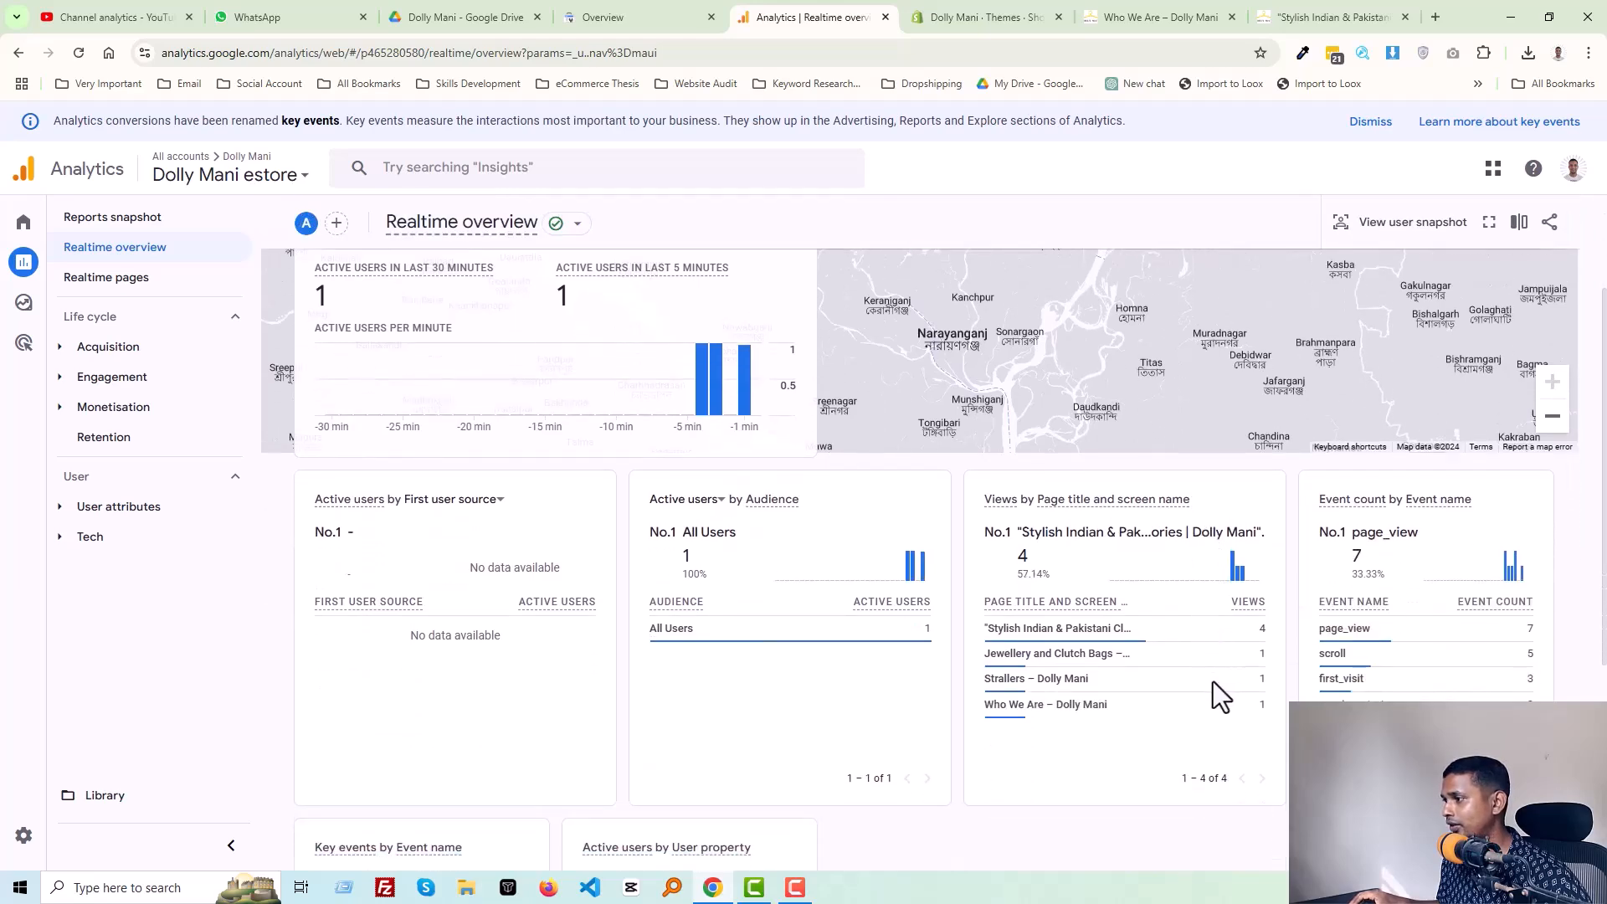
{"action": "mouse_move", "coordinate": [1045, 705]}
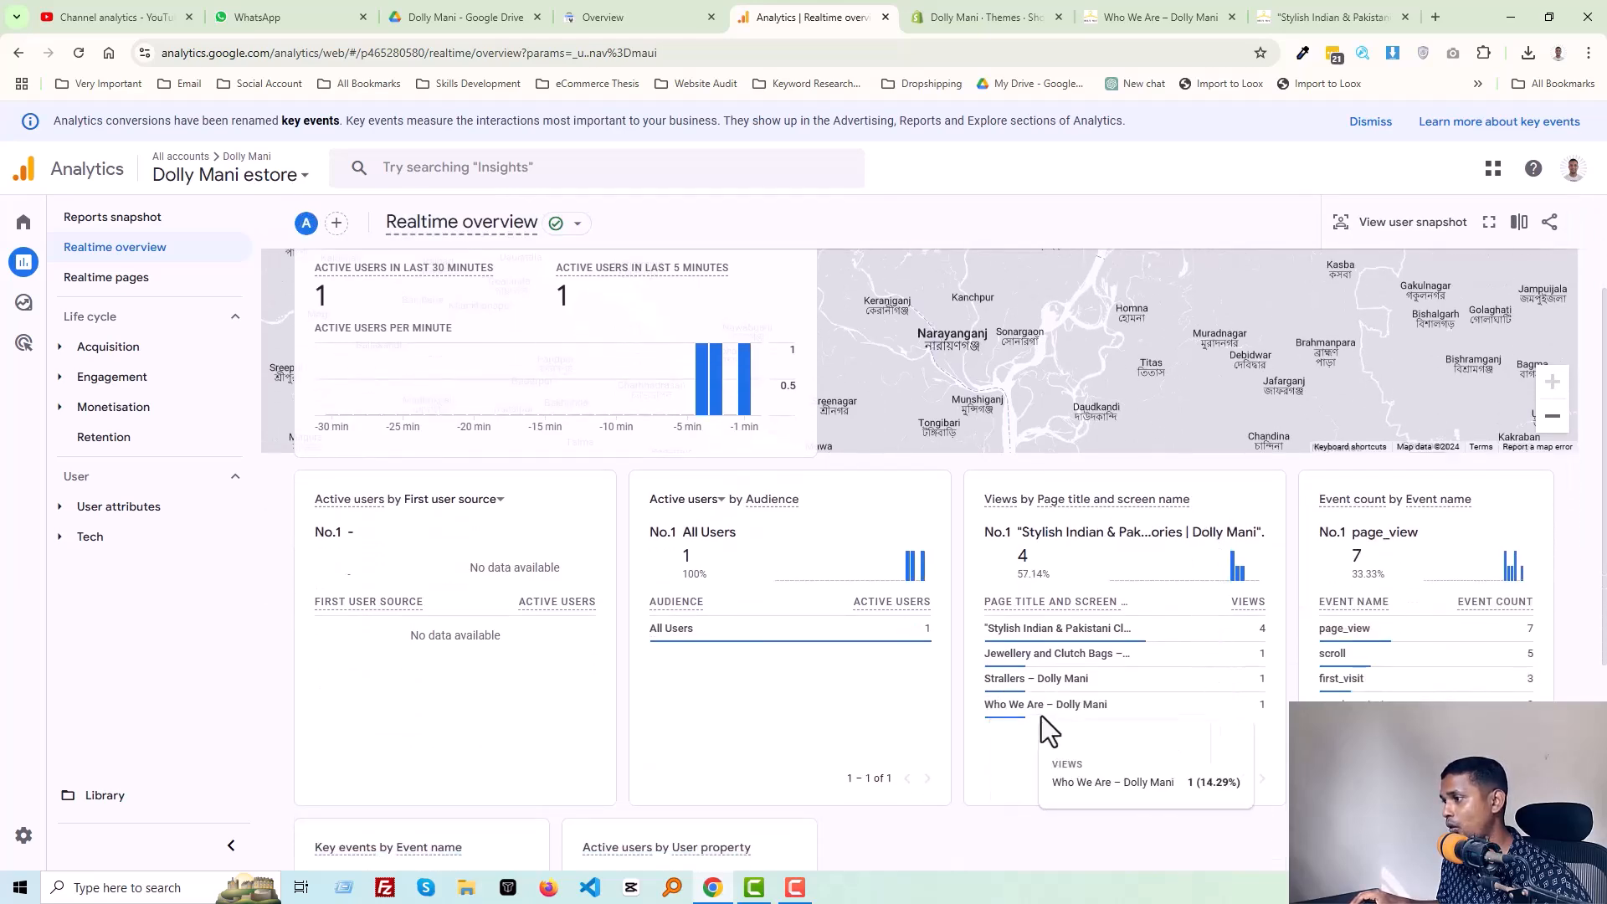
{"action": "left_click", "coordinate": [1158, 17]}
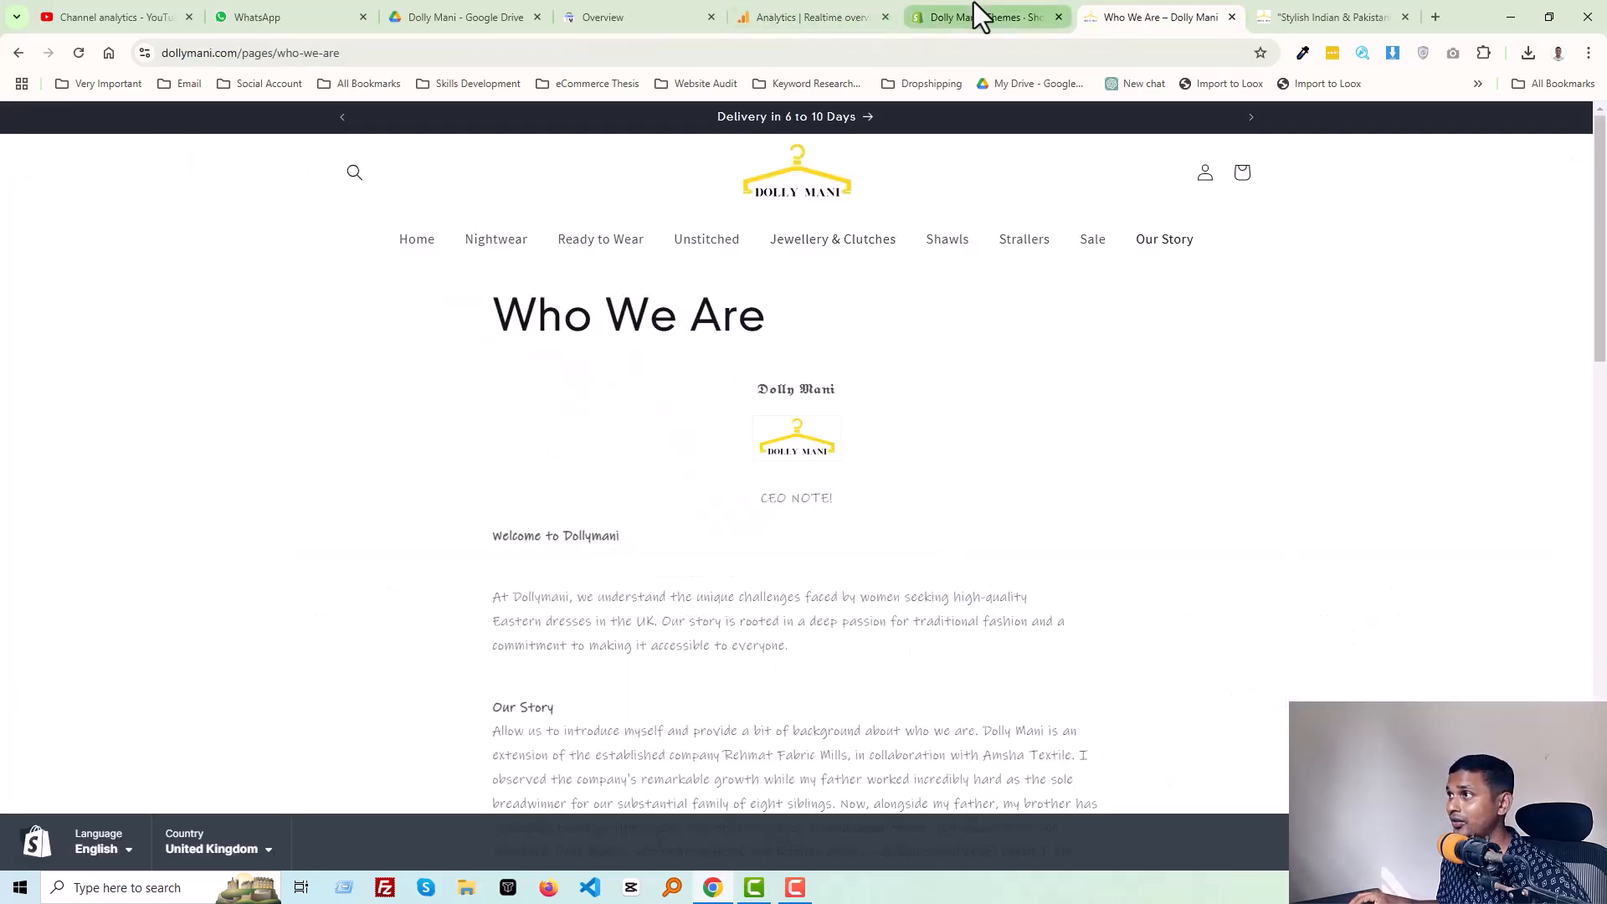
Return to Analytics Home confirming data collection is active with one user.
{"action": "left_click", "coordinate": [810, 17]}
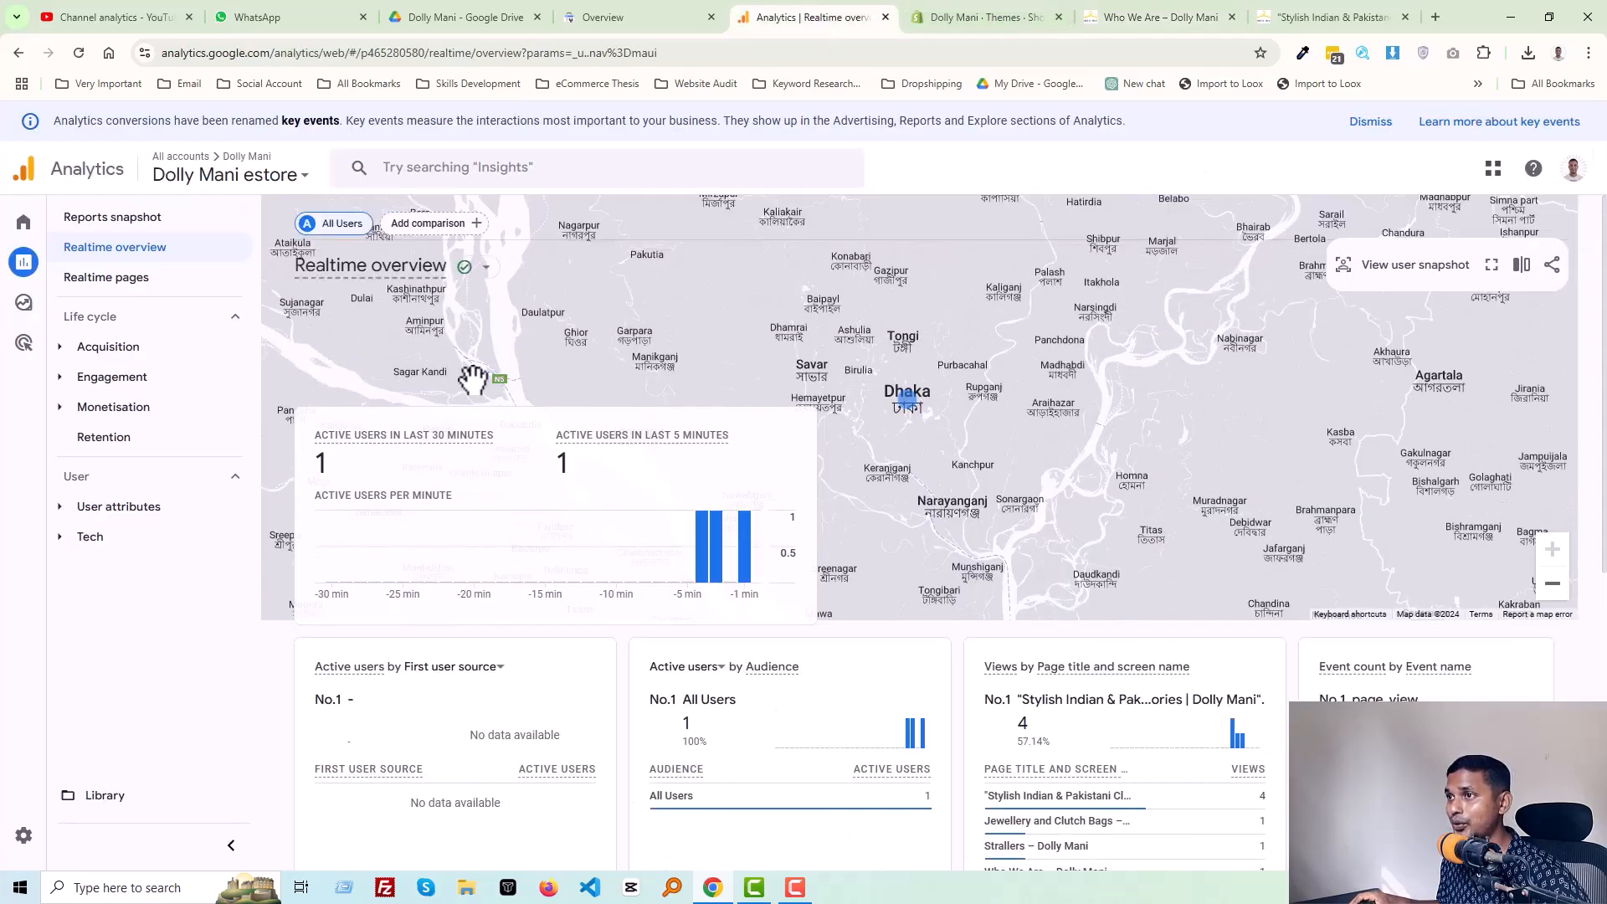
{"action": "left_click", "coordinate": [22, 223]}
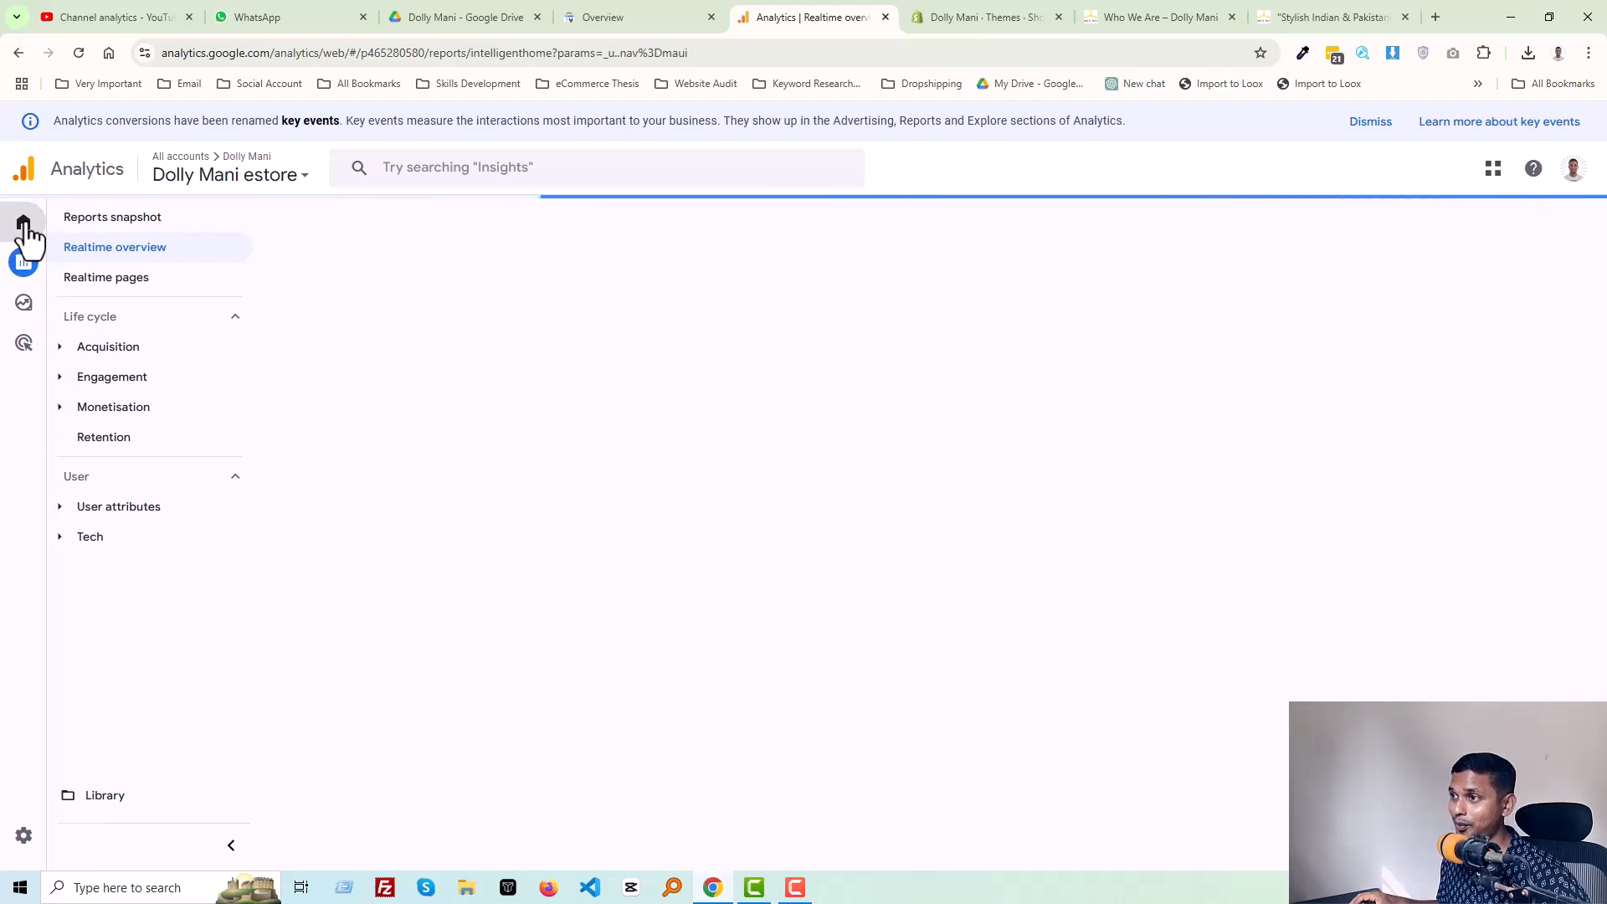
{"action": "left_click", "coordinate": [22, 223]}
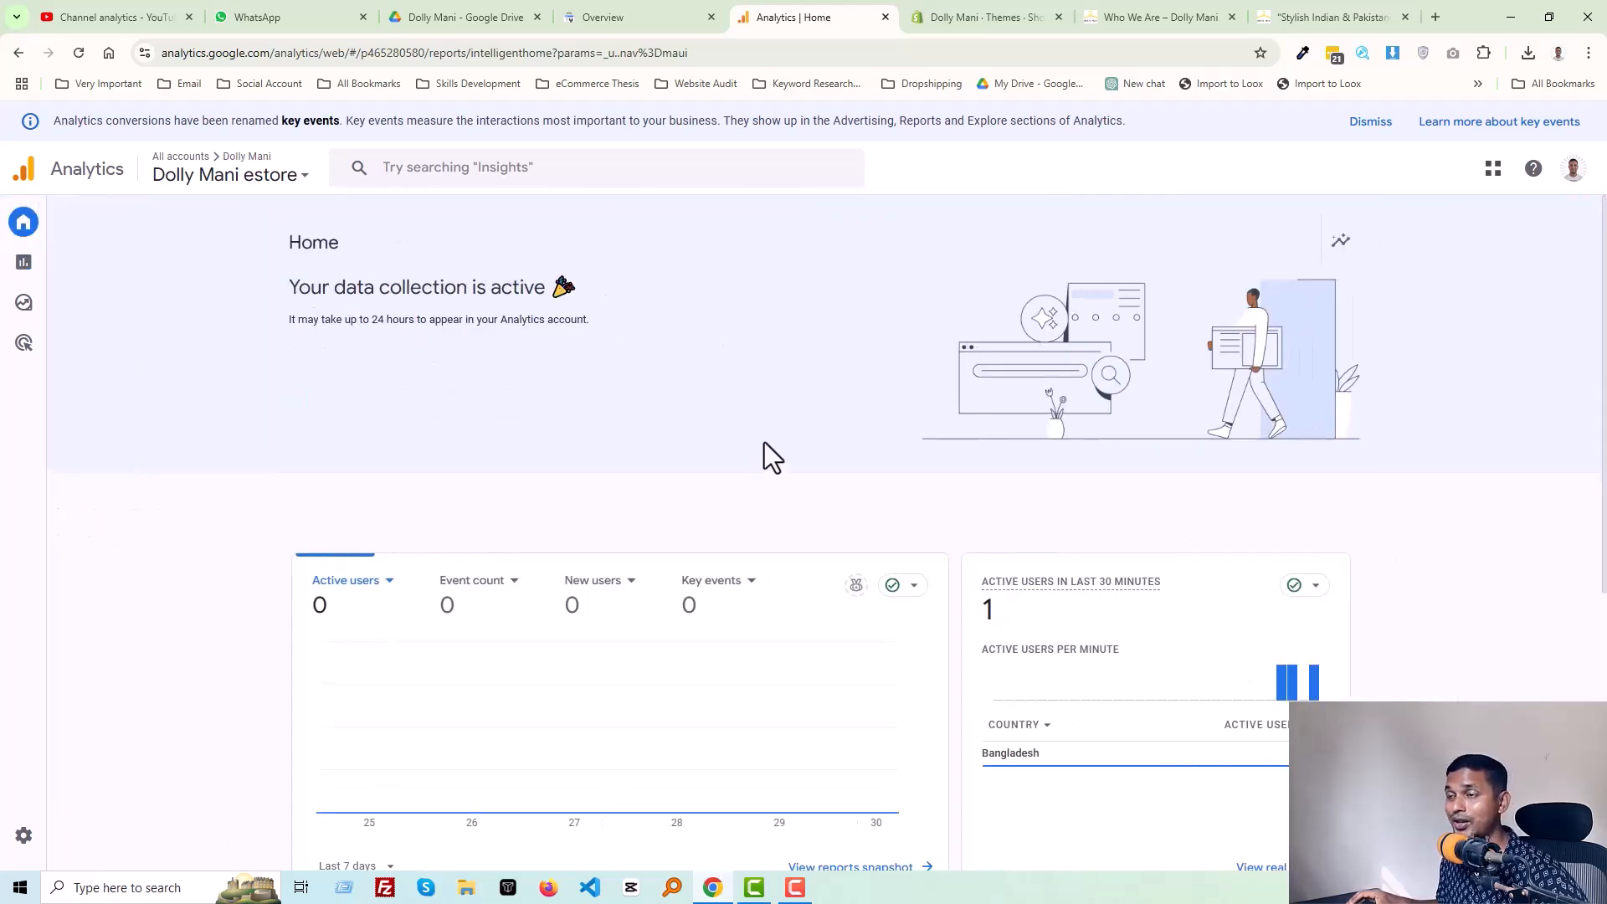